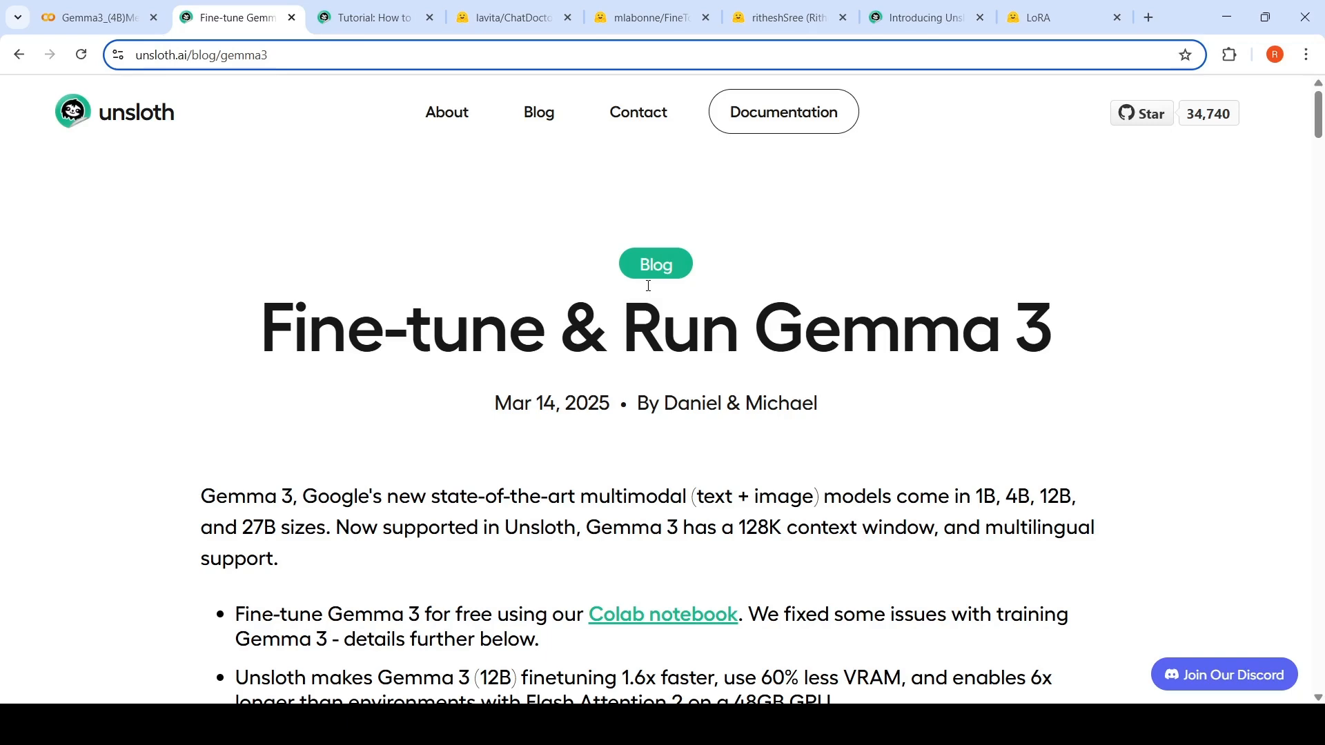
- Read through the Unsloth Gemma 3 fine-tuning blog post, then bring up the Gemma3_(4B)Medical notebook
{"action": "scroll", "scroll_direction": "down", "scroll_amount": 3}
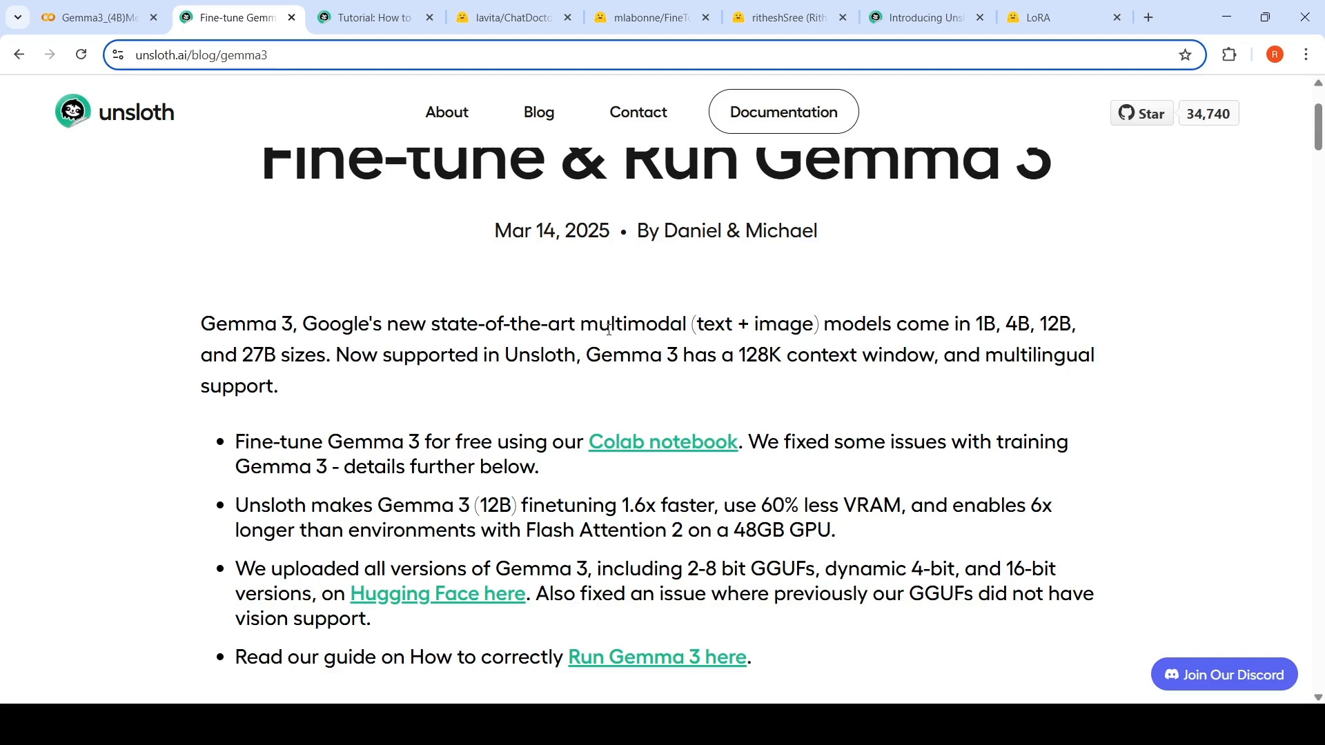
{"action": "scroll", "scroll_direction": "down", "scroll_amount": 3}
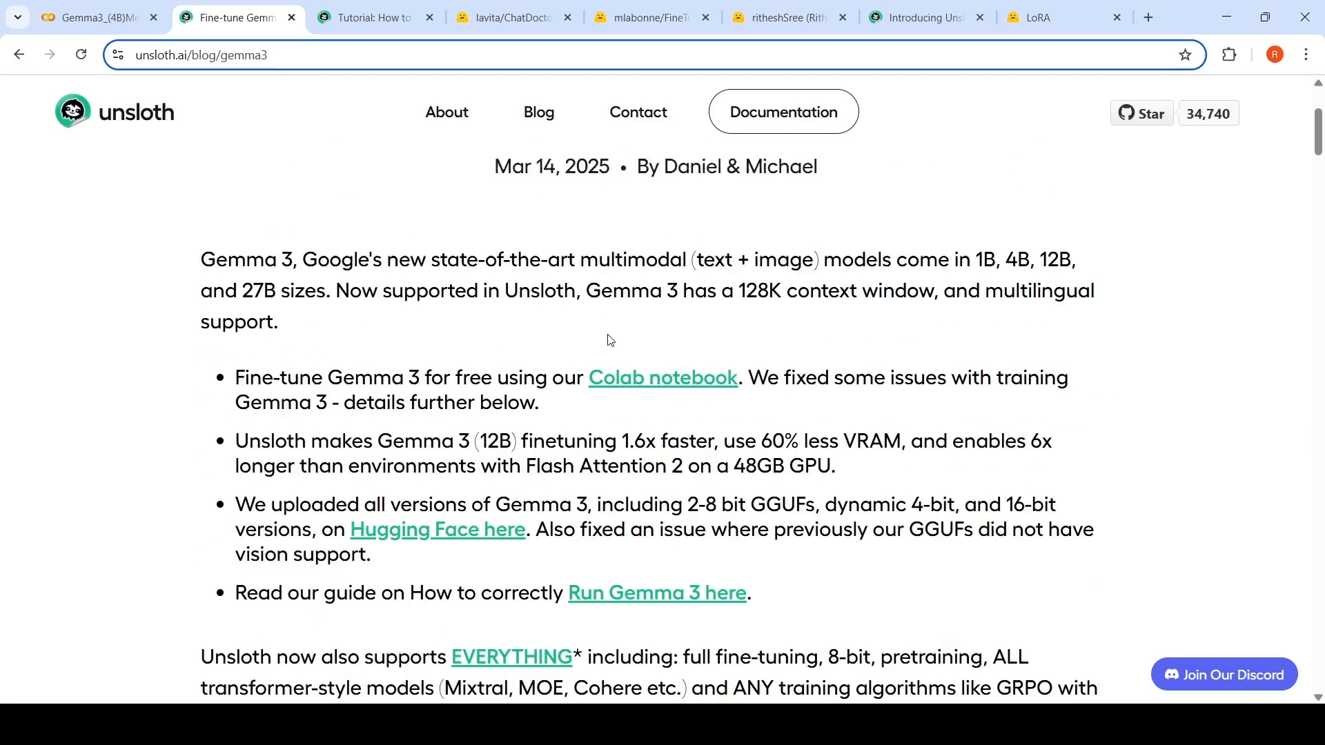
{"action": "scroll", "scroll_direction": "down", "scroll_amount": 3}
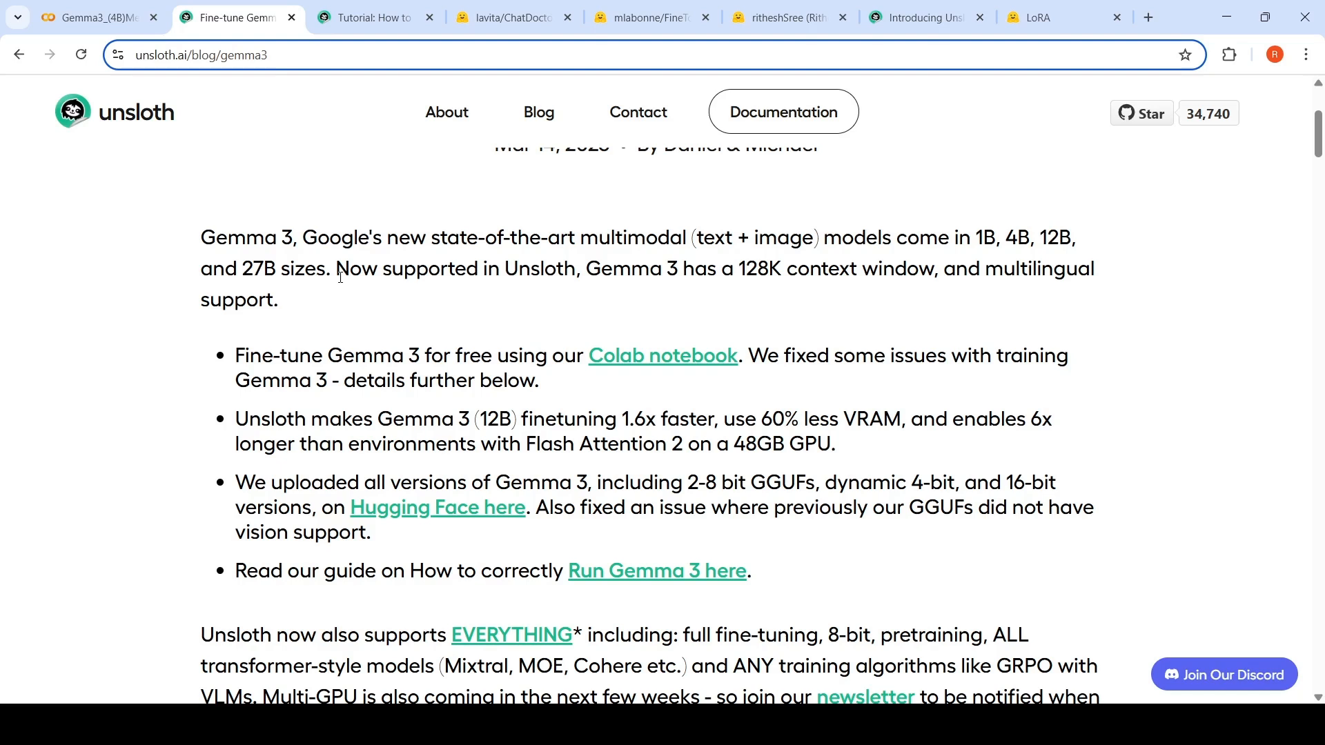
{"action": "mouse_move", "coordinate": [1168, 230]}
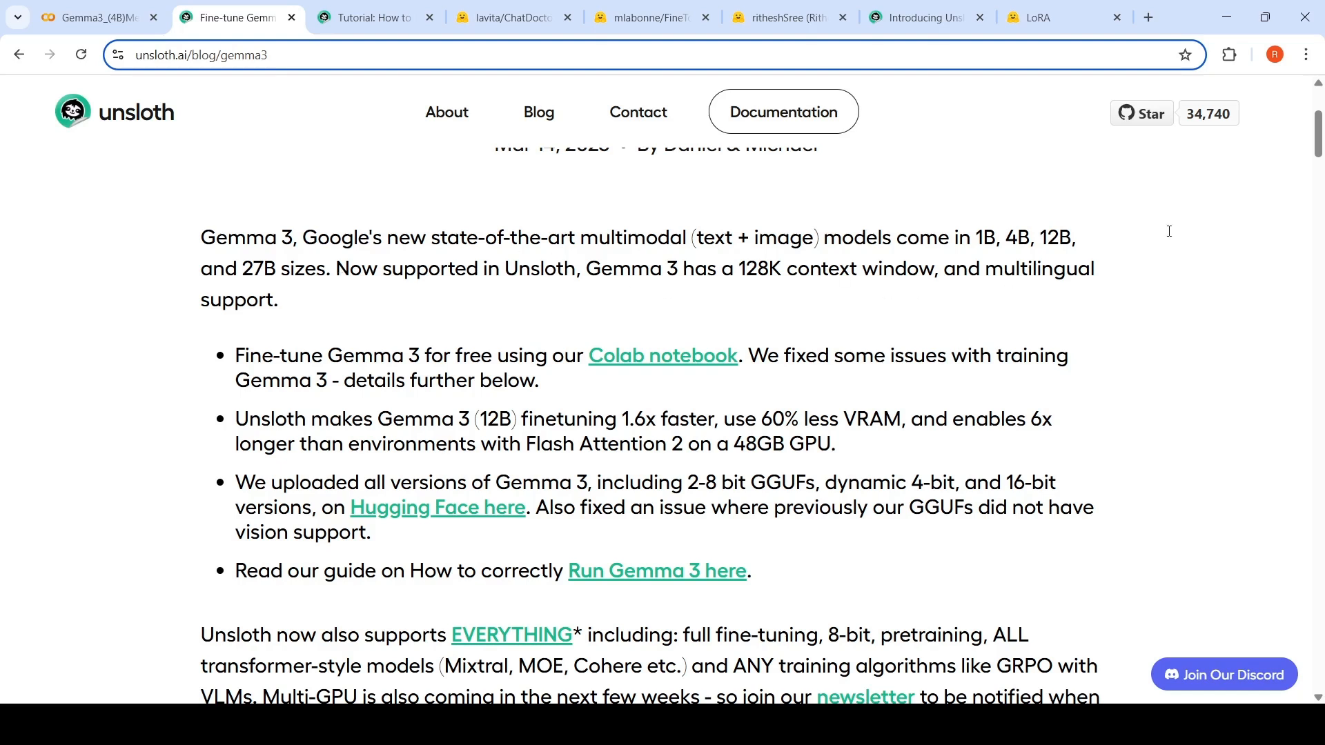
{"action": "mouse_move", "coordinate": [979, 245]}
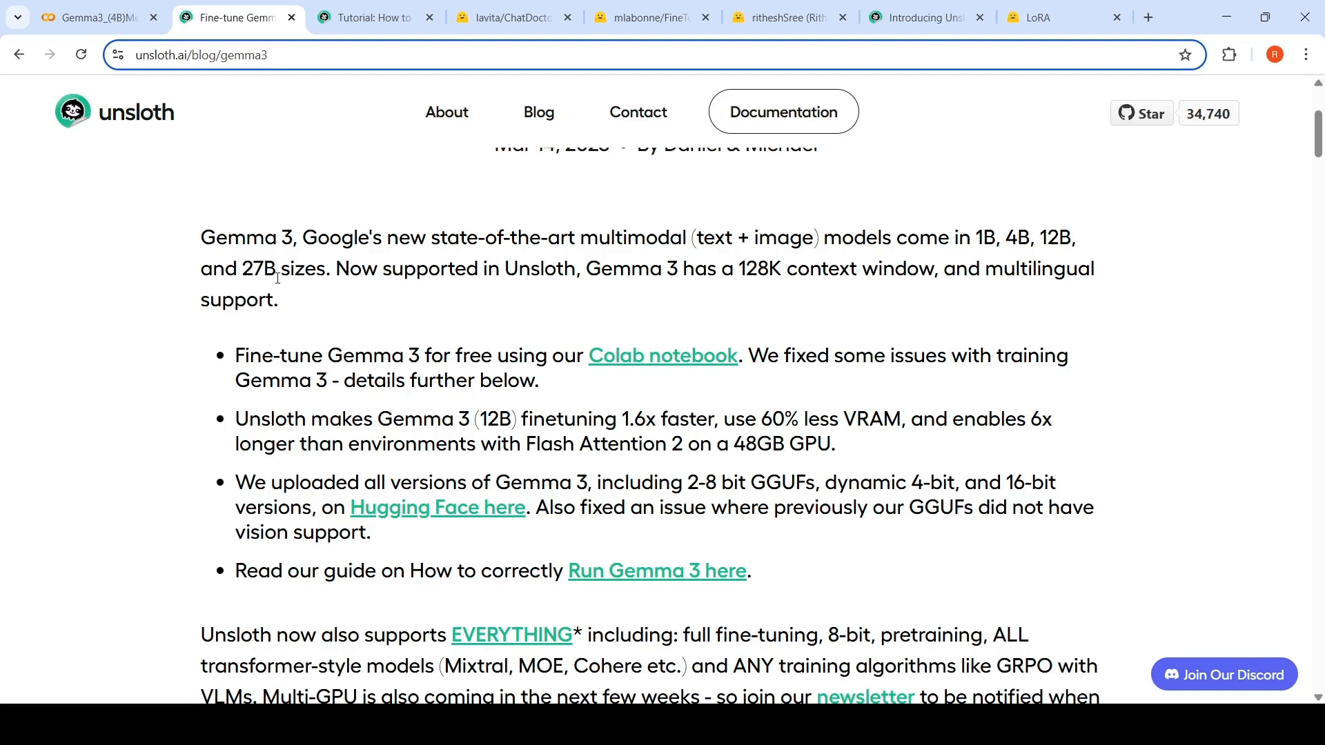
{"action": "mouse_move", "coordinate": [966, 255]}
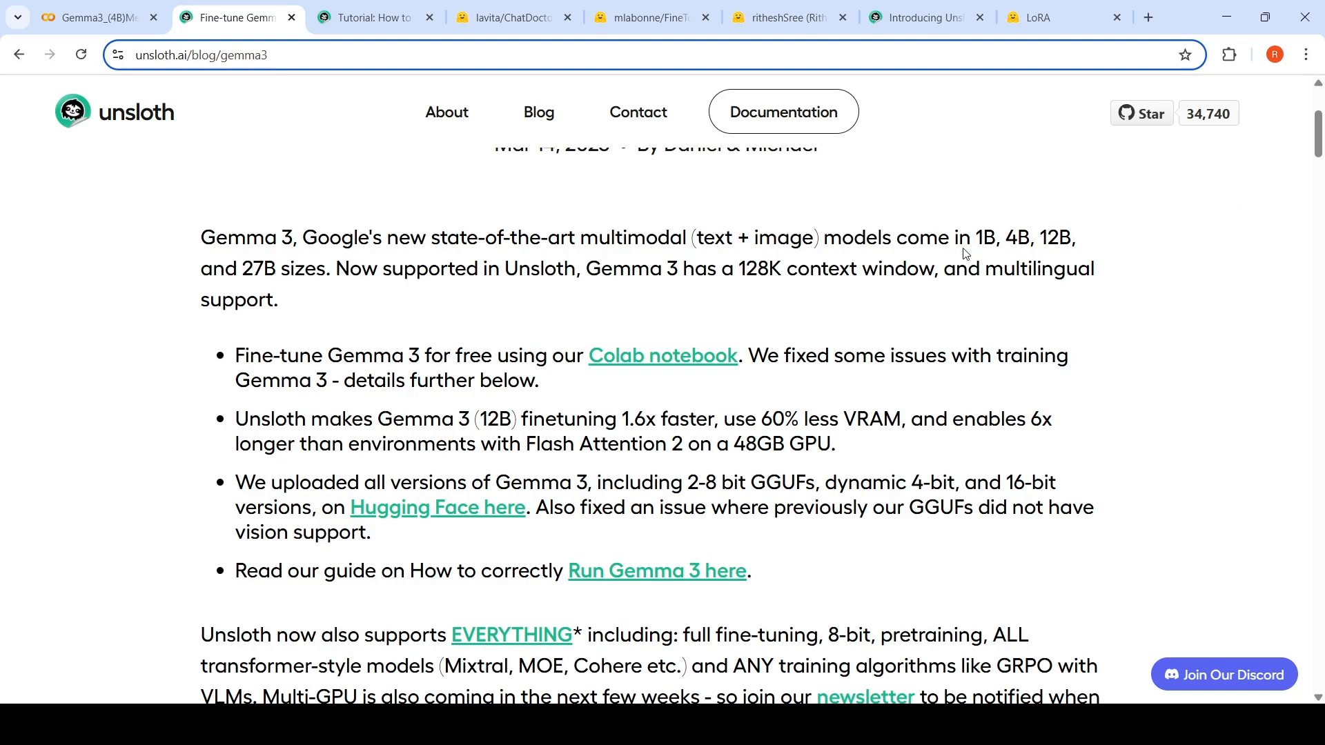
{"action": "mouse_move", "coordinate": [336, 294]}
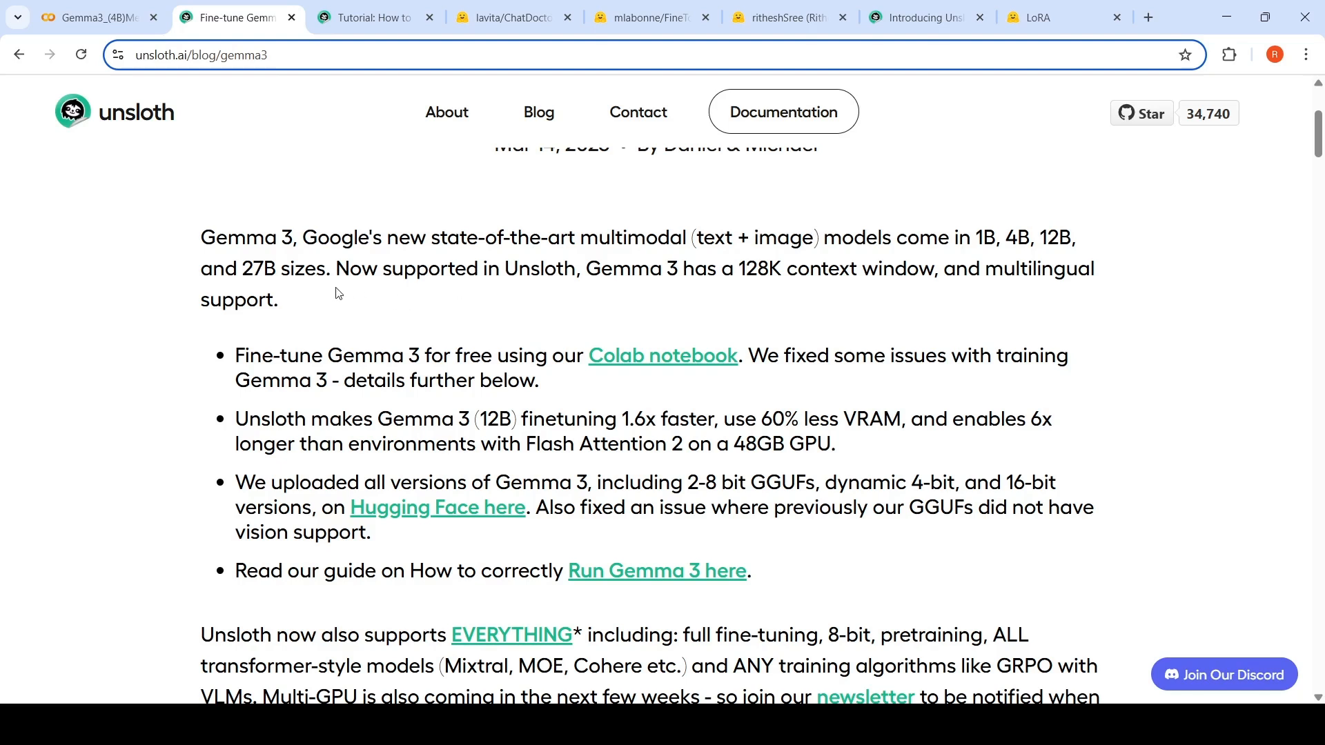
{"action": "mouse_move", "coordinate": [1216, 295]}
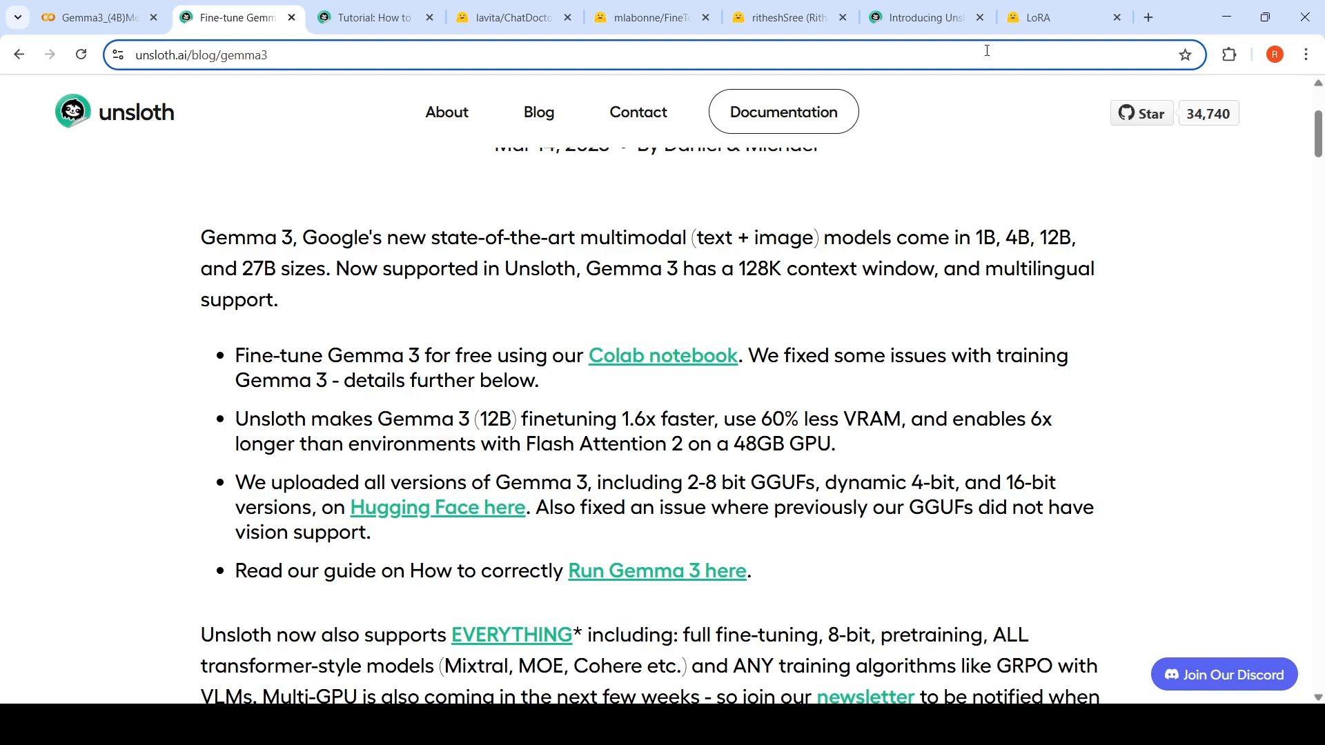
{"action": "mouse_move", "coordinate": [932, 303]}
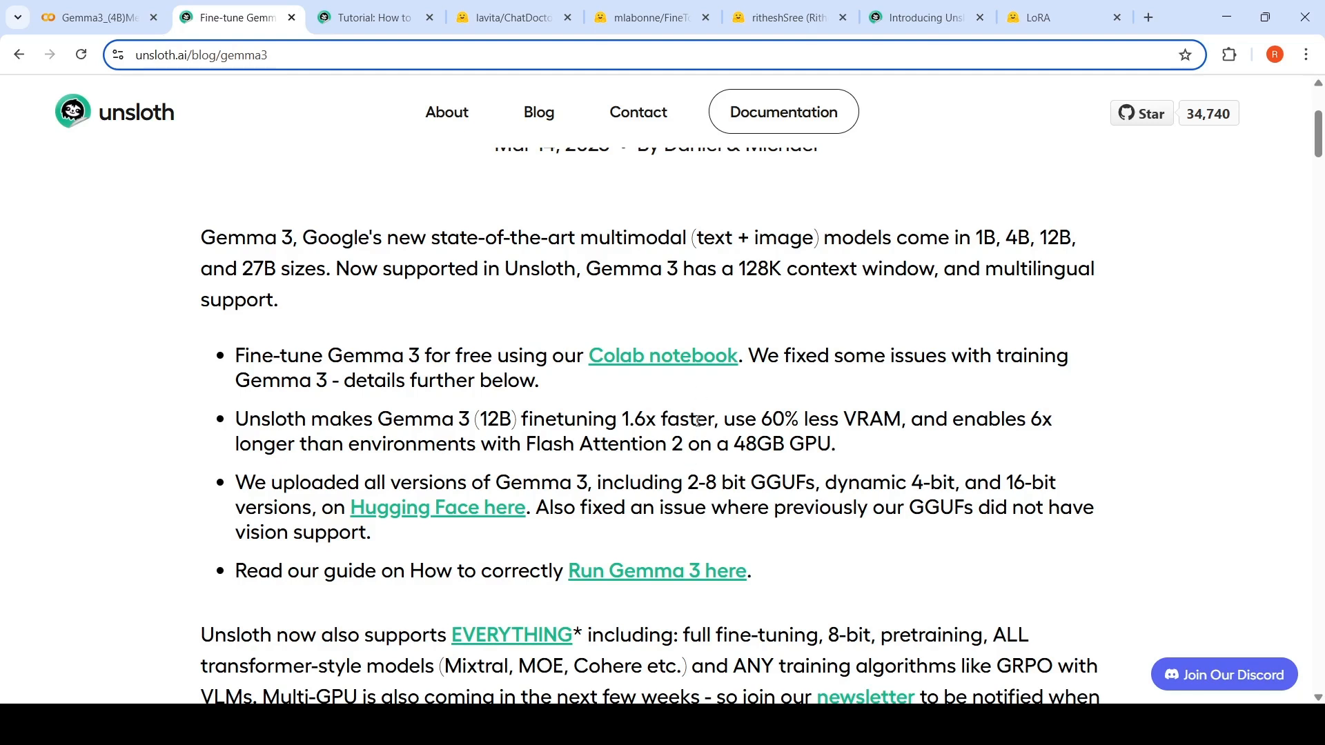
{"action": "mouse_move", "coordinate": [696, 420]}
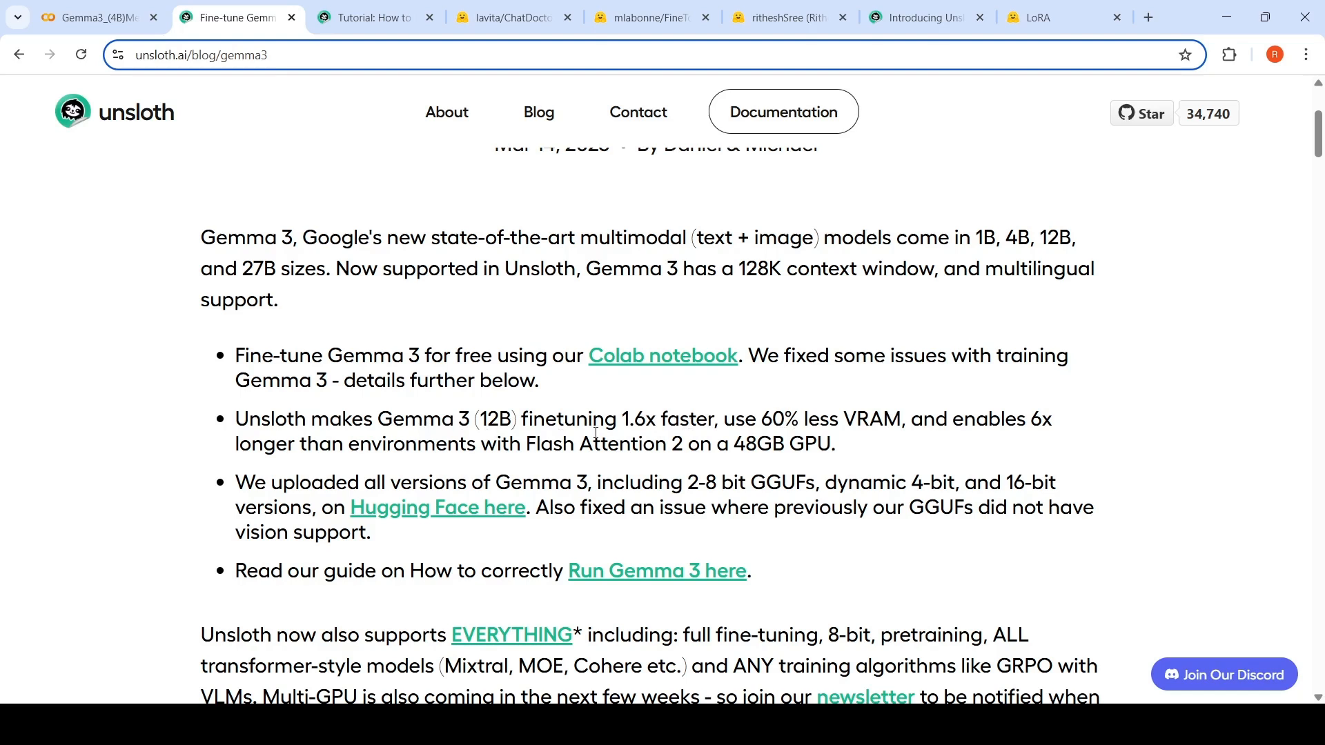
{"action": "mouse_move", "coordinate": [706, 446]}
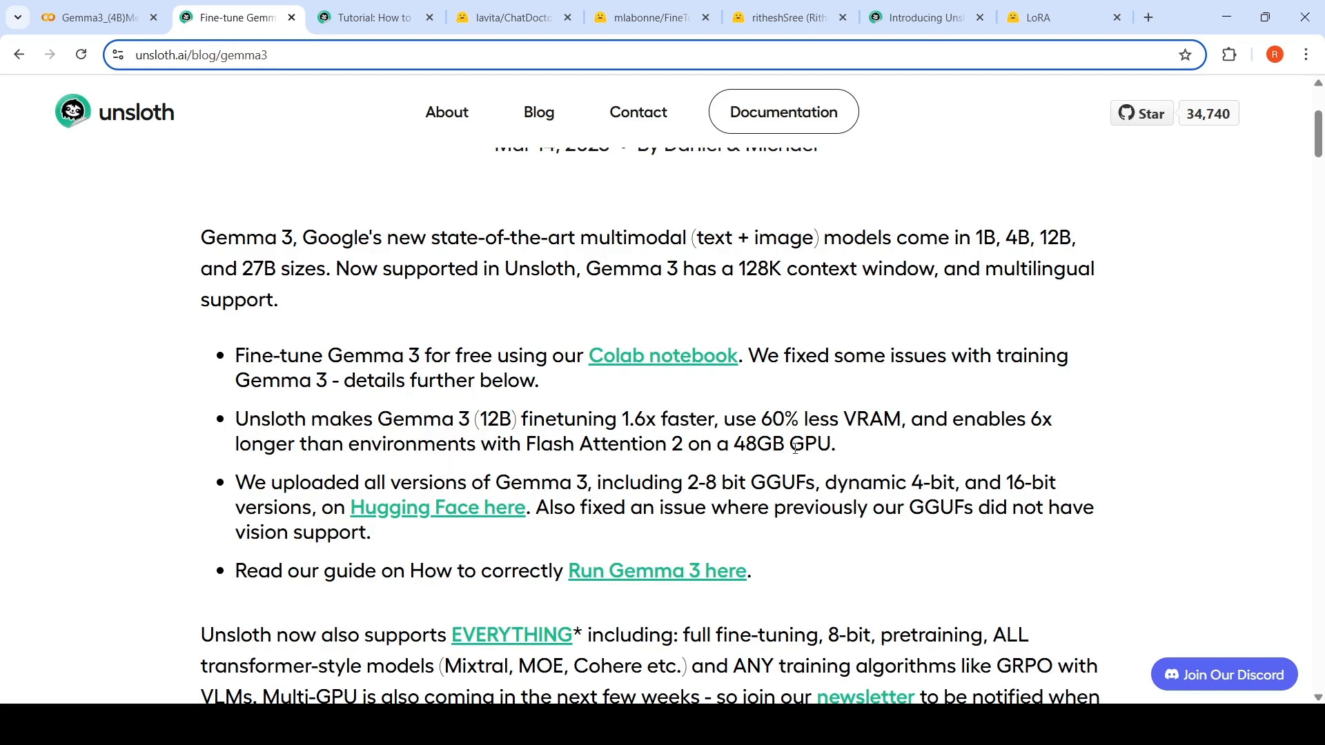
{"action": "scroll", "scroll_direction": "down", "scroll_amount": 3}
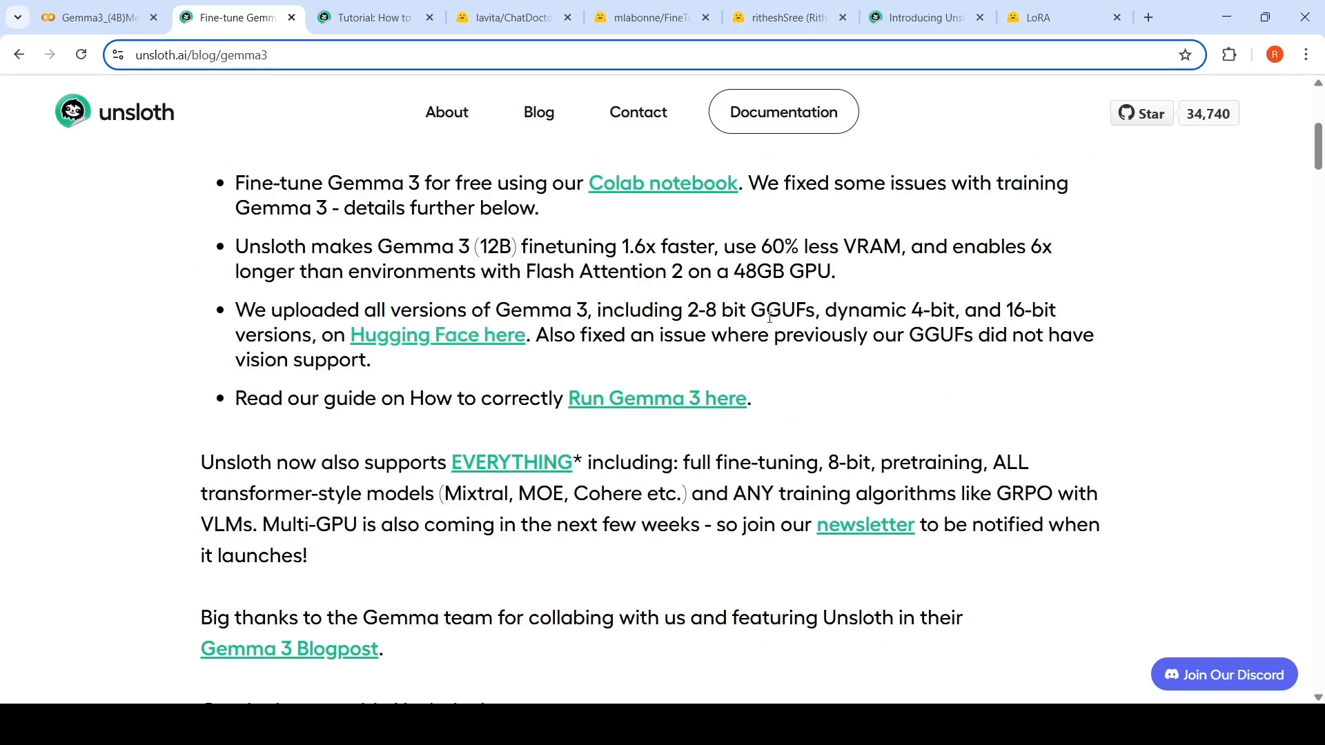
{"action": "mouse_move", "coordinate": [787, 310]}
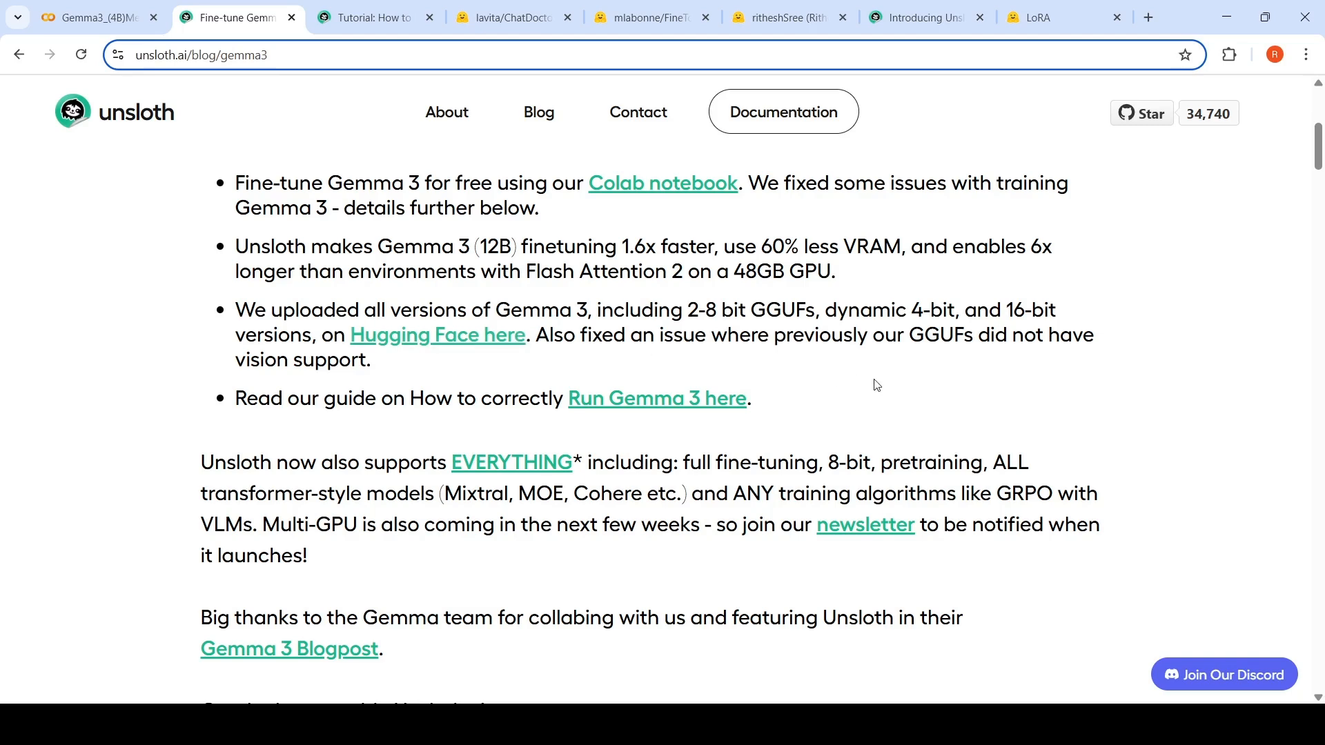
{"action": "mouse_move", "coordinate": [830, 364]}
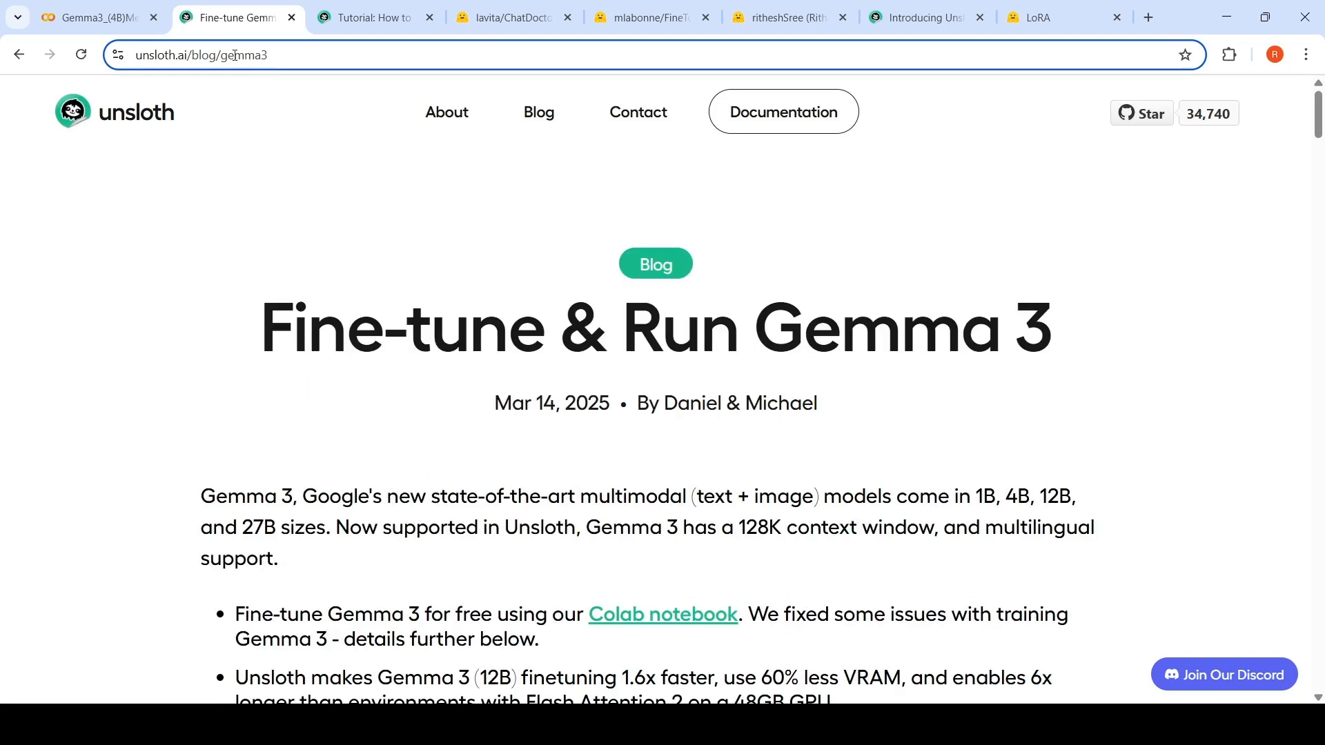
{"action": "left_click", "coordinate": [93, 17]}
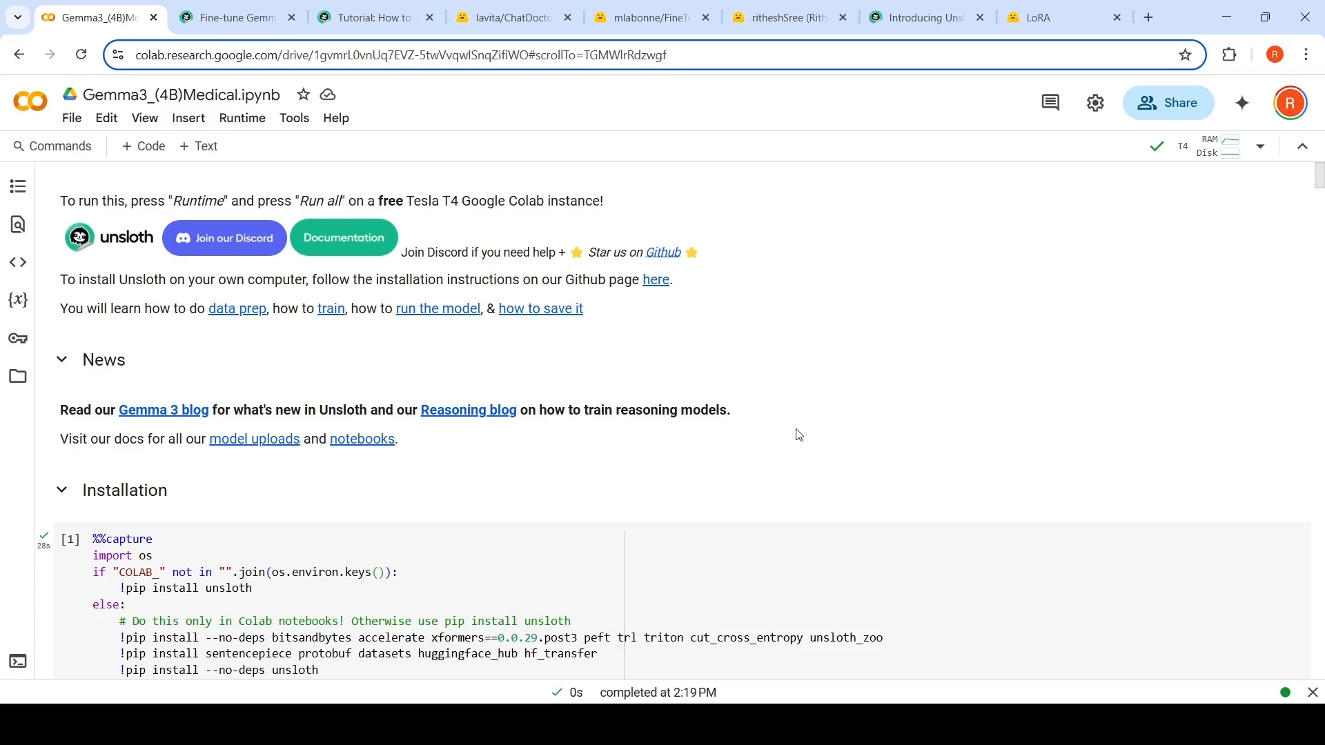
{"action": "scroll", "scroll_direction": "down", "scroll_amount": 3}
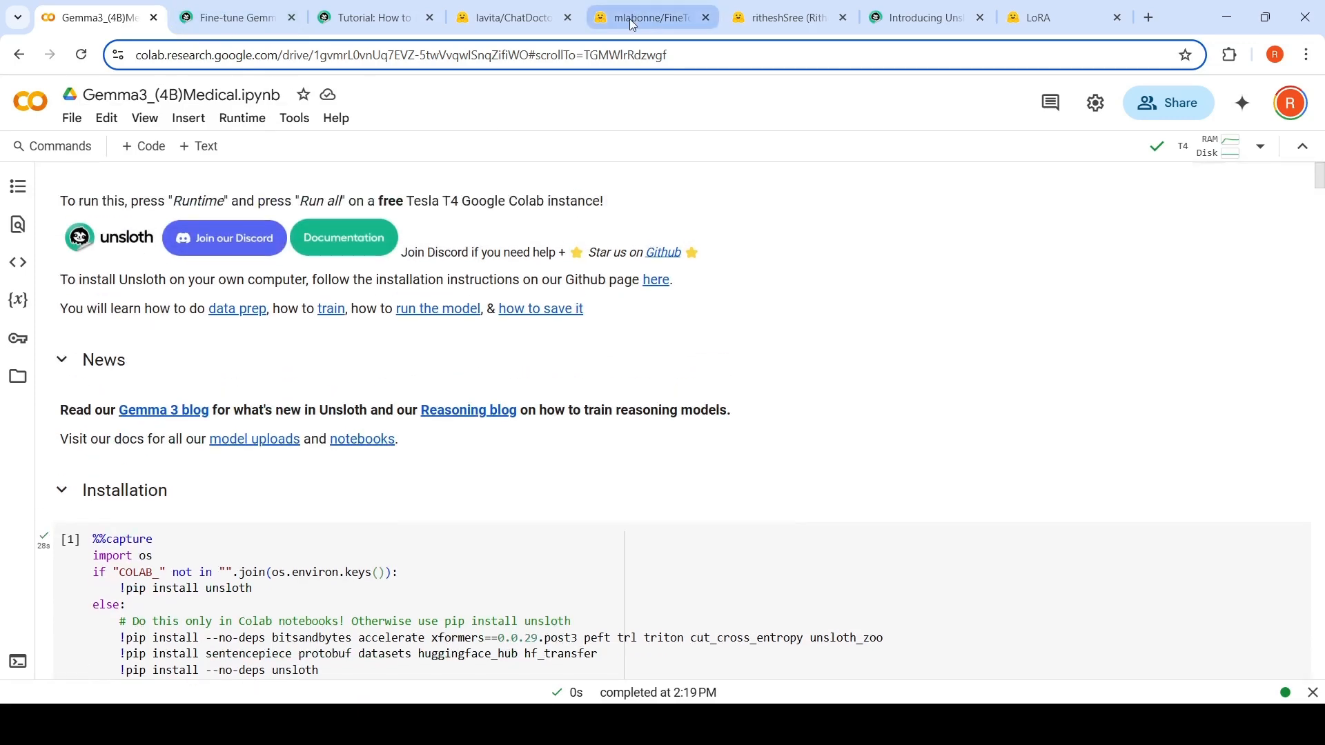
- Show the mlabonne/FineTome-100k Data Studio viewer with its 100k-row train split
{"action": "left_click", "coordinate": [647, 17]}
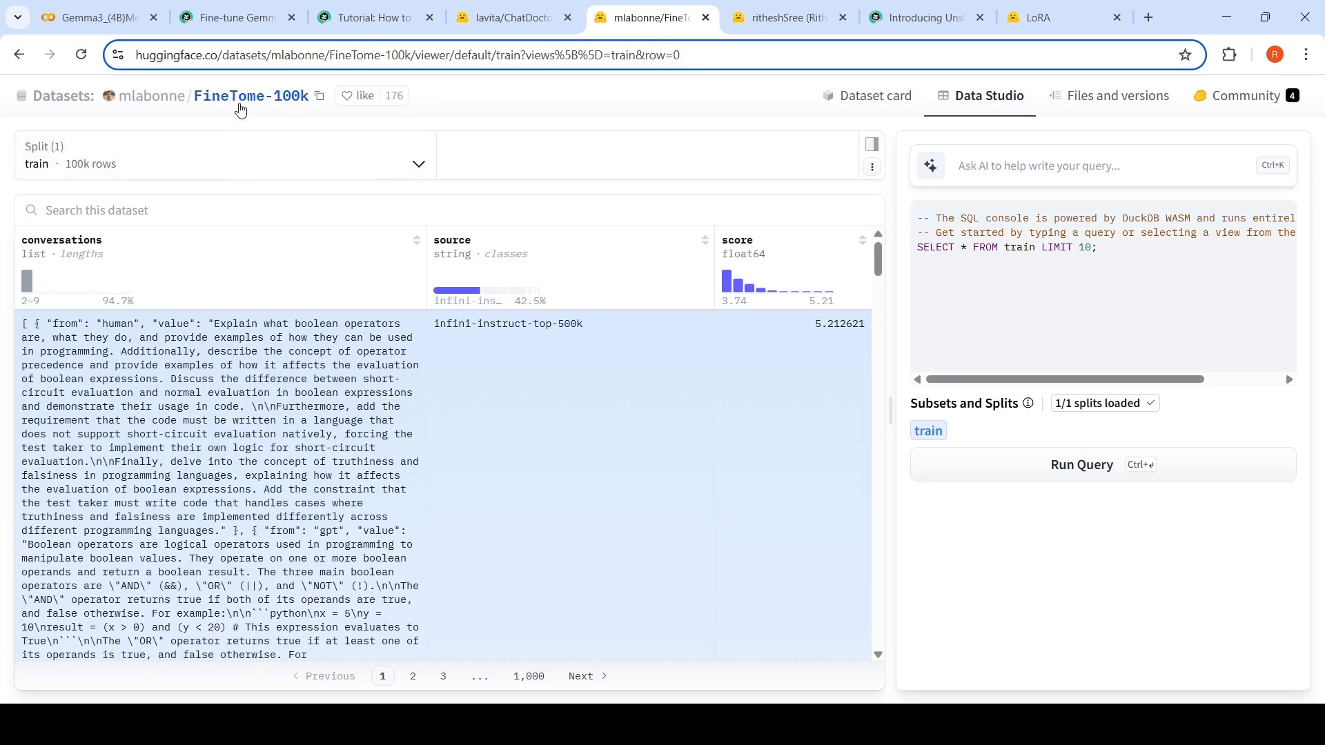
{"action": "mouse_move", "coordinate": [306, 115]}
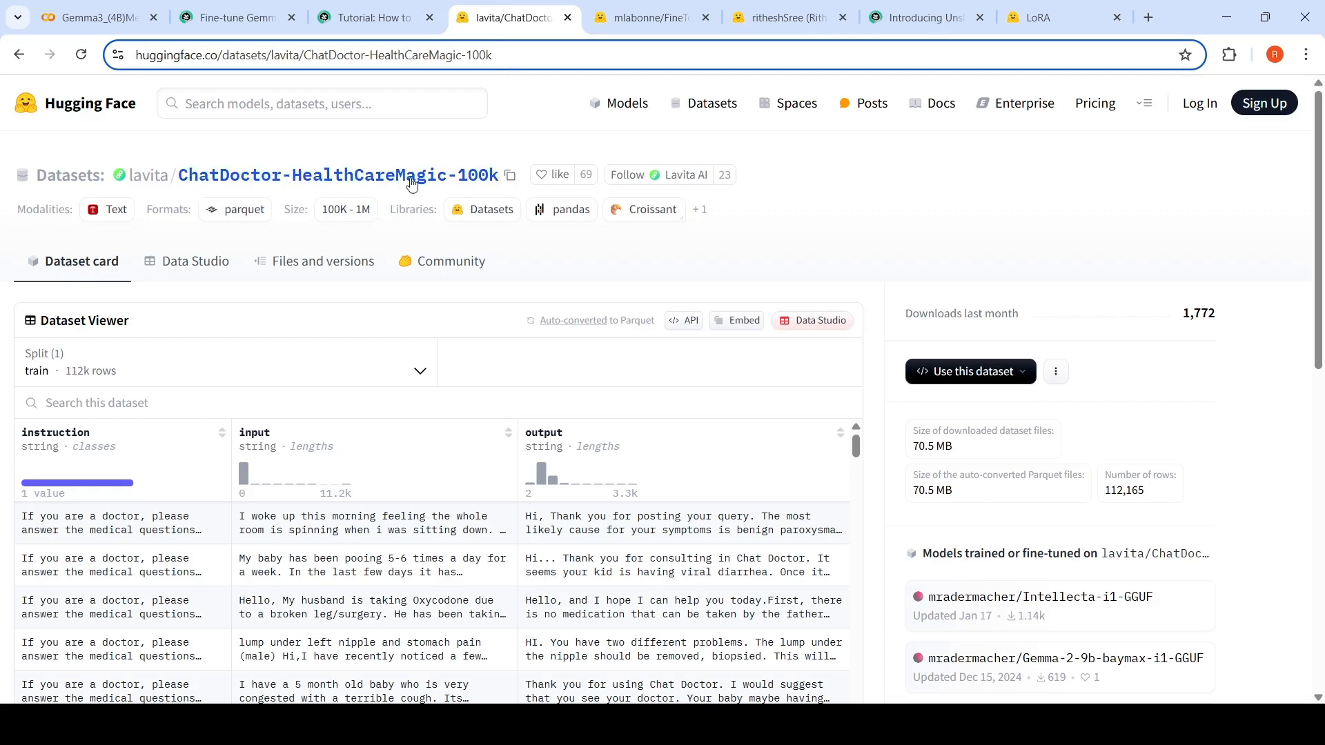
- Expand the first lavita/ChatDoctor-HealthCareMagic-100k patient record, then return to the Gemma3 Medical notebook
{"action": "scroll", "scroll_direction": "down", "scroll_amount": 3}
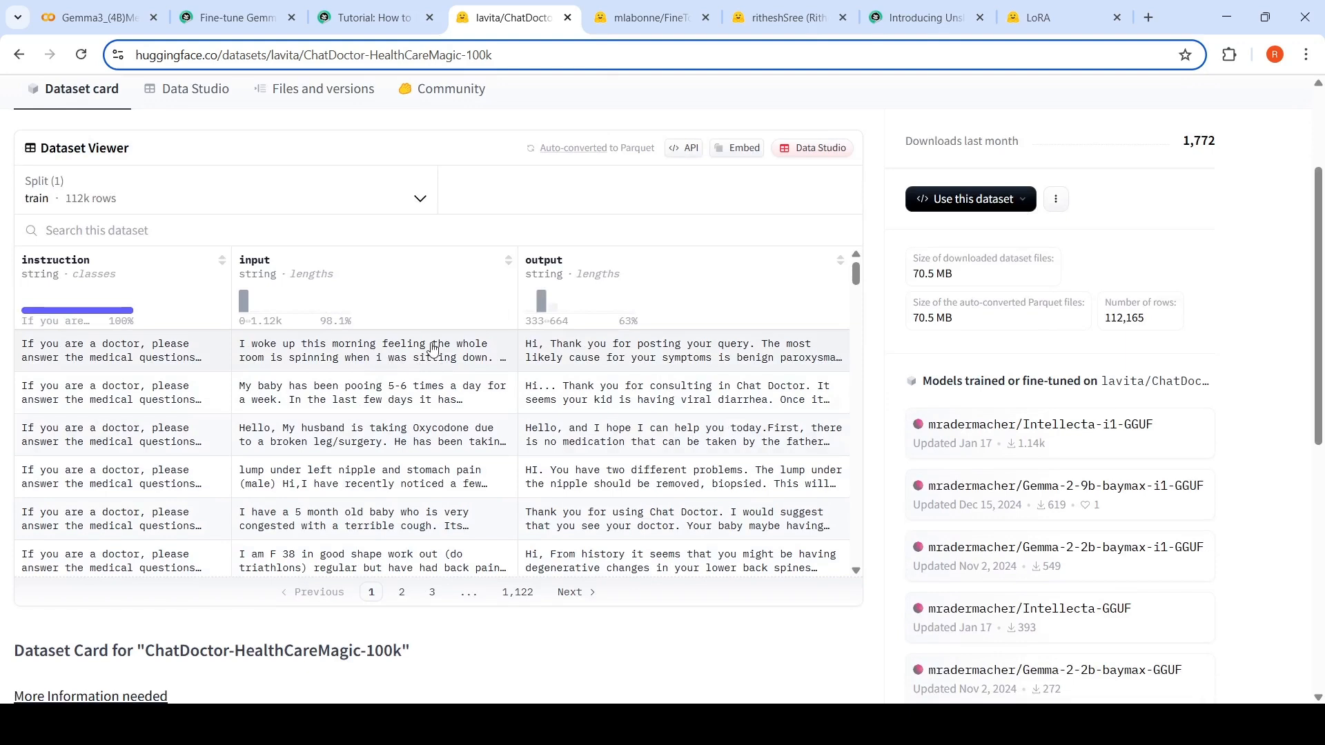
{"action": "mouse_move", "coordinate": [387, 365]}
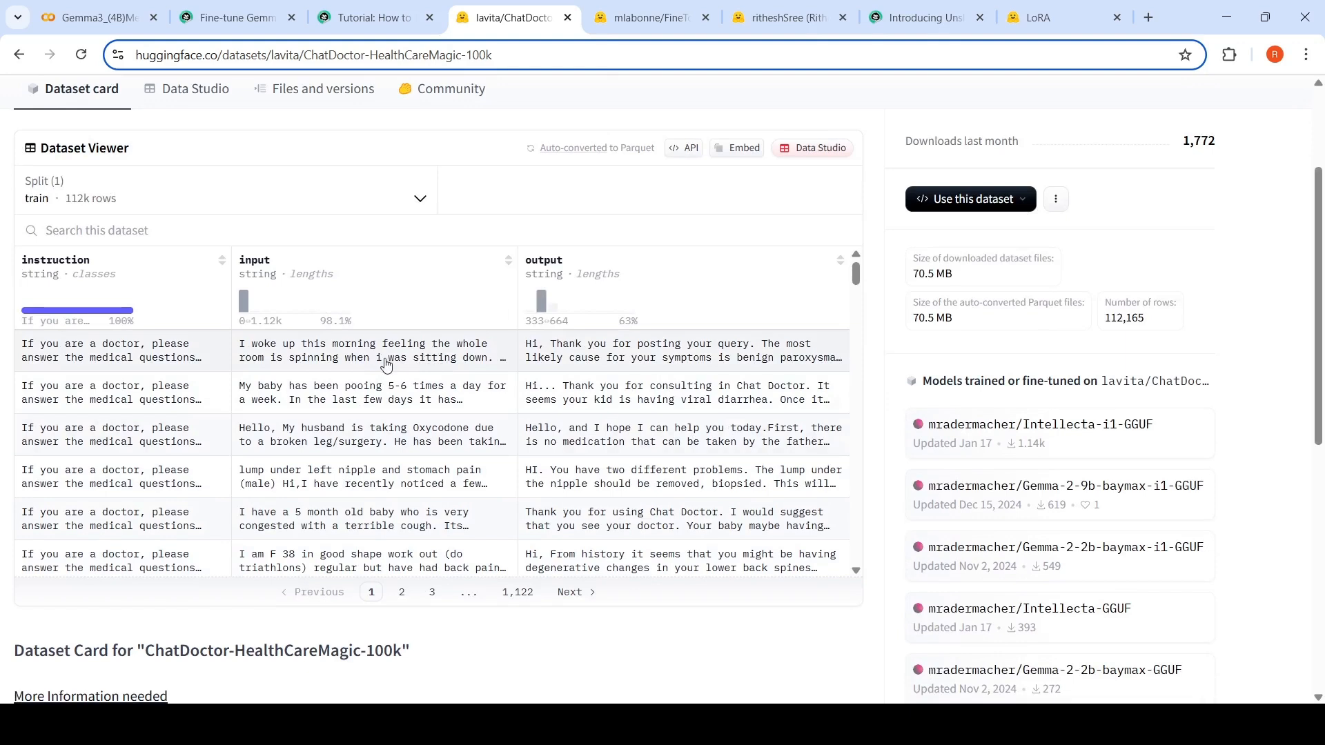
{"action": "left_click", "coordinate": [80, 54]}
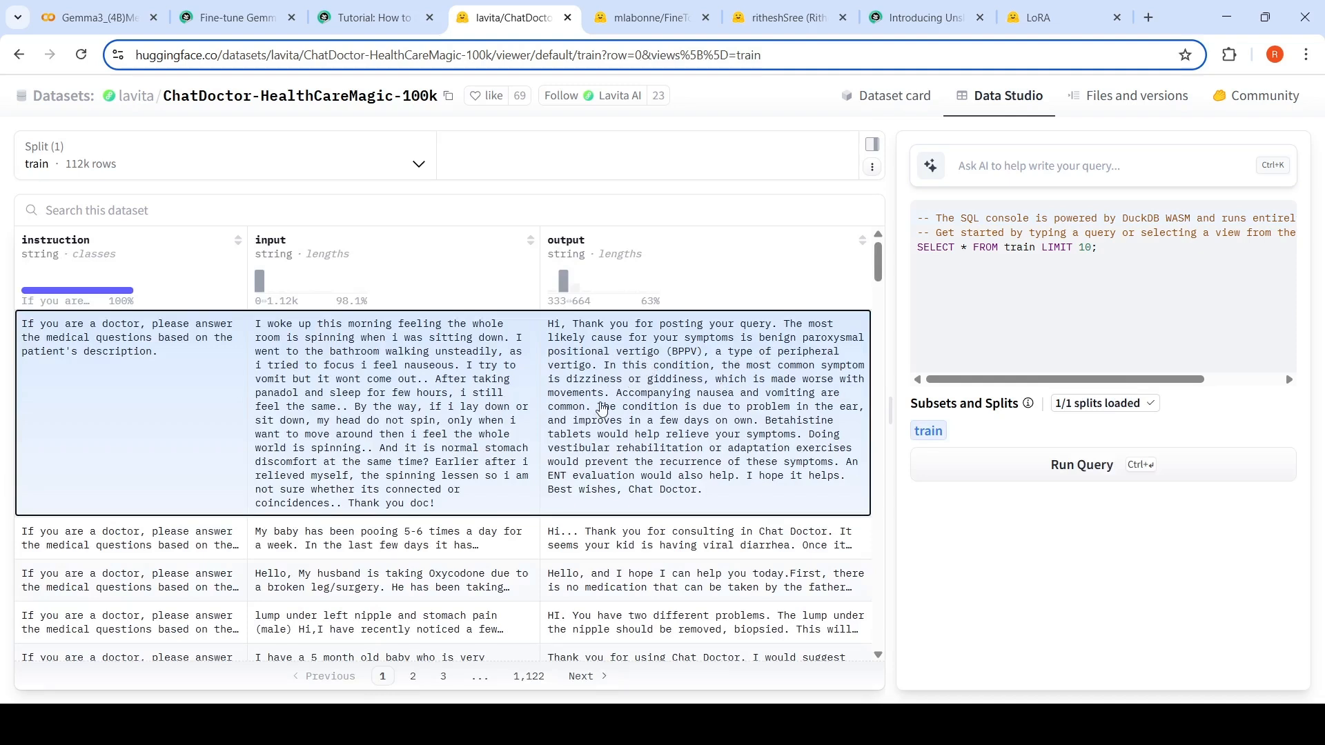
{"action": "mouse_move", "coordinate": [547, 378]}
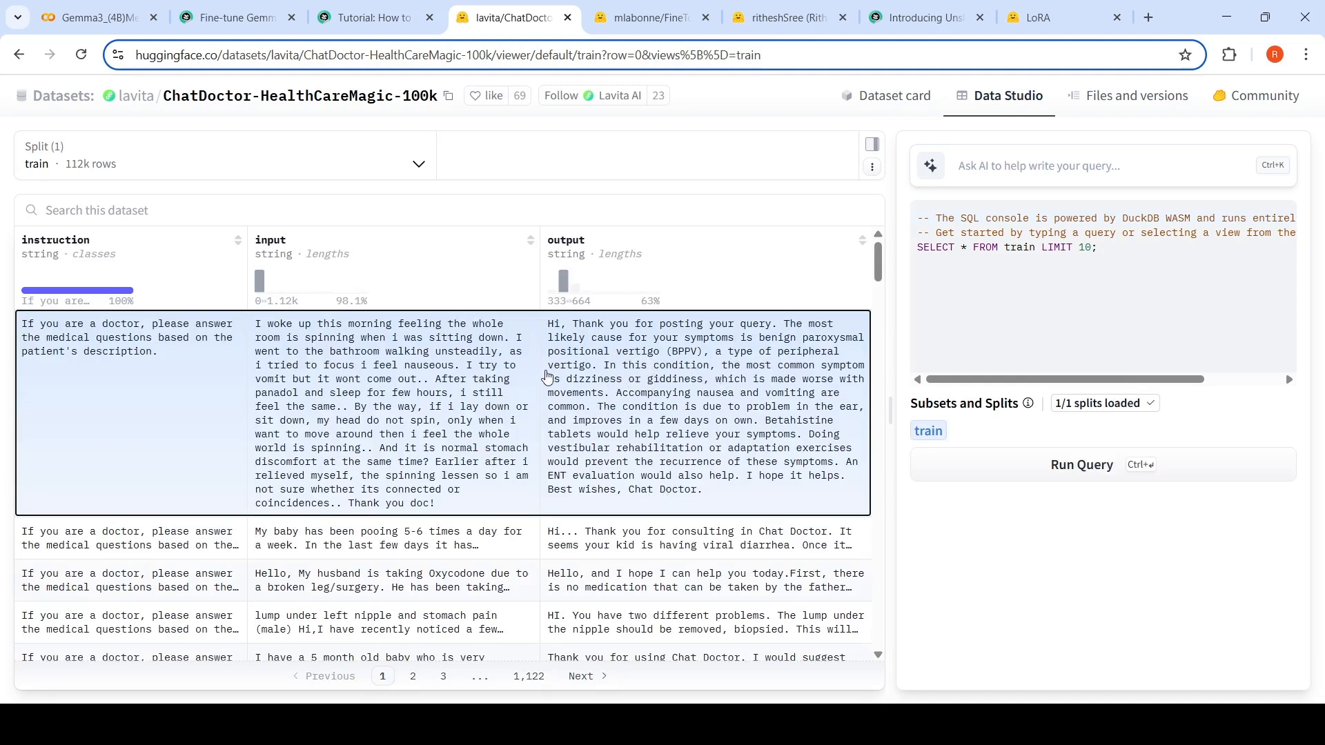
{"action": "mouse_move", "coordinate": [368, 436]}
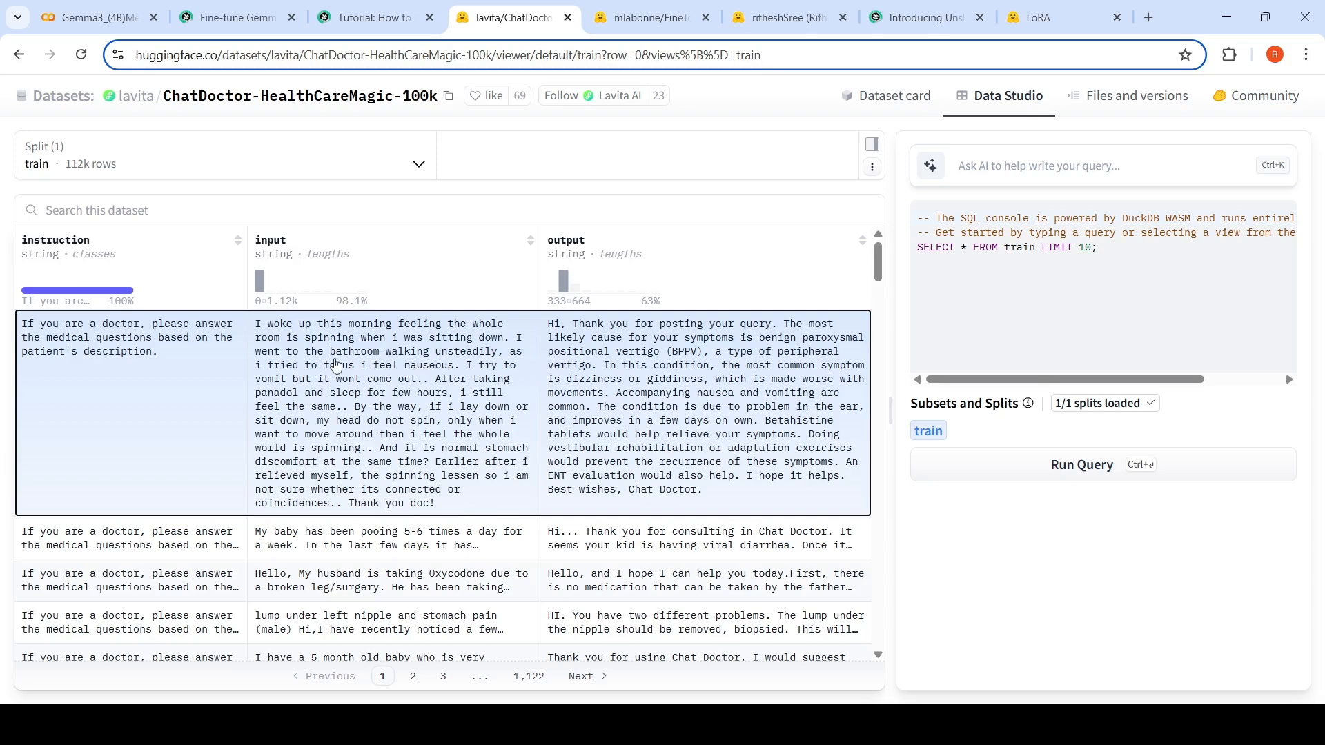
{"action": "left_click", "coordinate": [93, 16]}
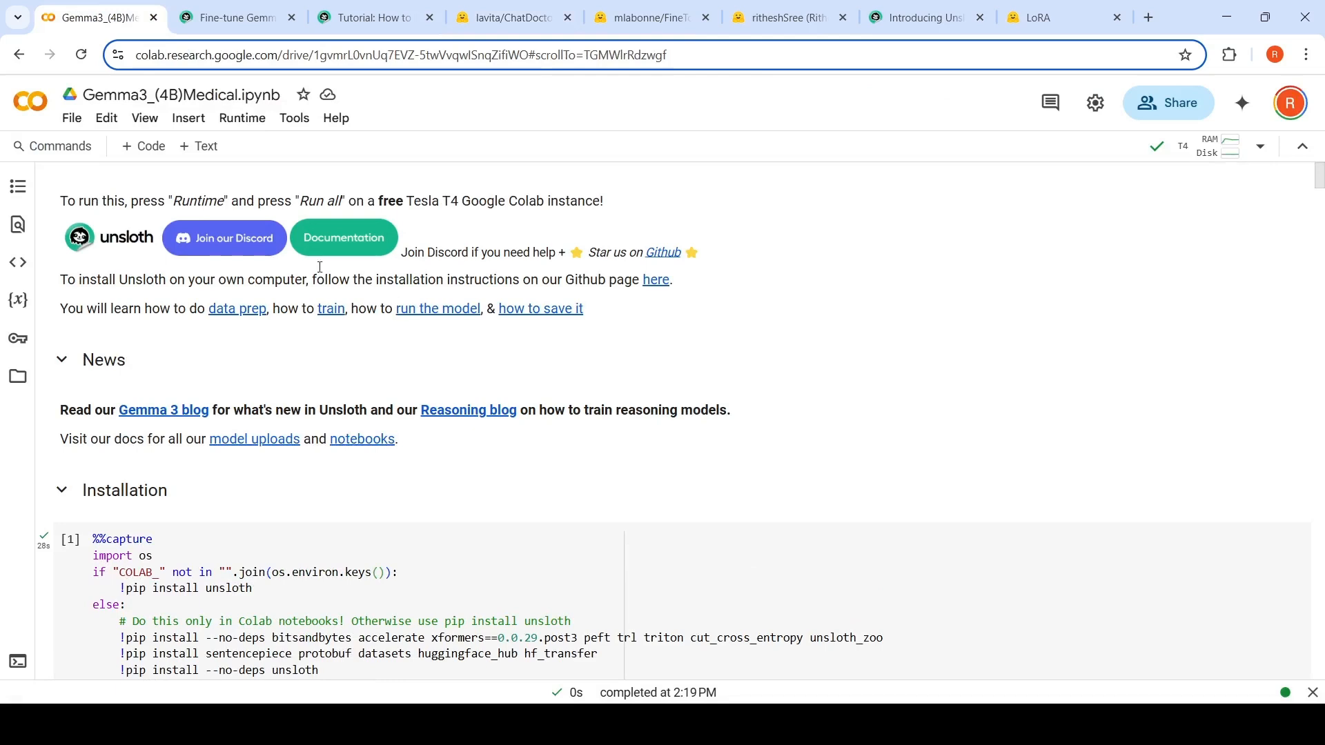
{"action": "mouse_move", "coordinate": [803, 451]}
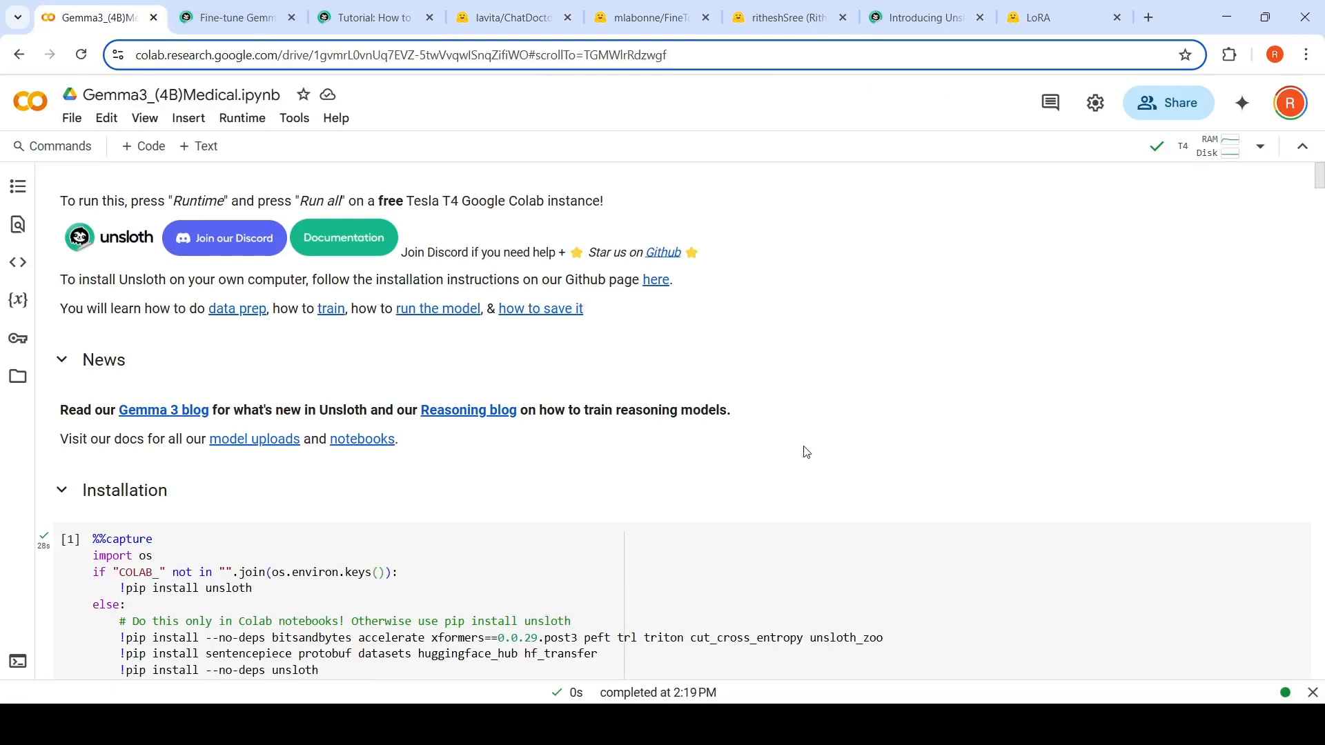
{"action": "mouse_move", "coordinate": [691, 279]}
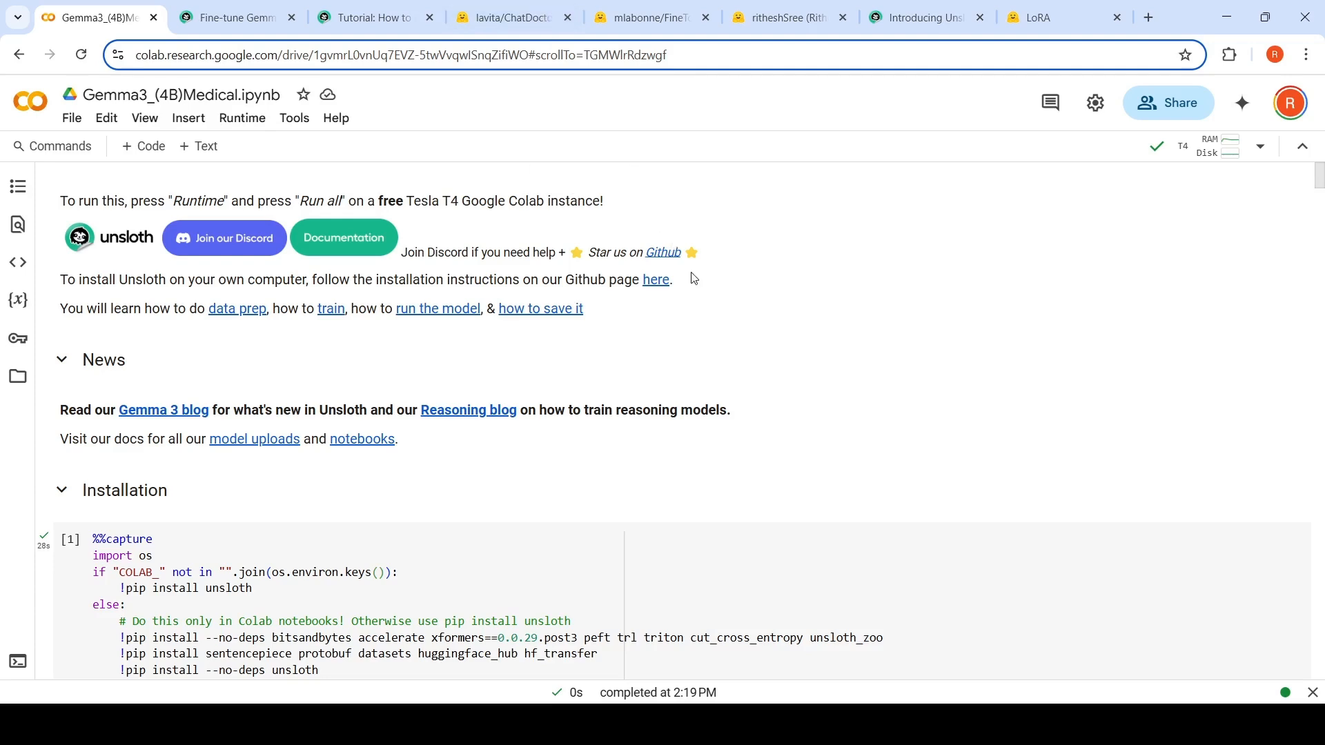
{"action": "mouse_move", "coordinate": [698, 278]}
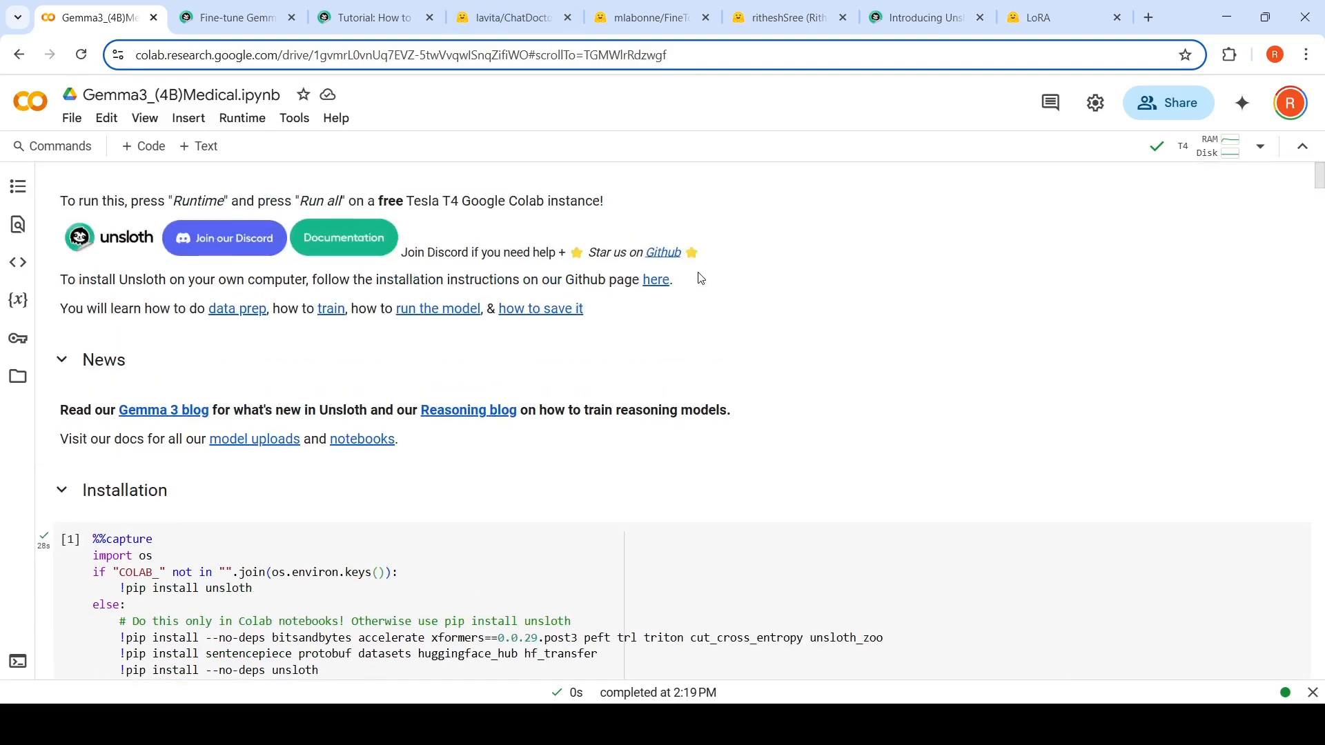
{"action": "scroll", "scroll_direction": "down", "scroll_amount": 3}
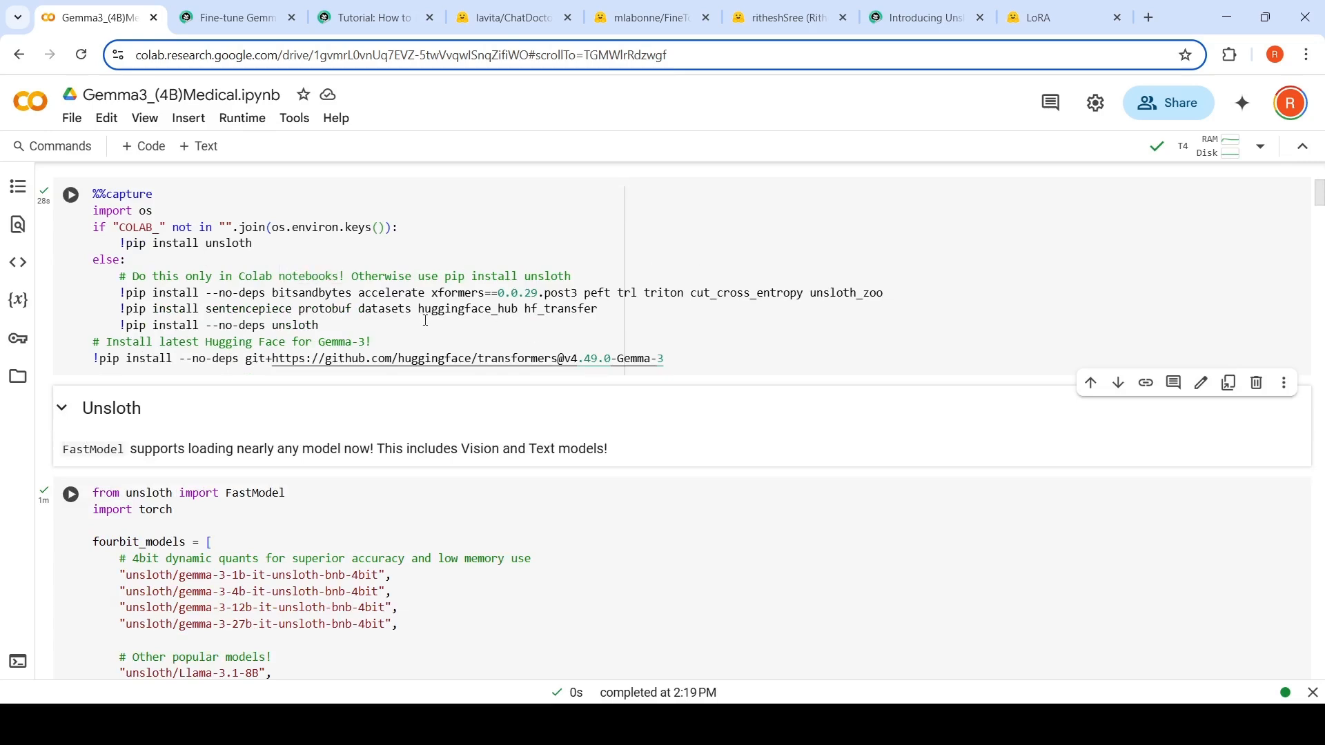
{"action": "scroll", "scroll_direction": "down", "scroll_amount": 3}
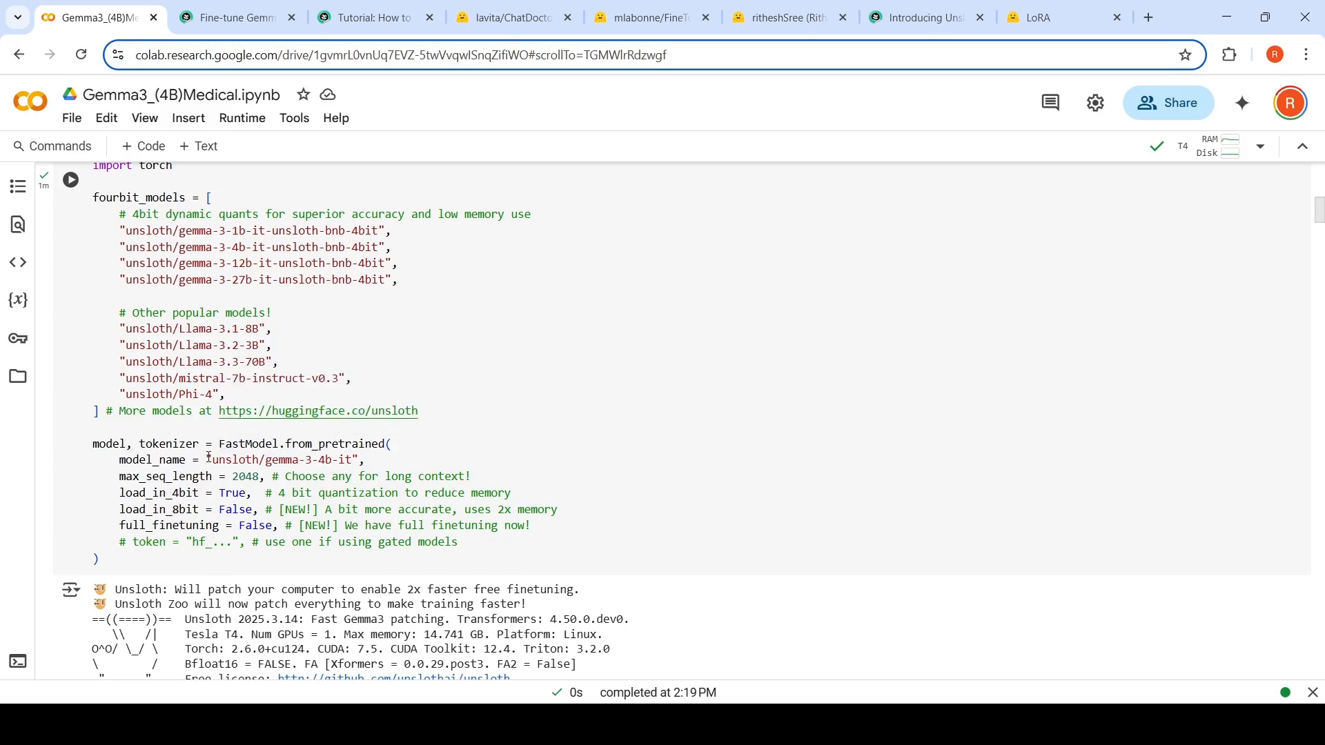
{"action": "scroll", "scroll_direction": "down", "scroll_amount": 3}
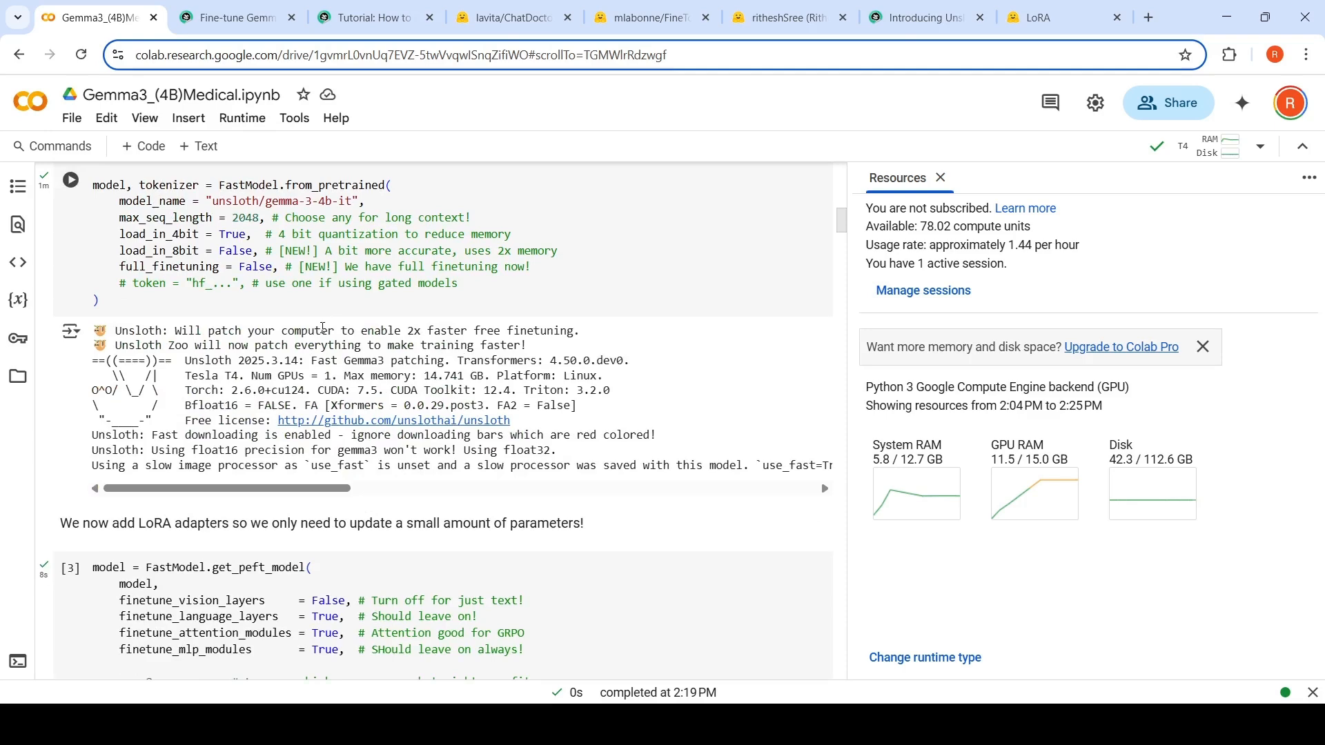
{"action": "scroll", "scroll_direction": "down", "scroll_amount": 3}
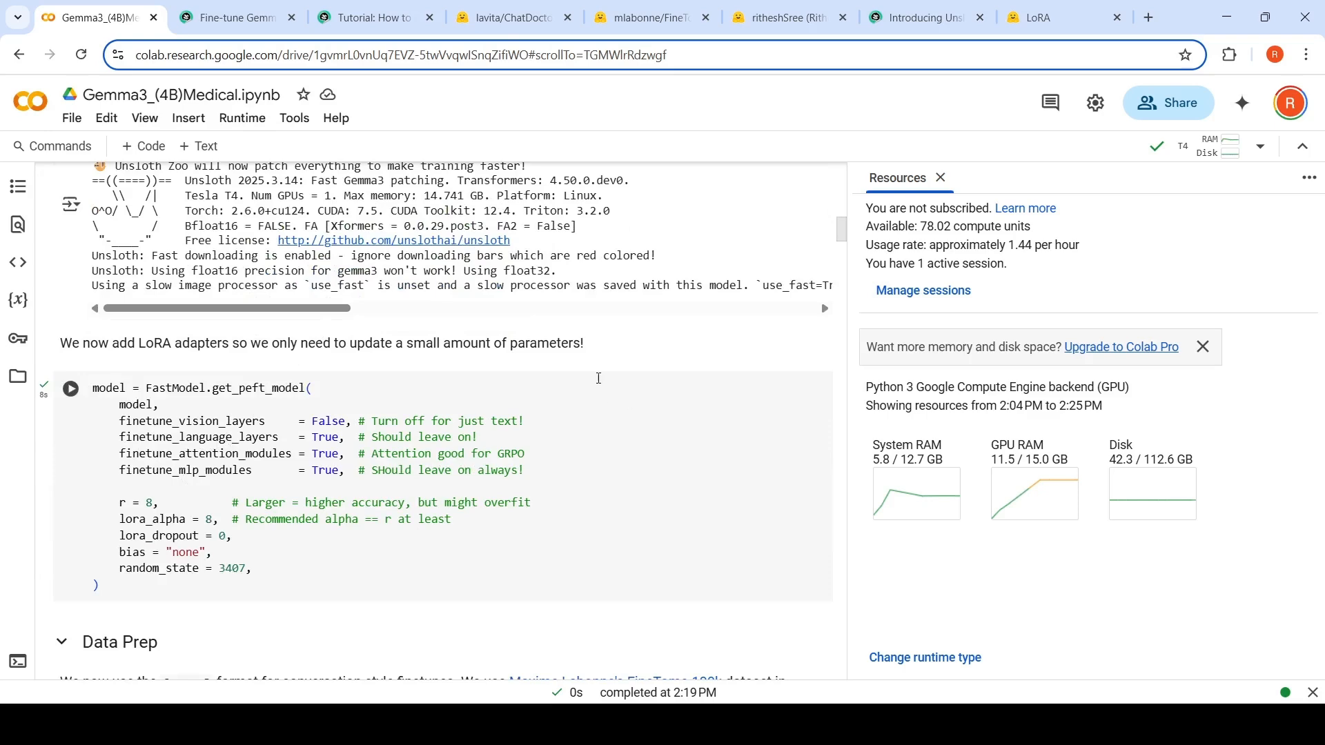
{"action": "left_click", "coordinate": [1052, 17]}
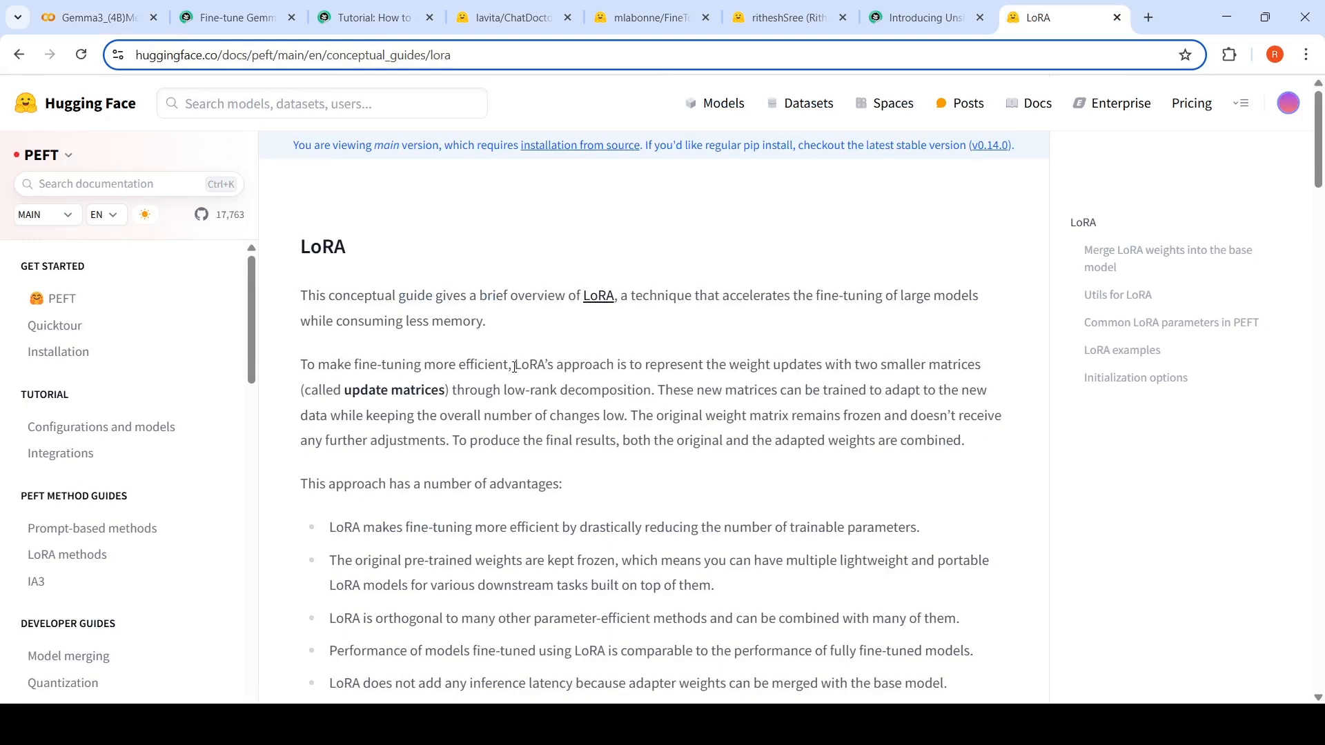
{"action": "mouse_move", "coordinate": [501, 407]}
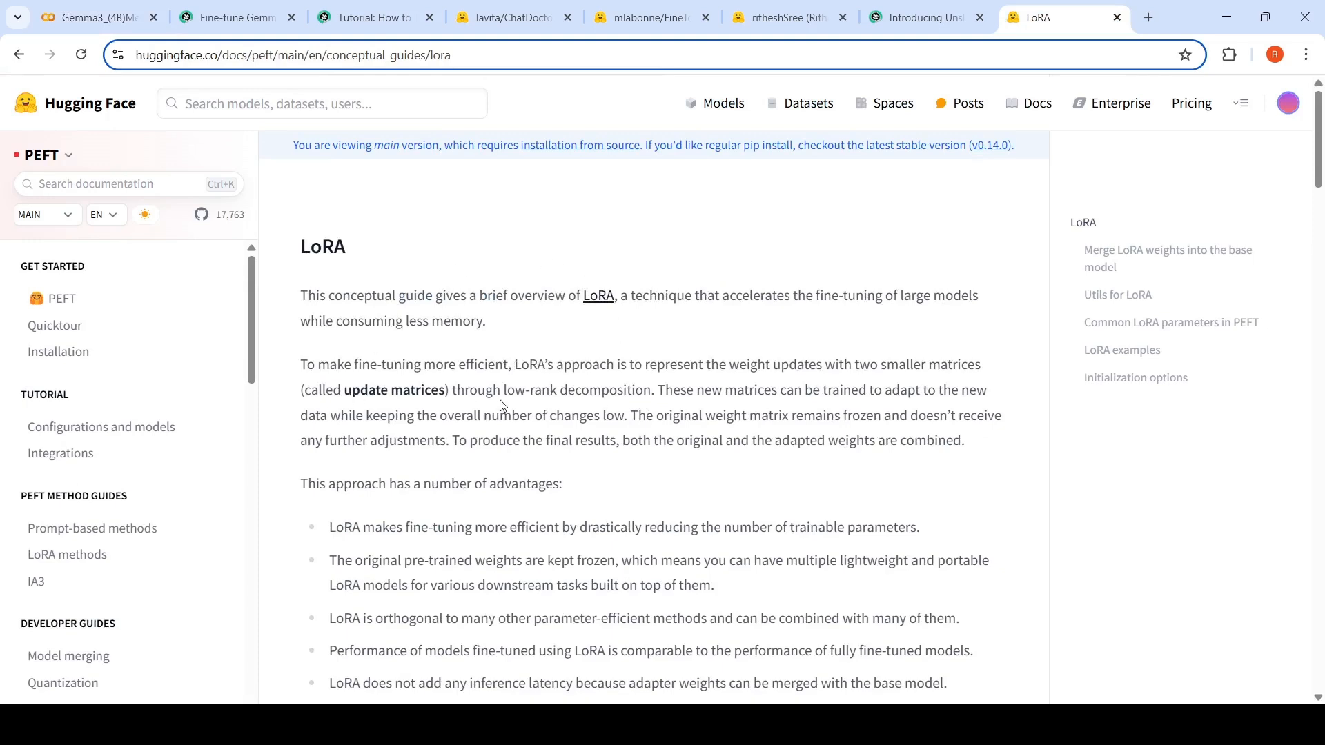
{"action": "left_click", "coordinate": [346, 54]}
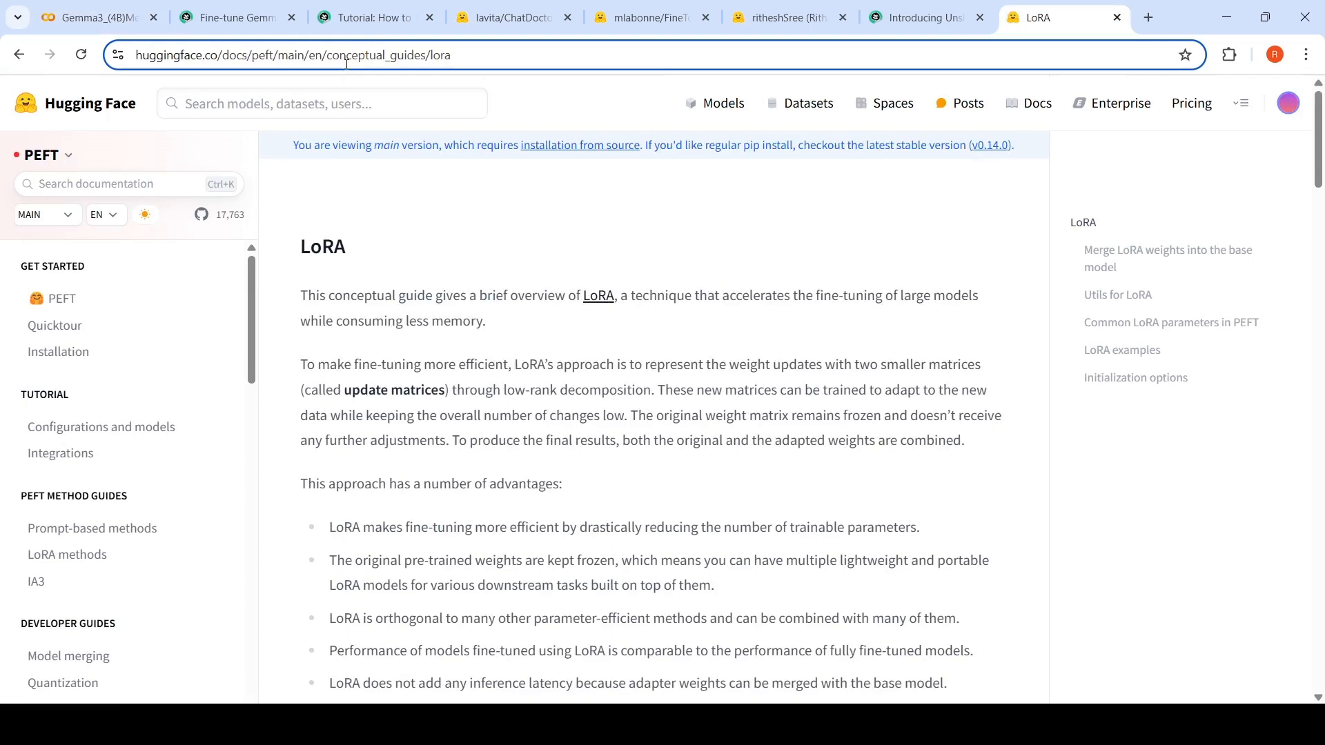
{"action": "scroll", "scroll_direction": "down", "scroll_amount": 3}
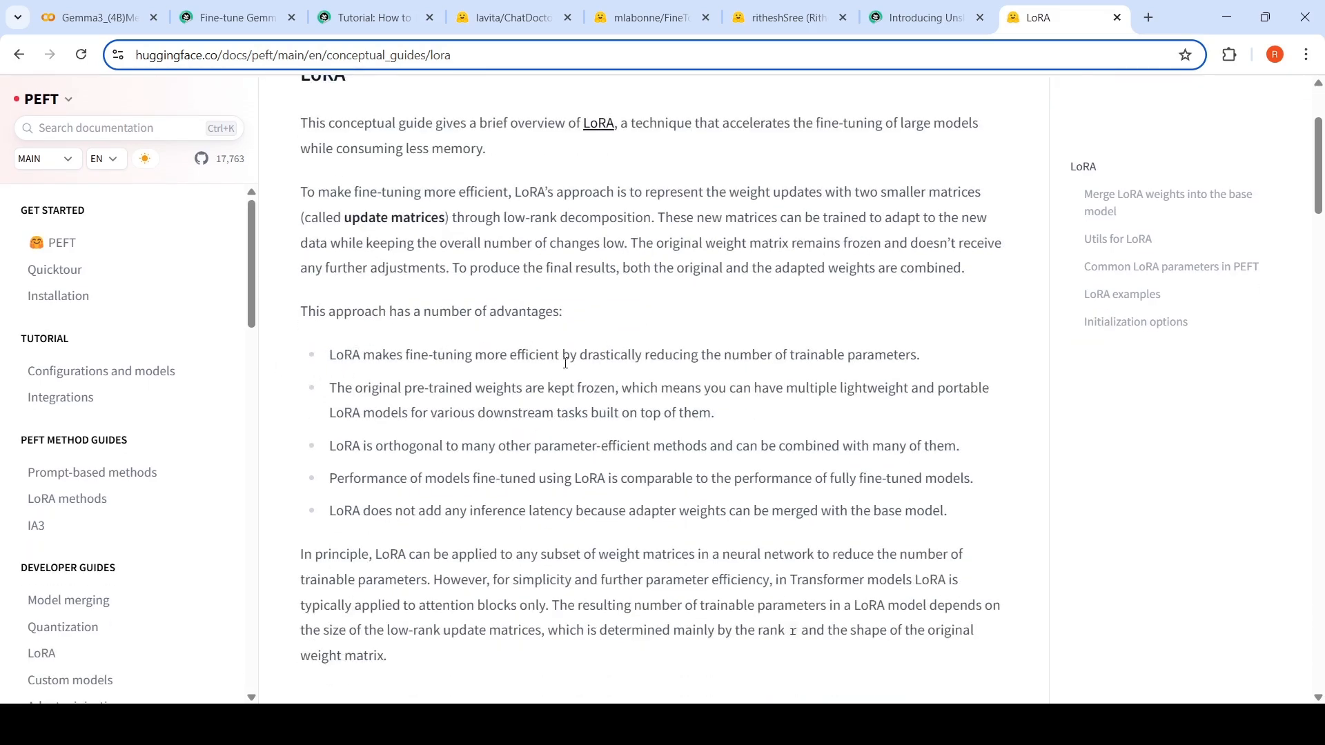
{"action": "mouse_move", "coordinate": [726, 358]}
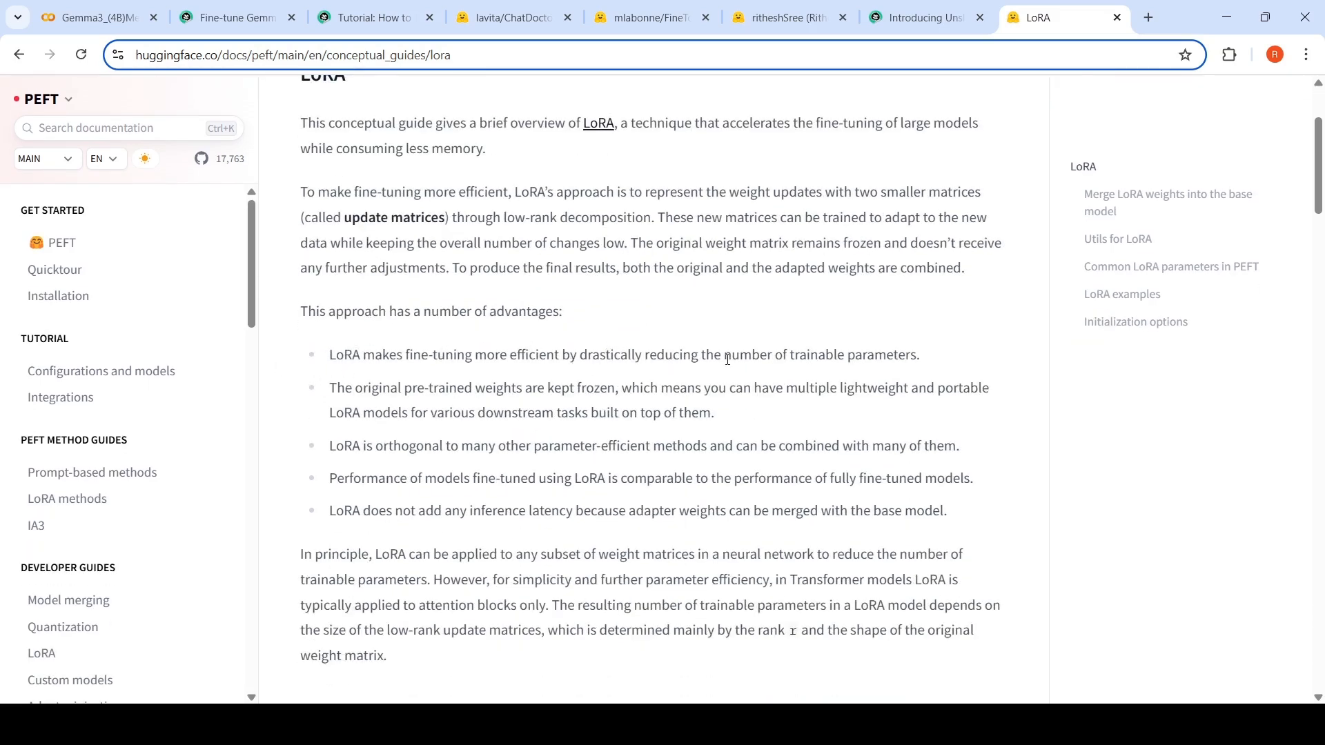
{"action": "mouse_move", "coordinate": [452, 404]}
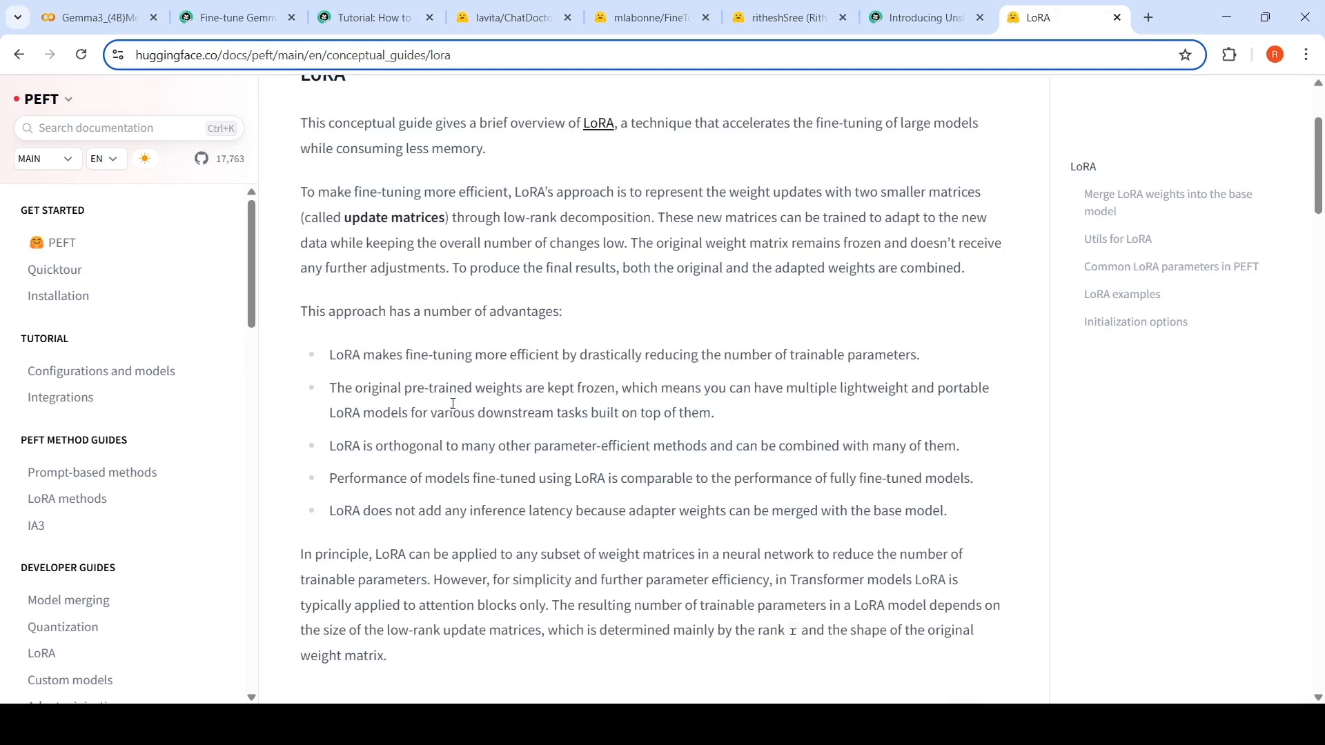
{"action": "mouse_move", "coordinate": [622, 437]}
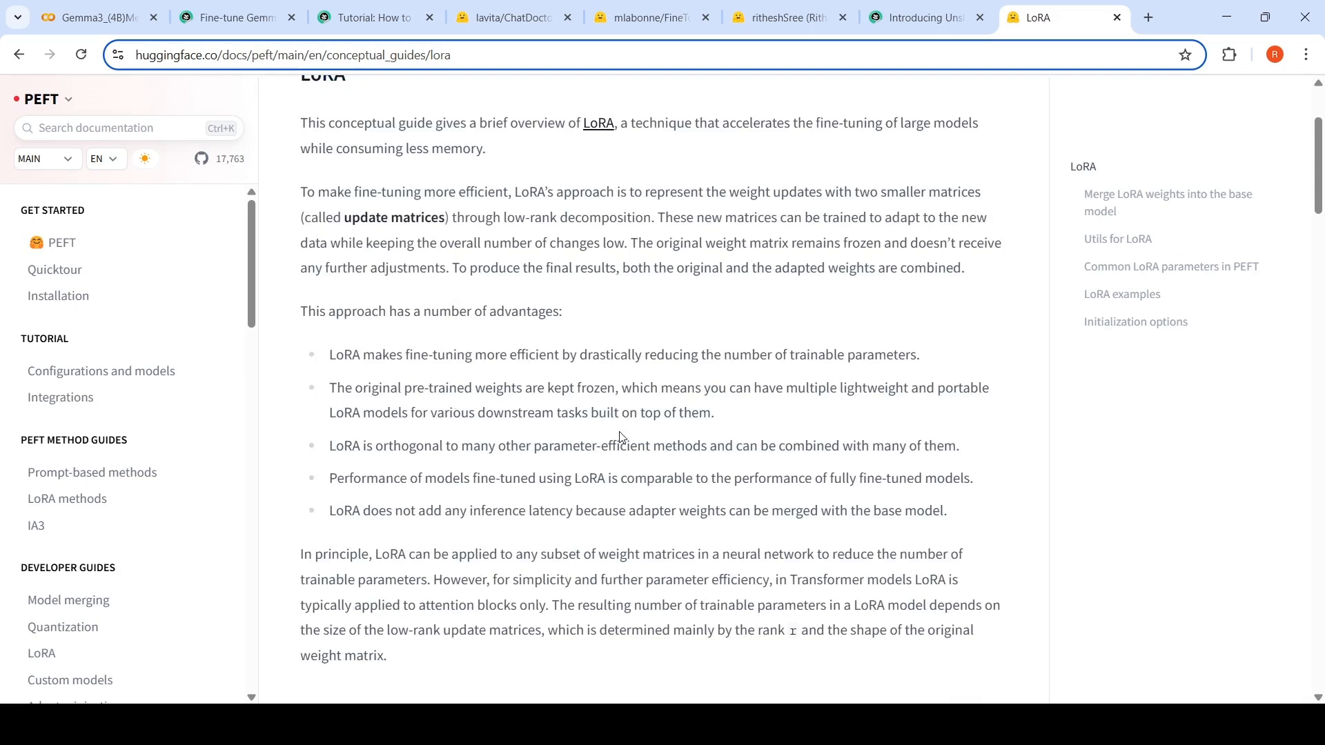
{"action": "left_click", "coordinate": [93, 16]}
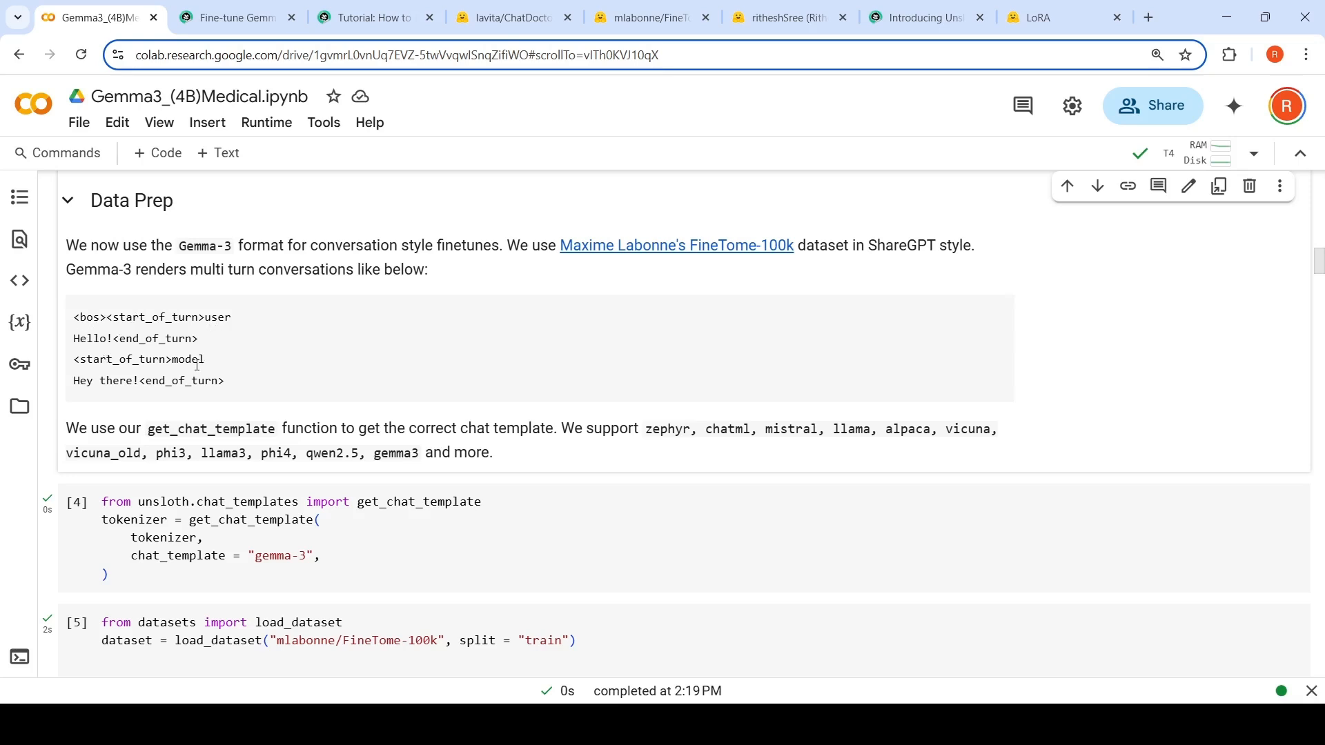
{"action": "mouse_move", "coordinate": [155, 380]}
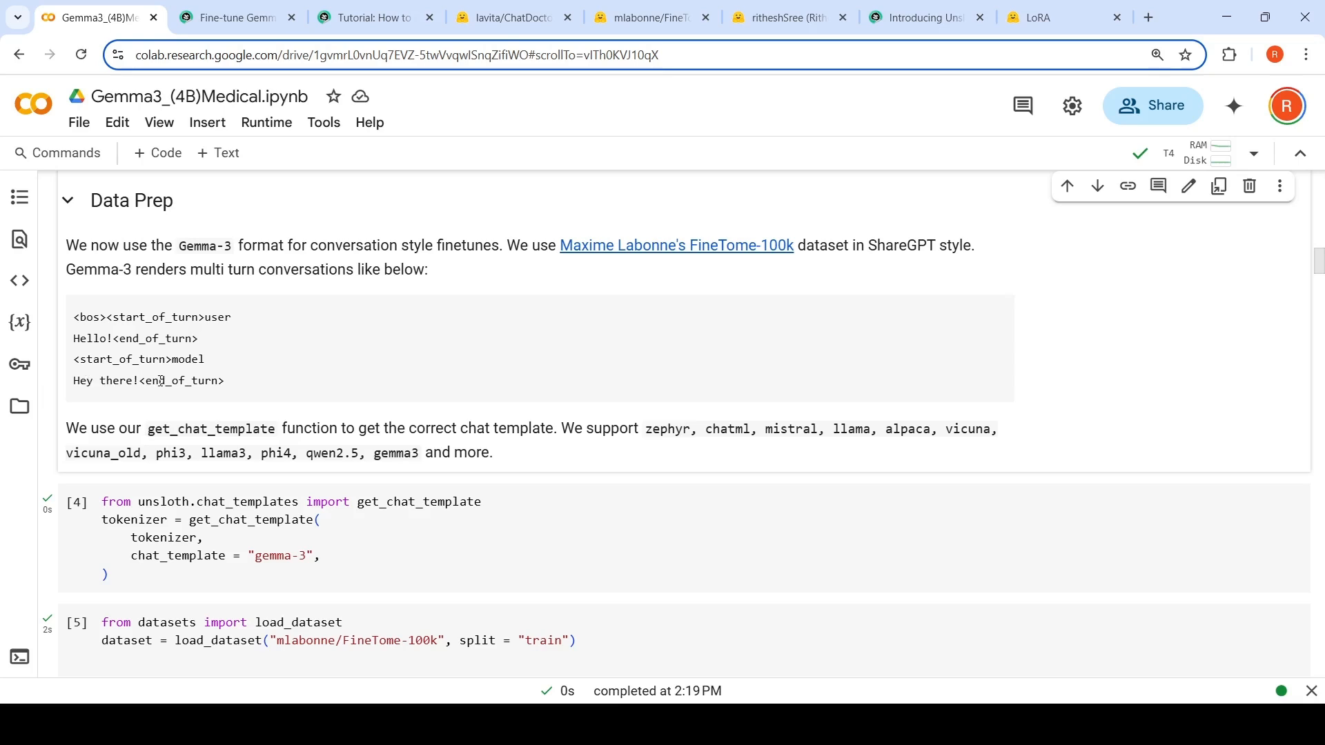
{"action": "scroll", "scroll_direction": "down", "scroll_amount": 3}
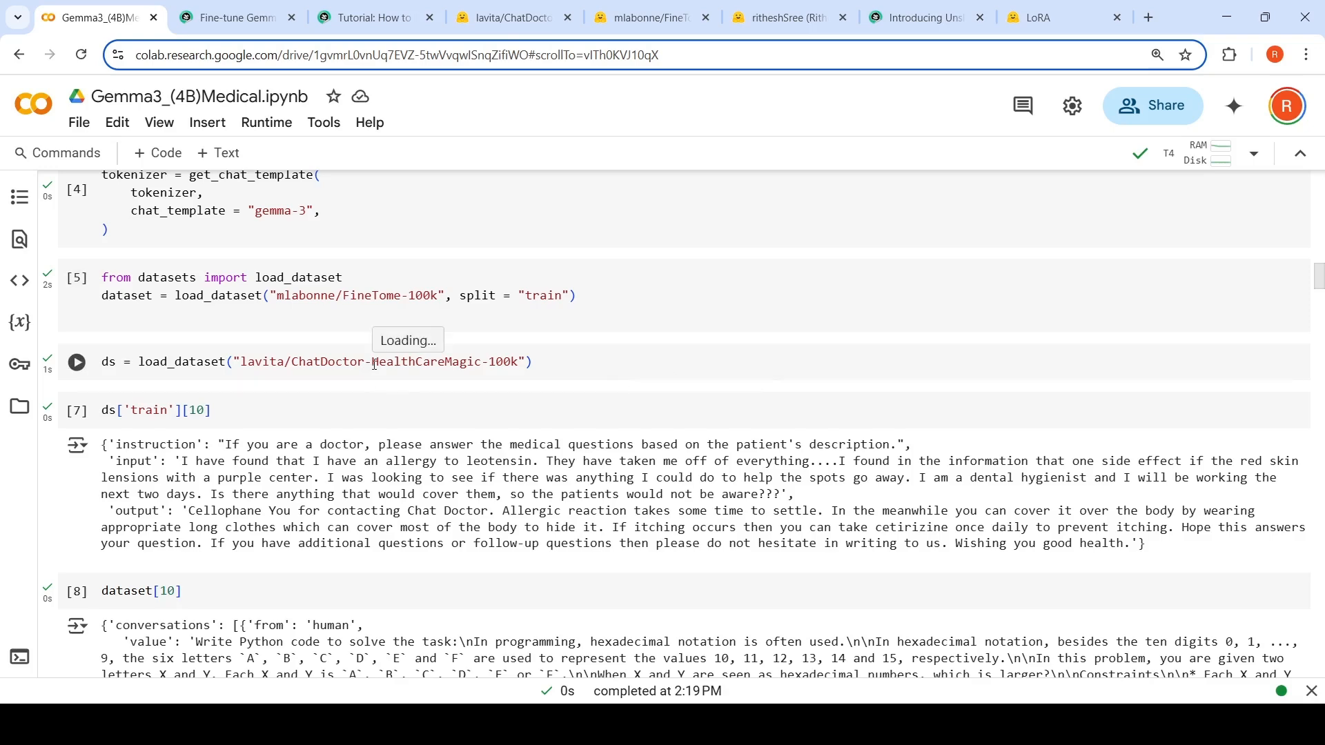
{"action": "left_click", "coordinate": [508, 16]}
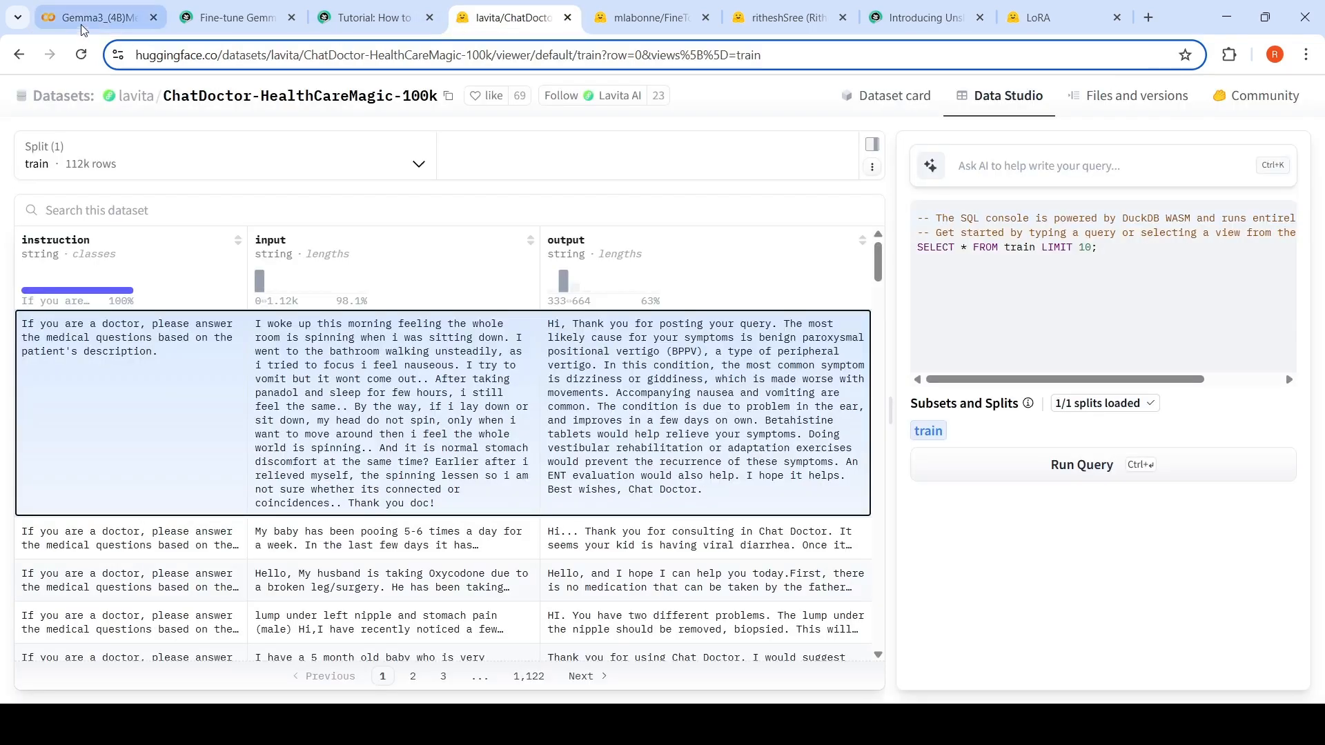
{"action": "left_click", "coordinate": [93, 17]}
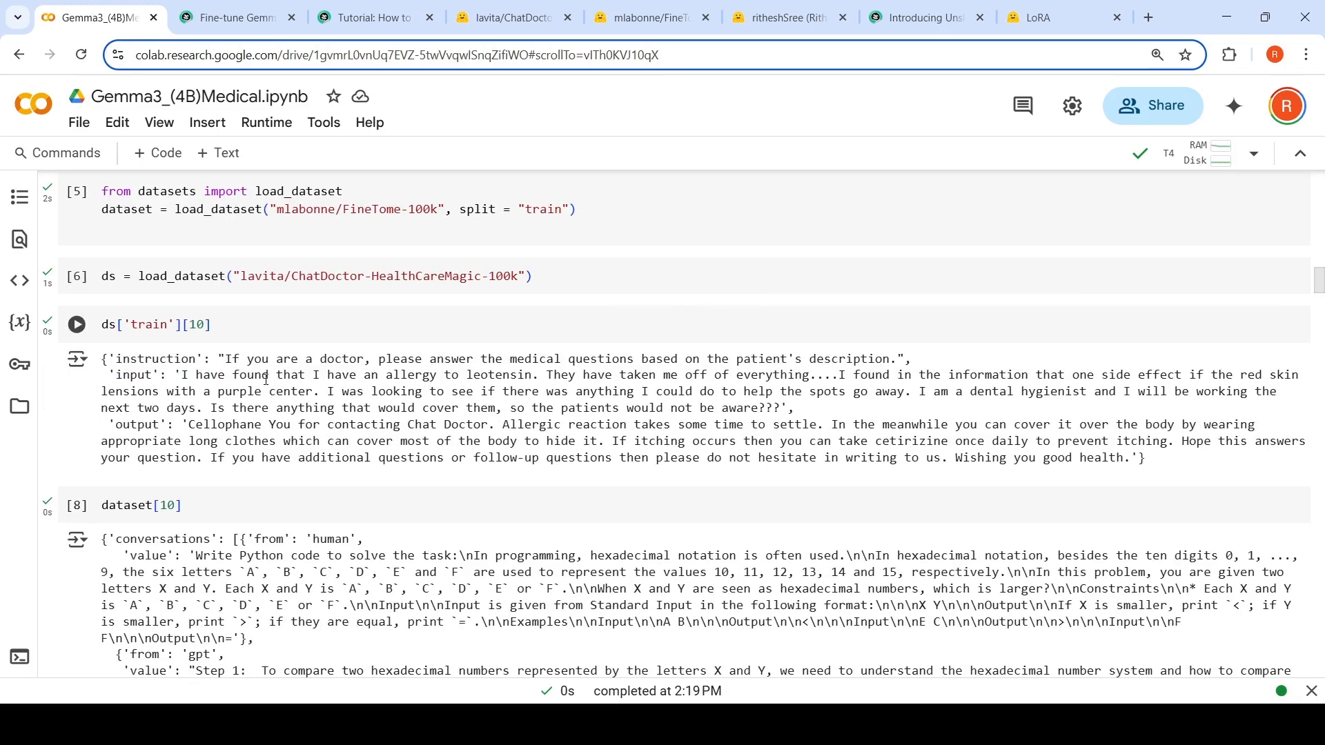
{"action": "mouse_move", "coordinate": [251, 437]}
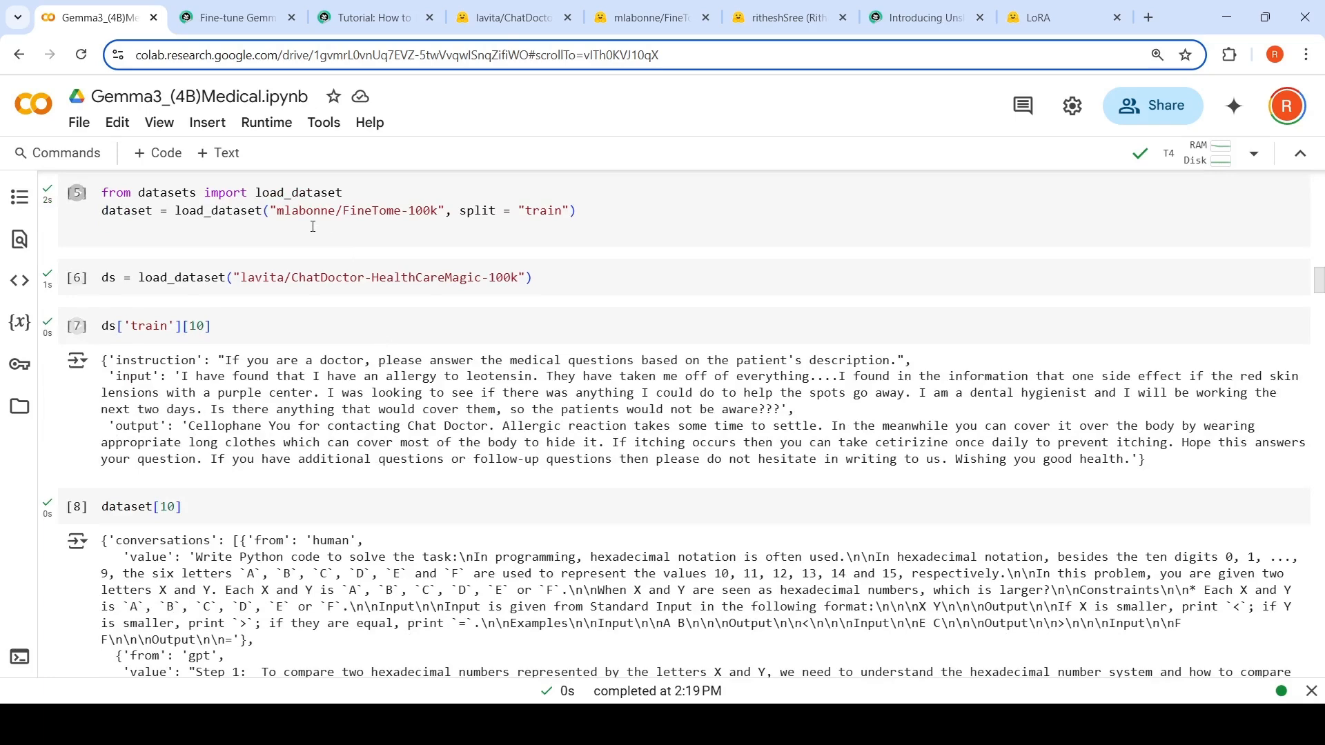
{"action": "scroll", "scroll_direction": "down", "scroll_amount": 3}
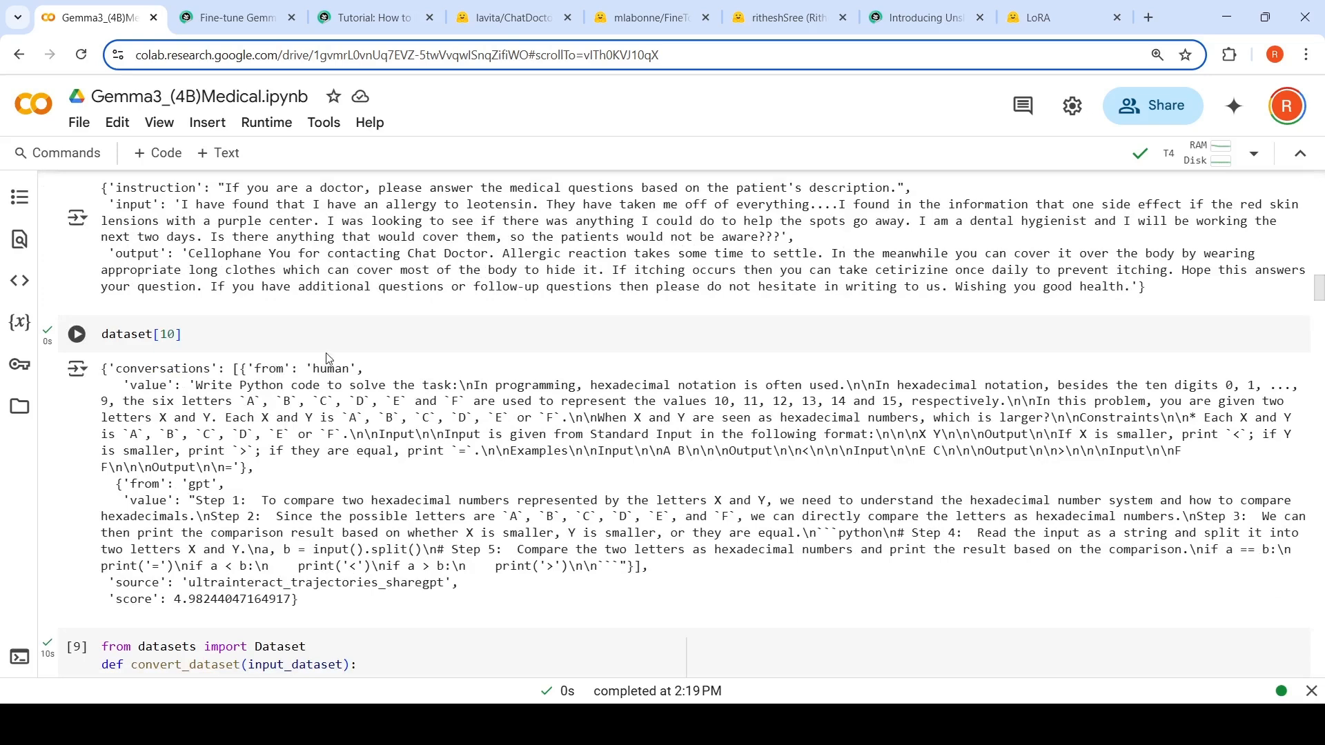
{"action": "left_click_drag", "start_coordinate": [196, 385], "coordinate": [263, 400]}
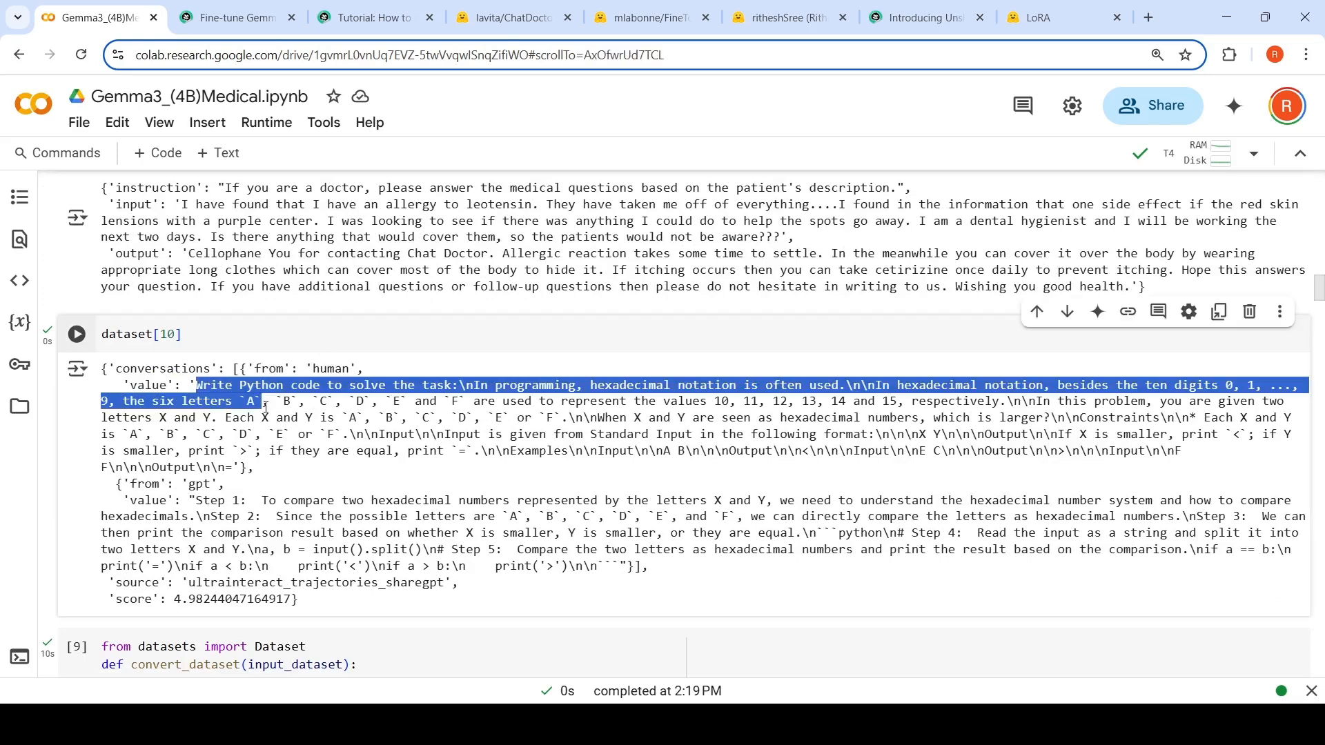
{"action": "left_click", "coordinate": [301, 554]}
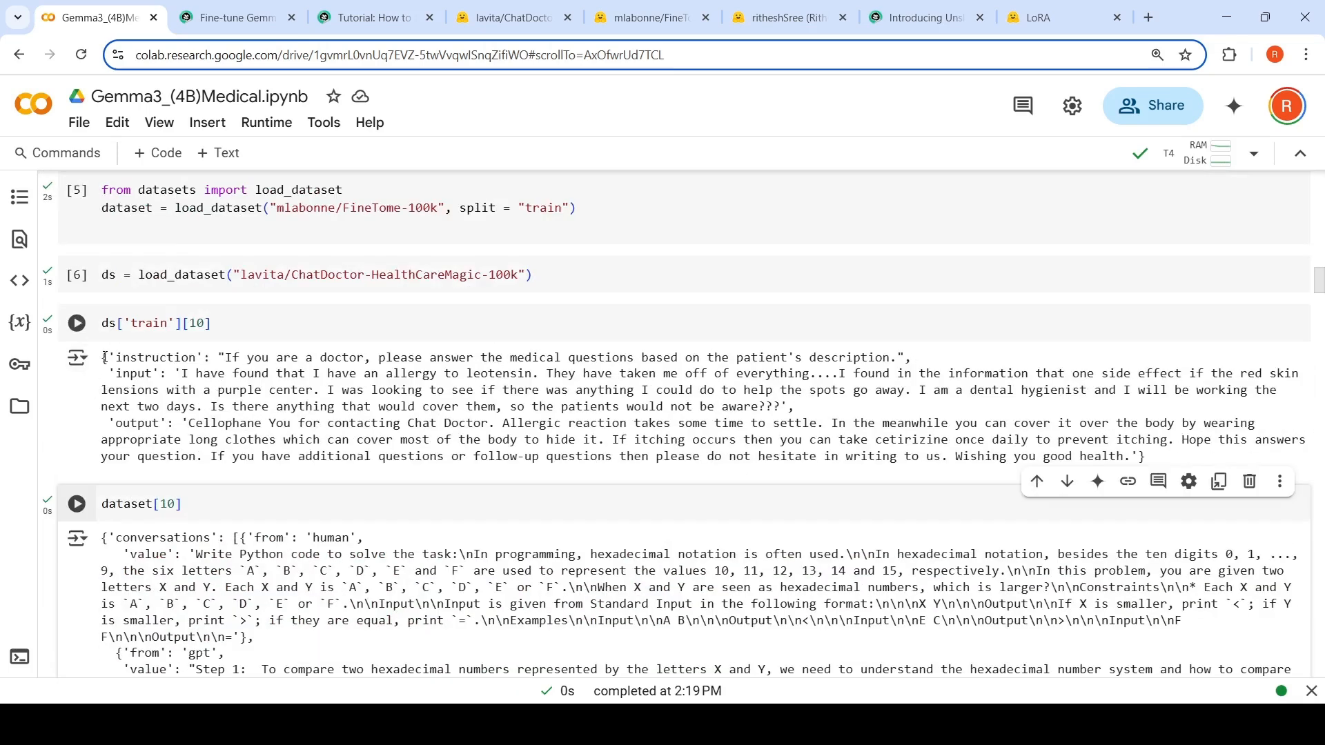
{"action": "left_click", "coordinate": [76, 324]}
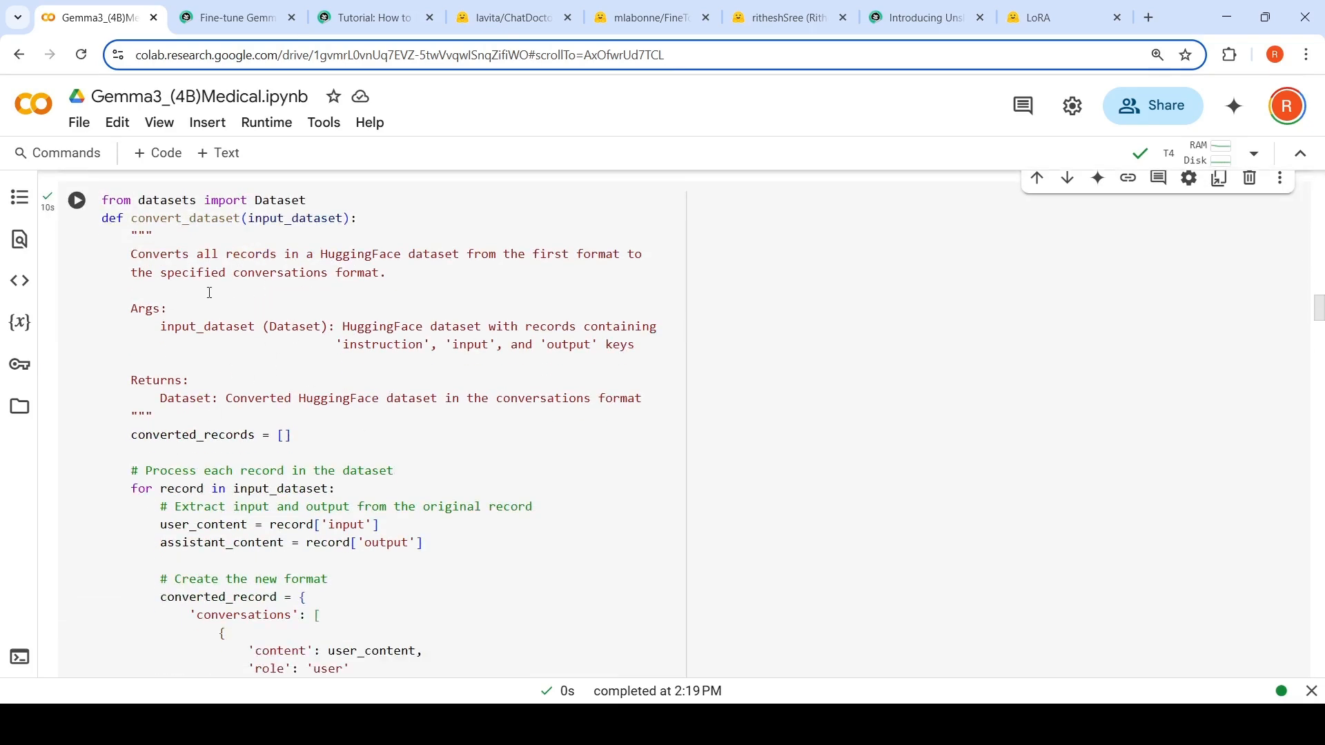
{"action": "scroll", "scroll_direction": "down", "scroll_amount": 3}
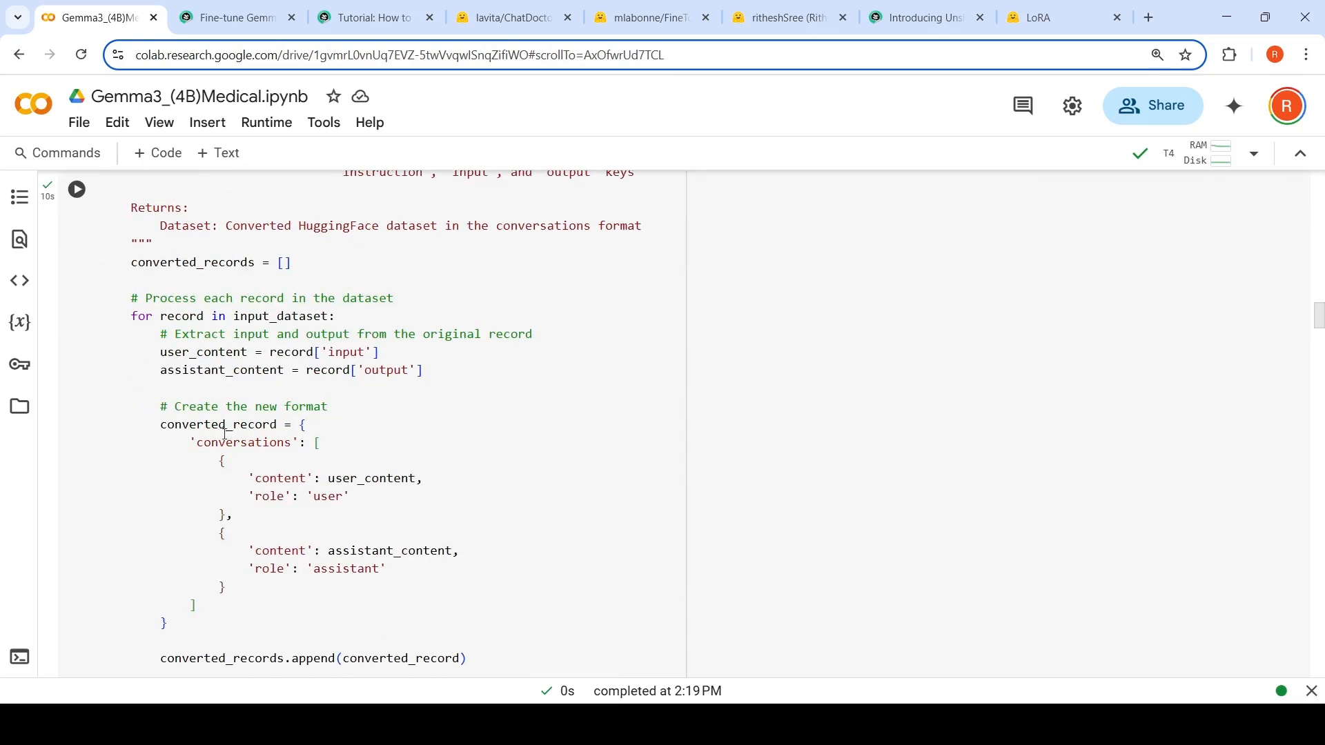
{"action": "scroll", "scroll_direction": "down", "scroll_amount": 3}
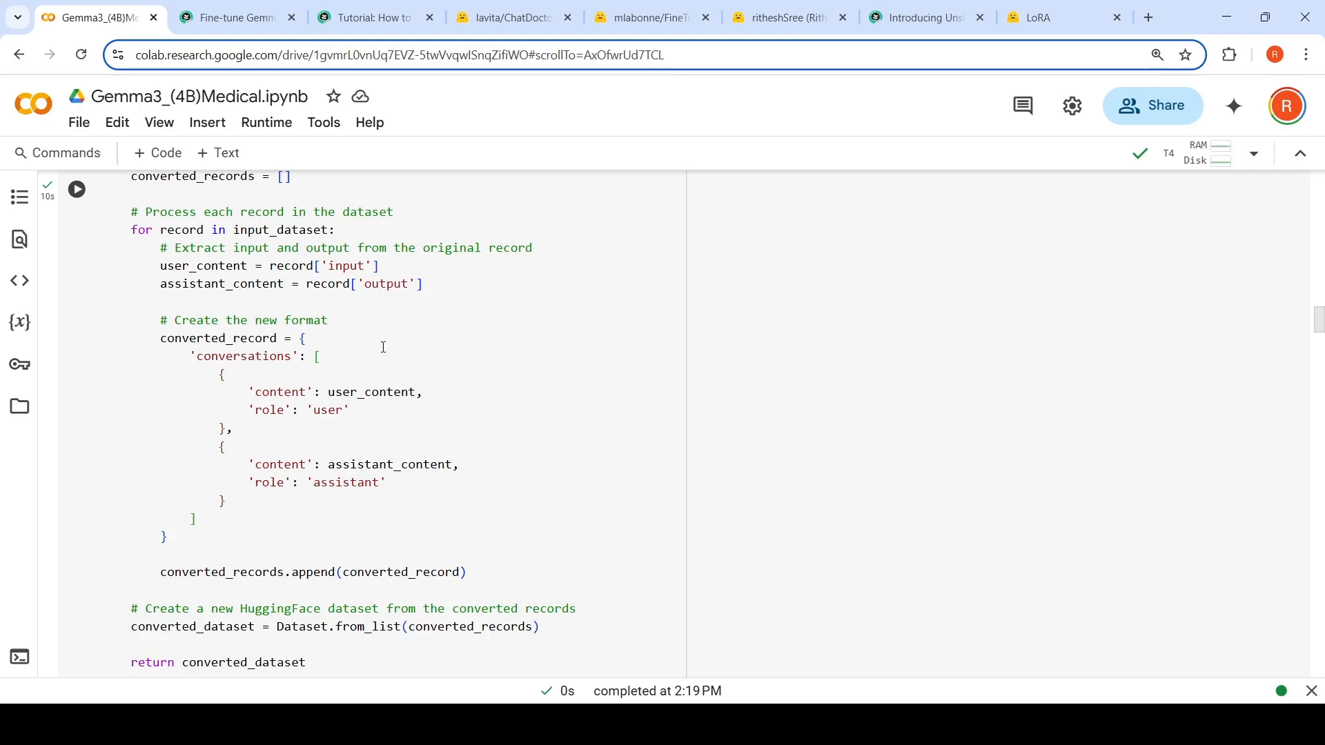
{"action": "scroll", "scroll_direction": "down", "scroll_amount": 3}
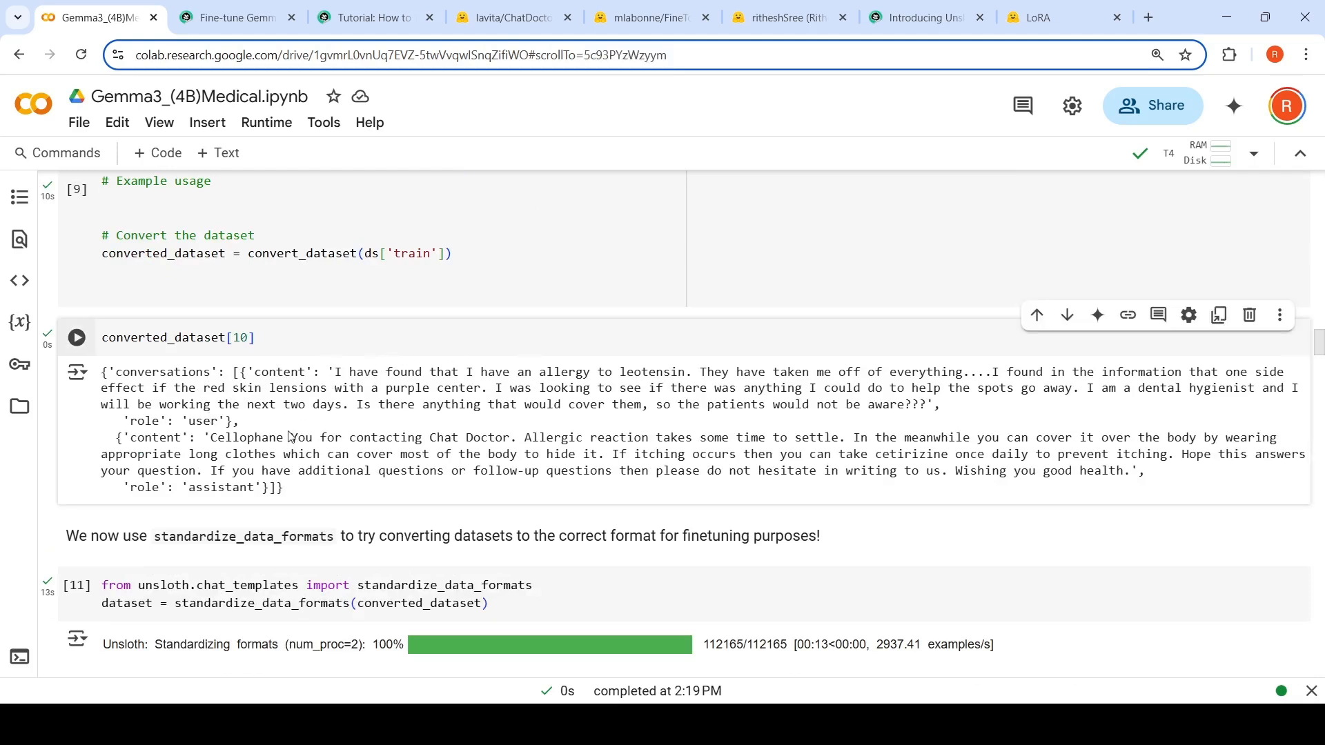
{"action": "left_click", "coordinate": [508, 17]}
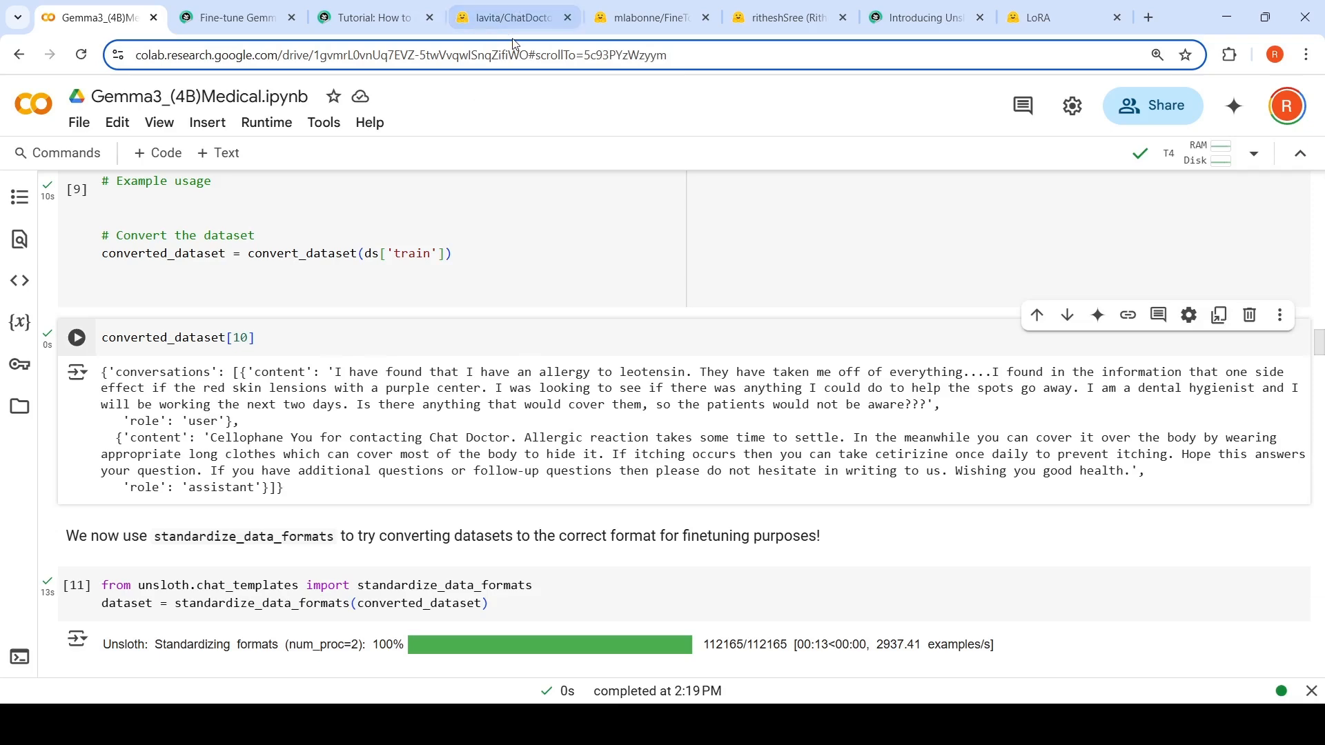
{"action": "left_click", "coordinate": [508, 17]}
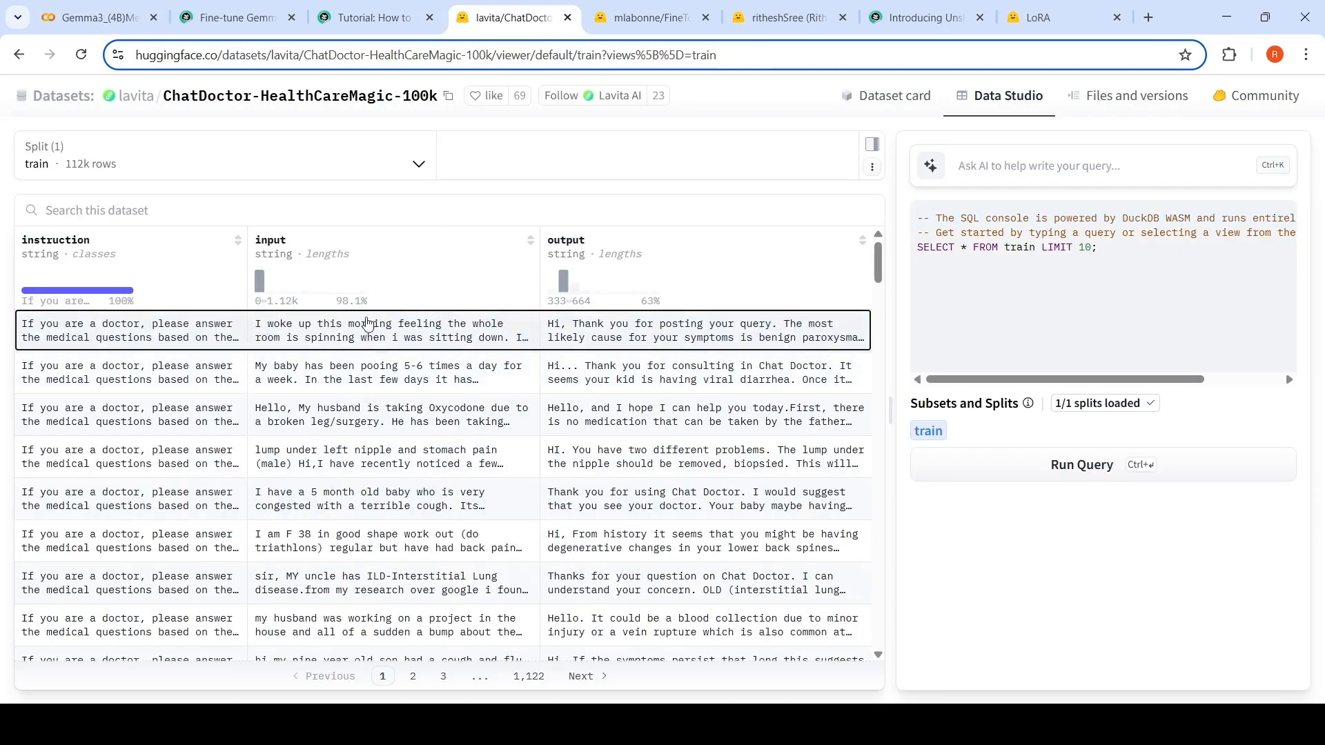
{"action": "left_click", "coordinate": [93, 17]}
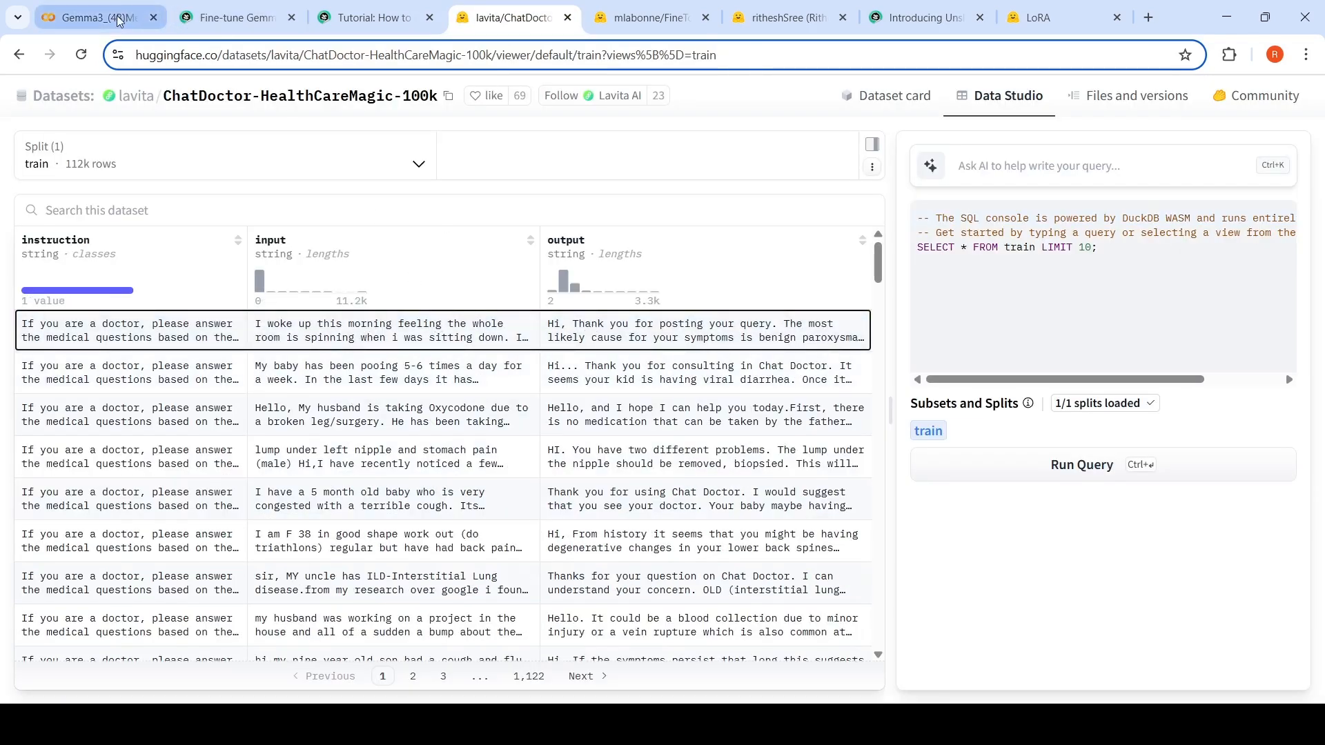
{"action": "left_click", "coordinate": [84, 16]}
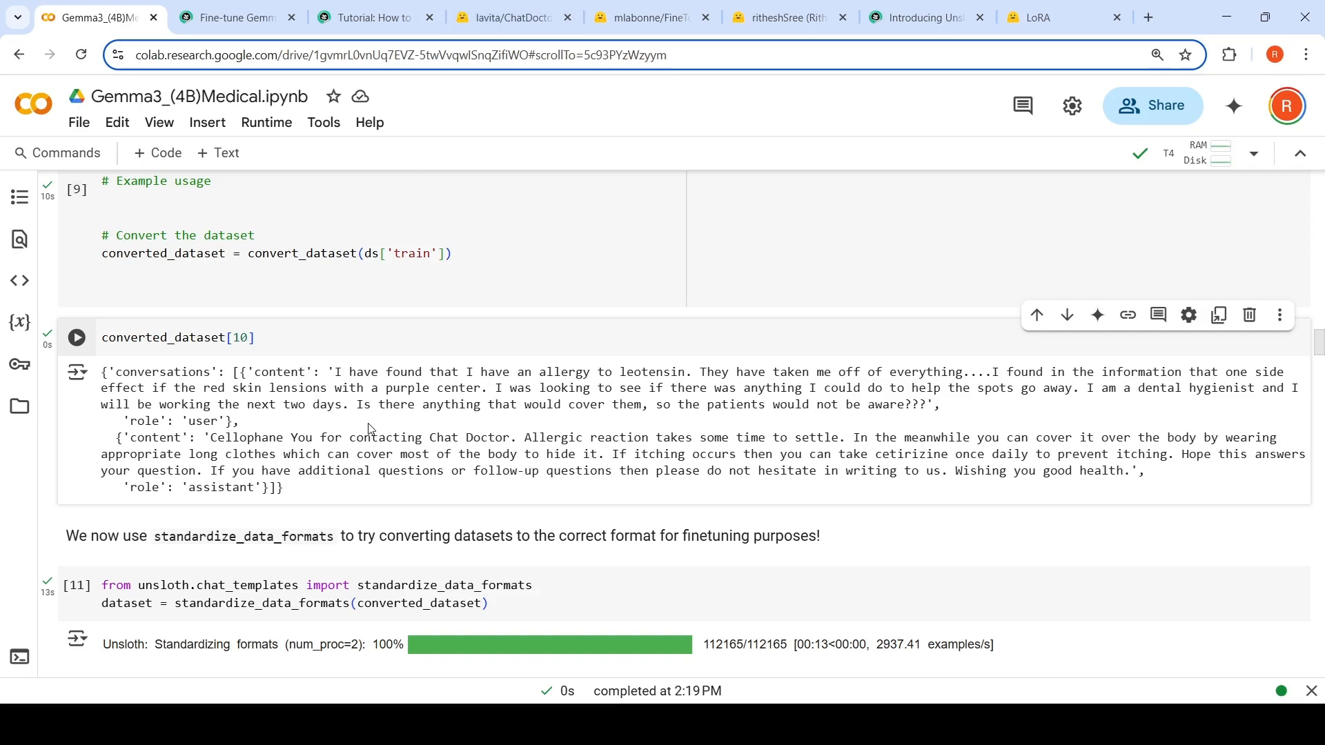
{"action": "scroll", "scroll_direction": "down", "scroll_amount": 3}
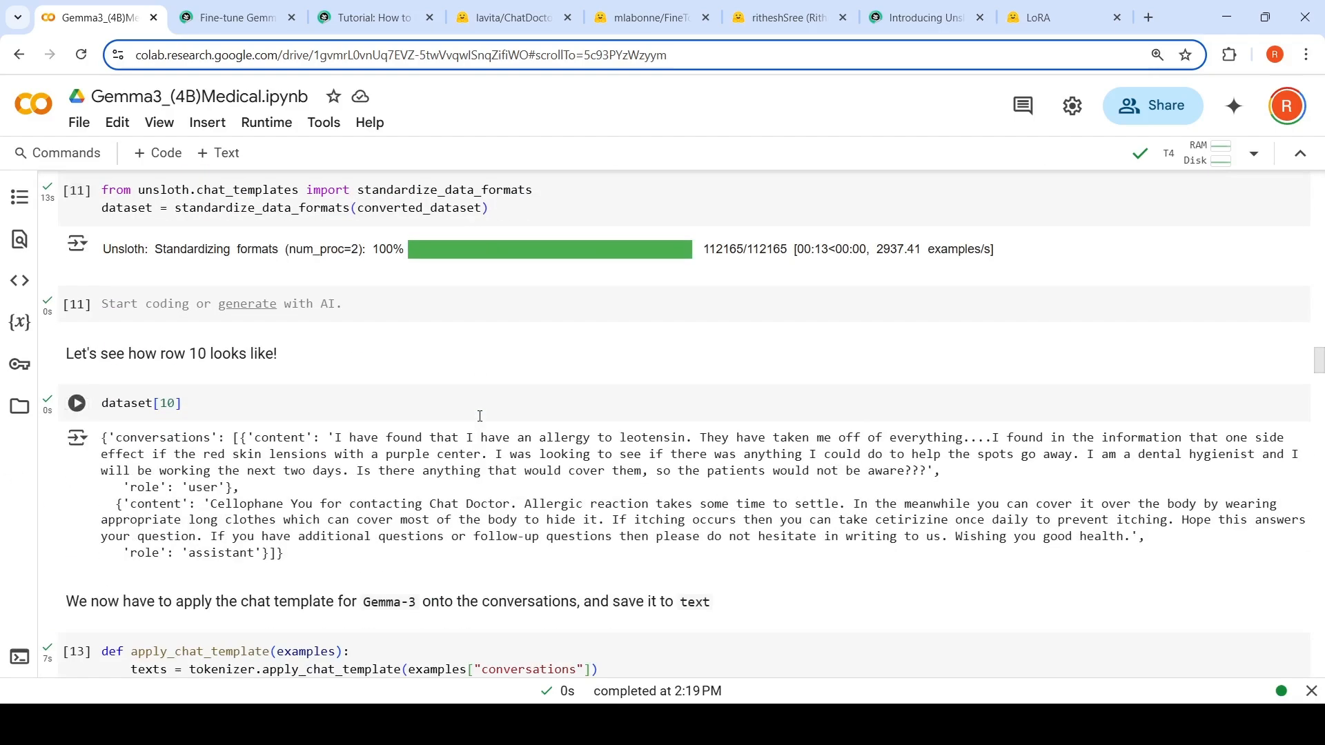
{"action": "scroll", "scroll_direction": "down", "scroll_amount": 3}
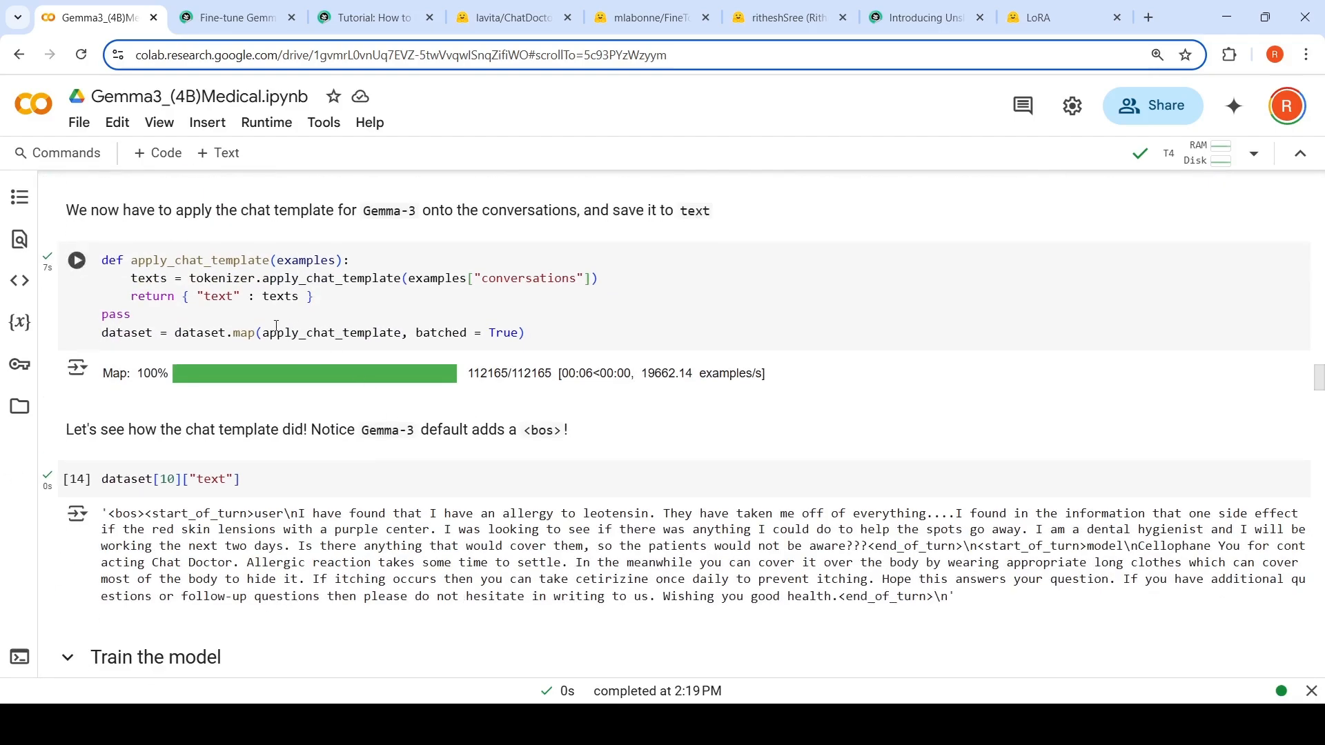
{"action": "scroll", "scroll_direction": "down", "scroll_amount": 3}
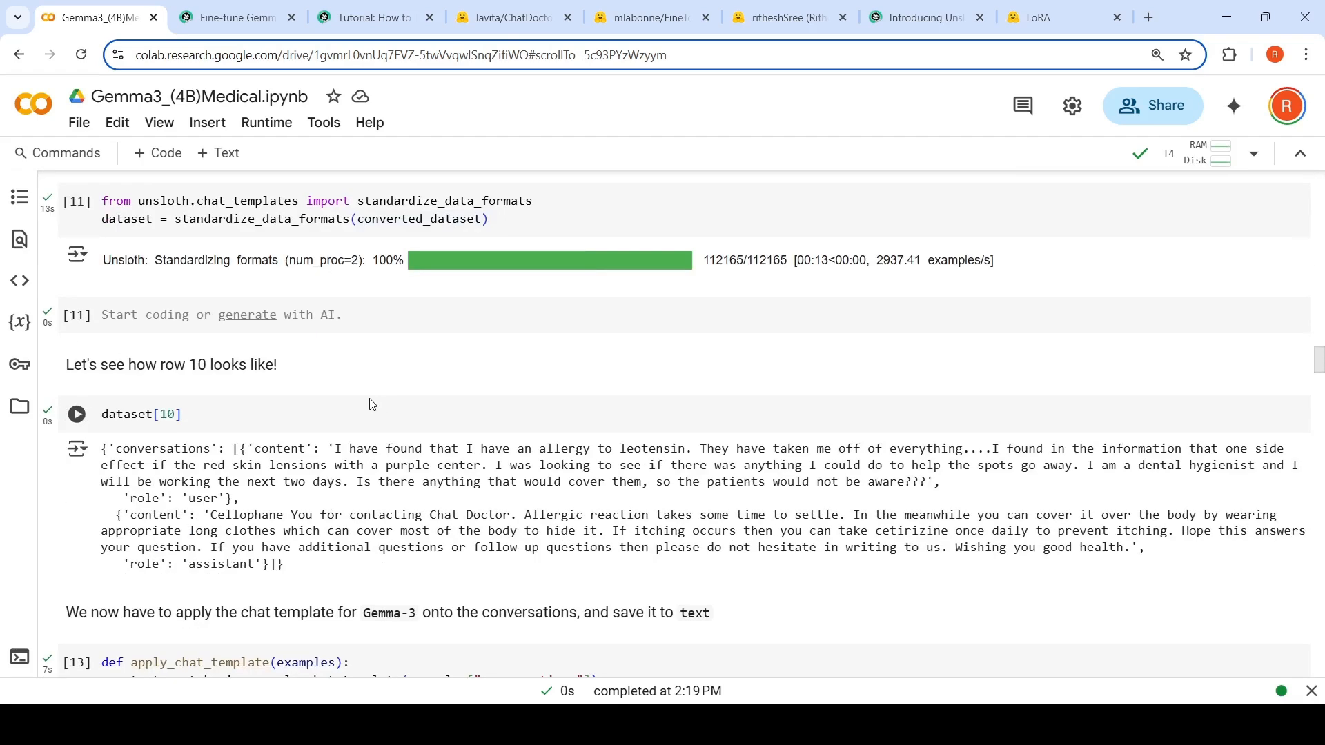
{"action": "mouse_move", "coordinate": [345, 411]}
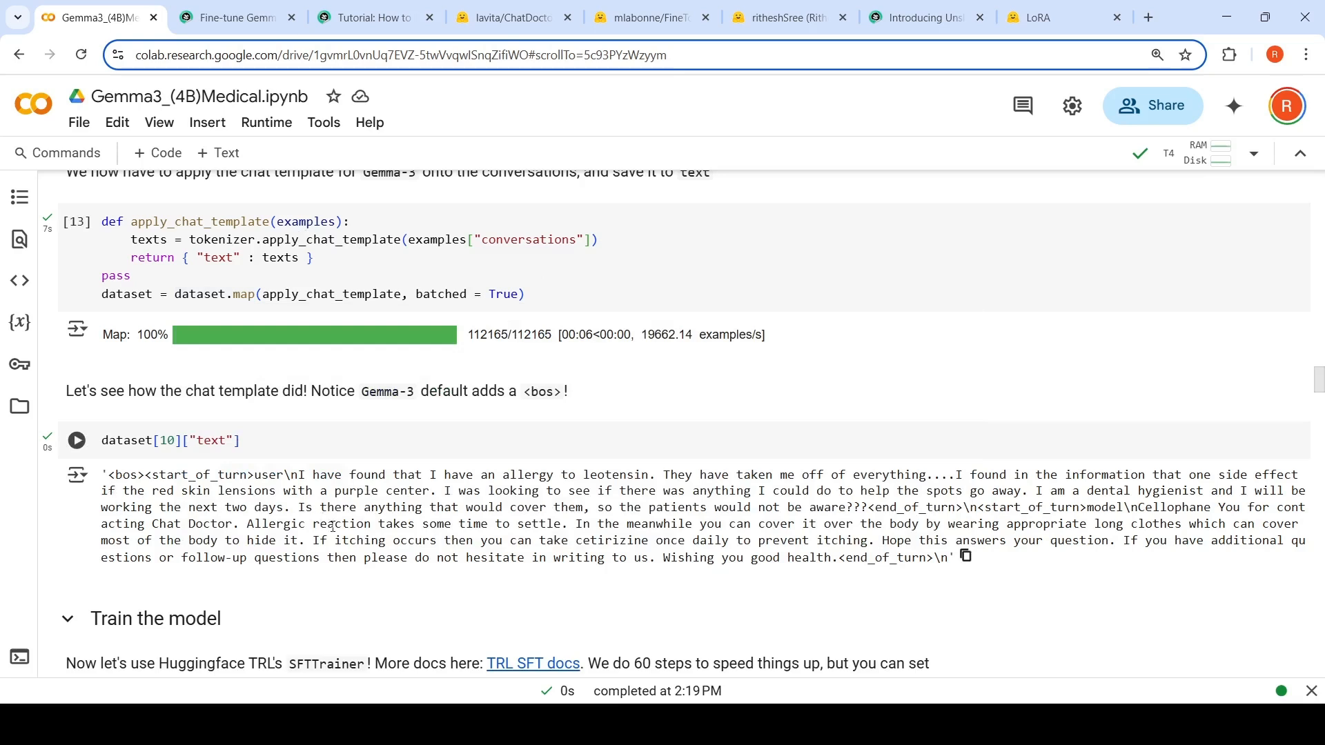
{"action": "mouse_move", "coordinate": [140, 489]}
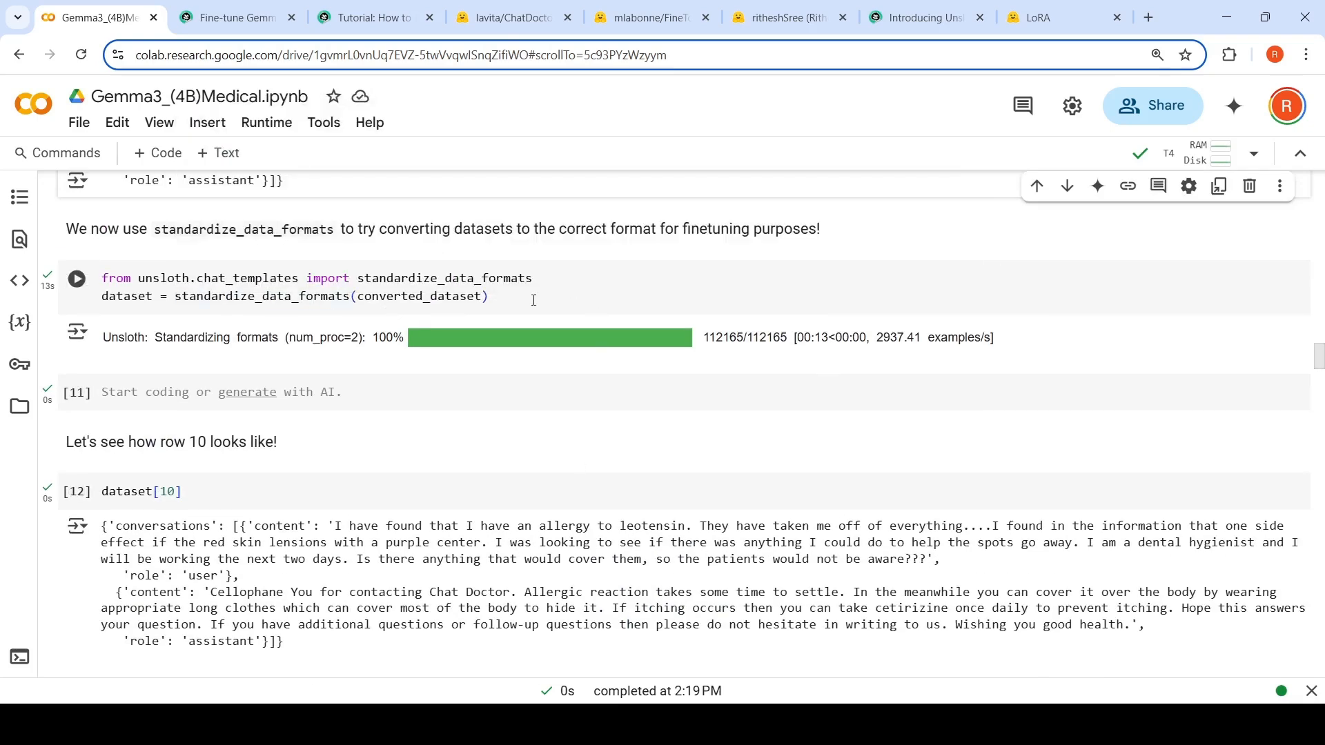
{"action": "mouse_move", "coordinate": [469, 329]}
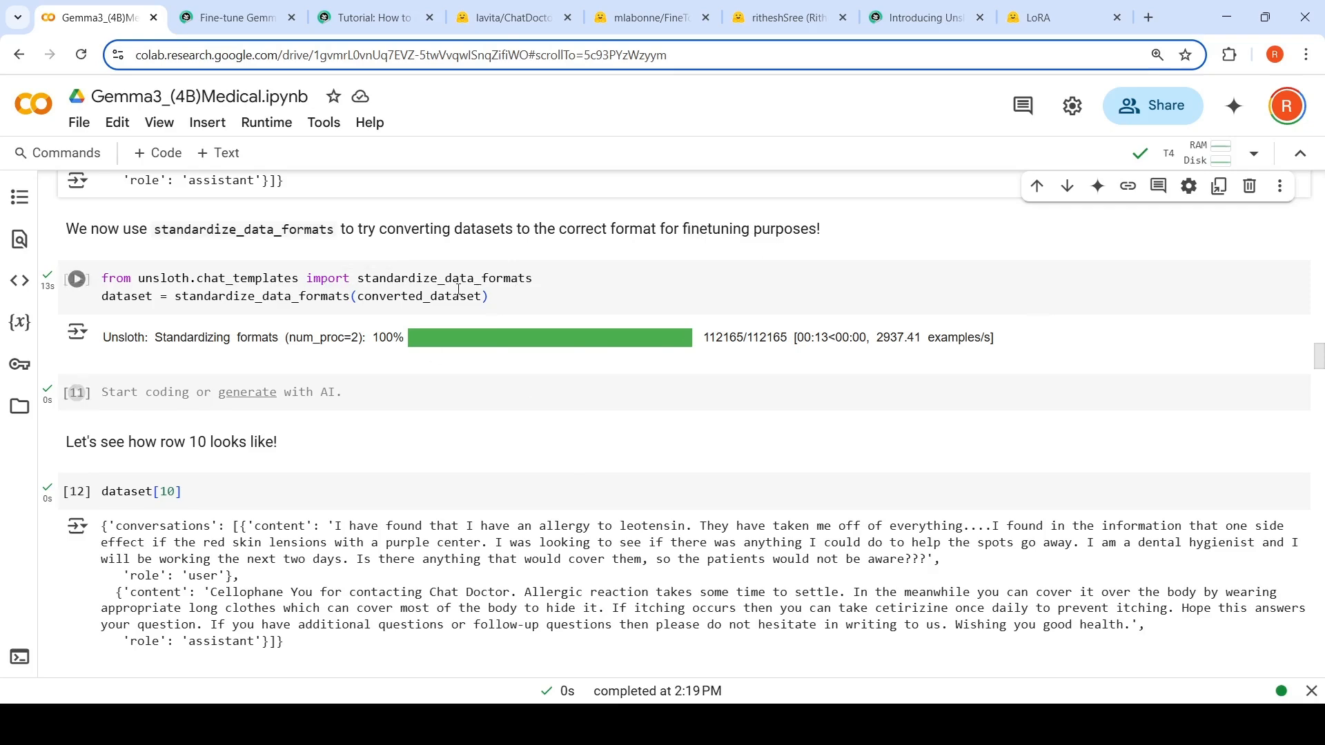
{"action": "scroll", "scroll_direction": "down", "scroll_amount": 3}
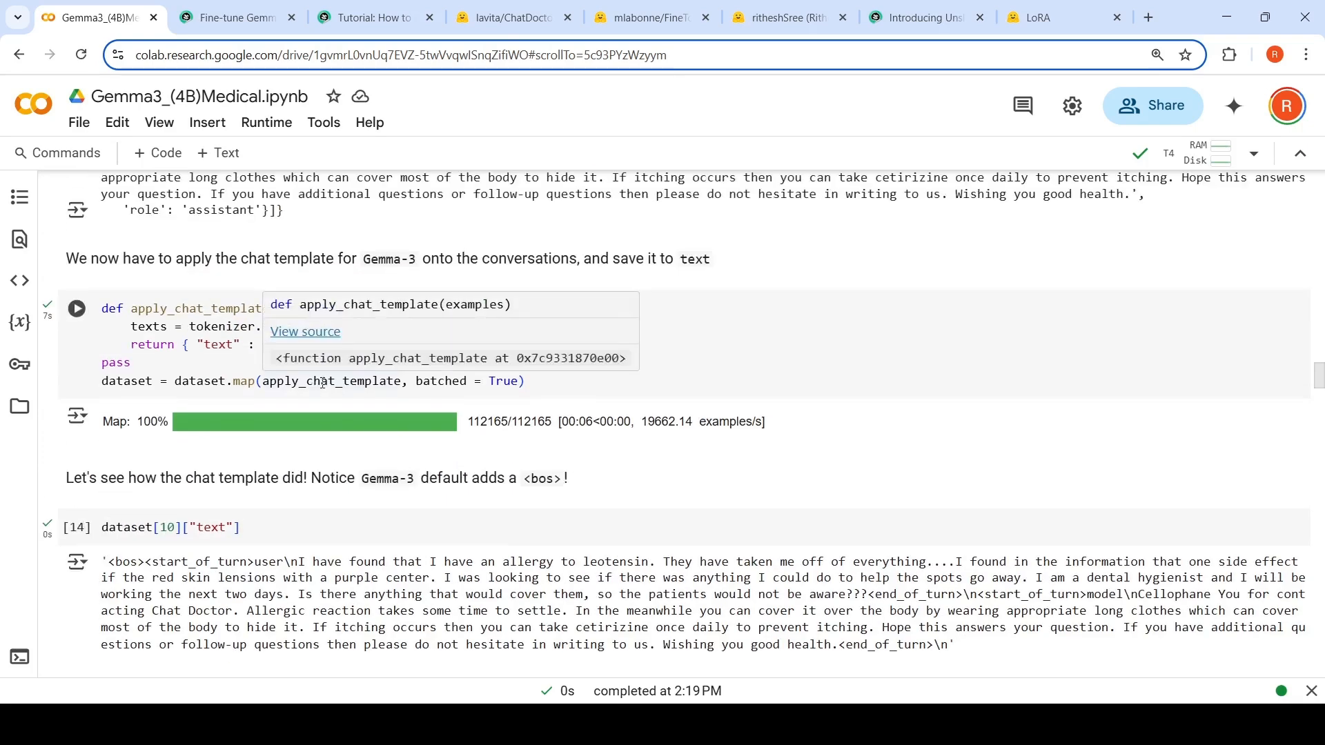
{"action": "scroll", "scroll_direction": "down", "scroll_amount": 3}
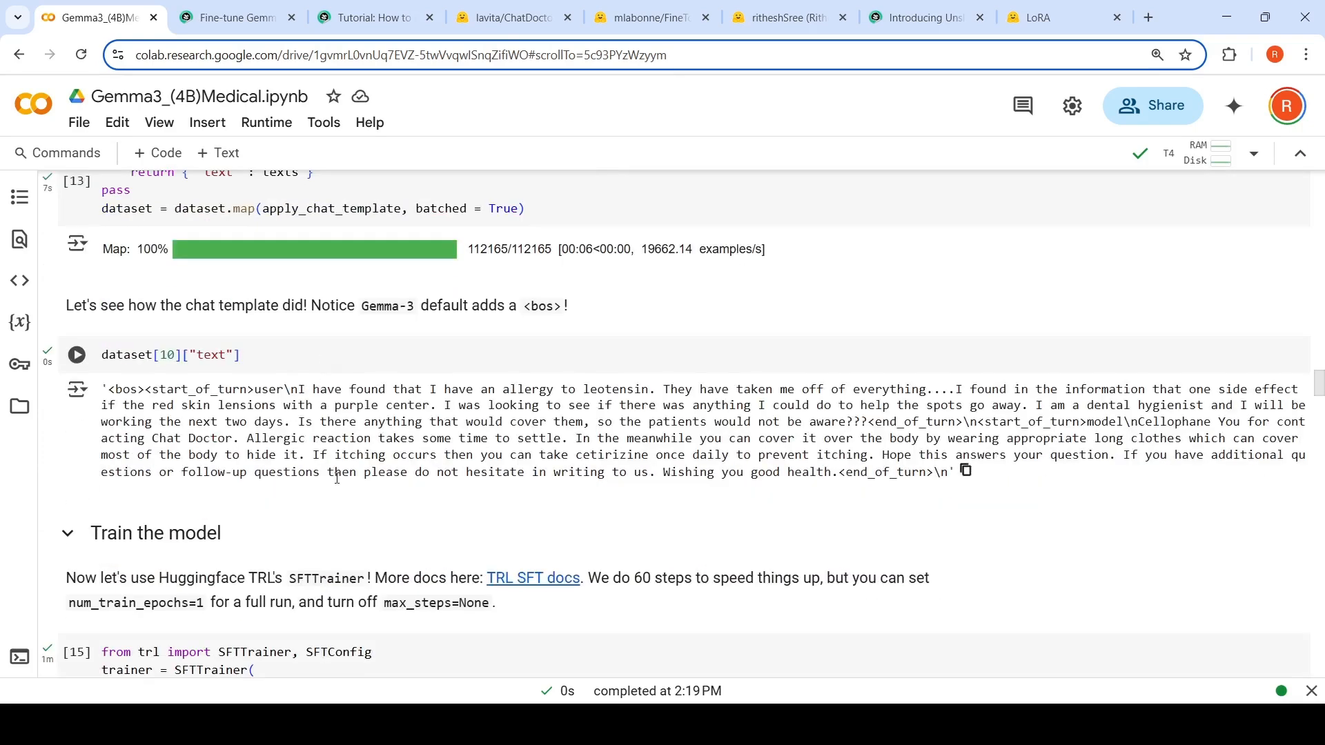
{"action": "scroll", "scroll_direction": "down", "scroll_amount": 3}
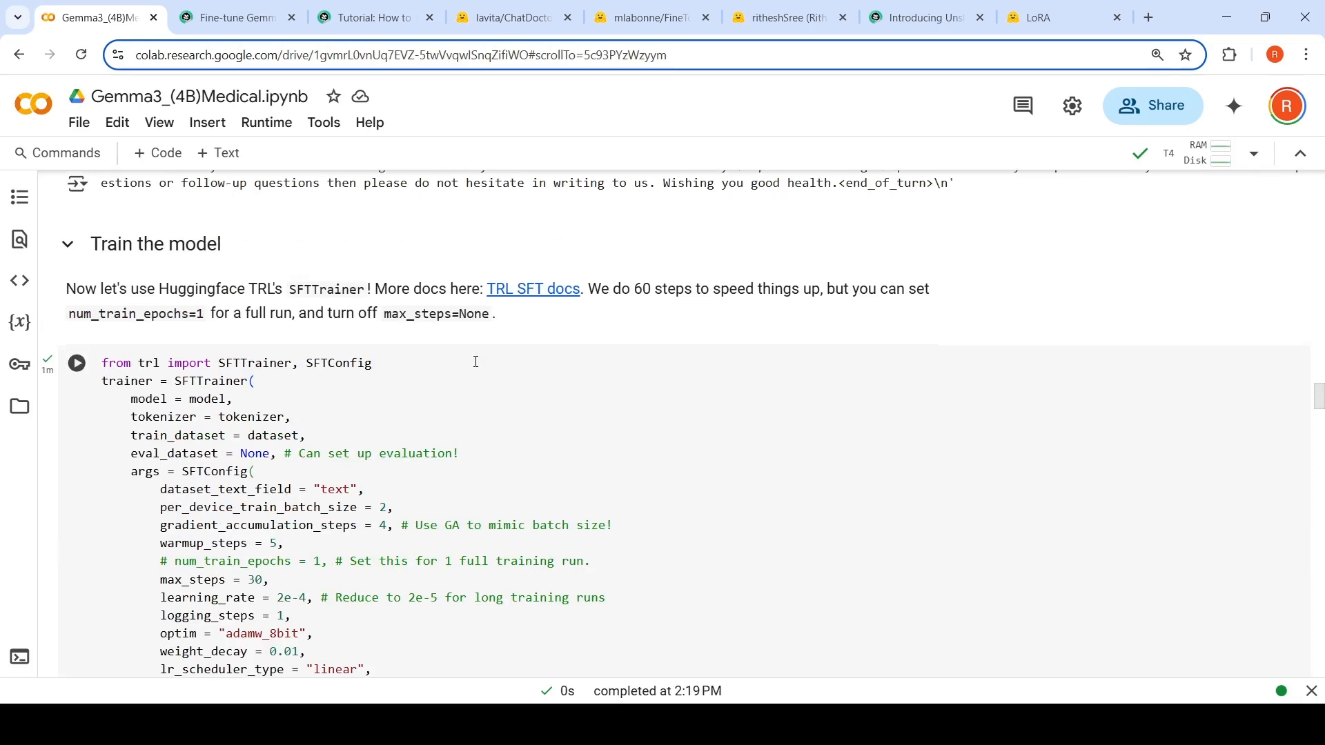
{"action": "left_click", "coordinate": [75, 362]}
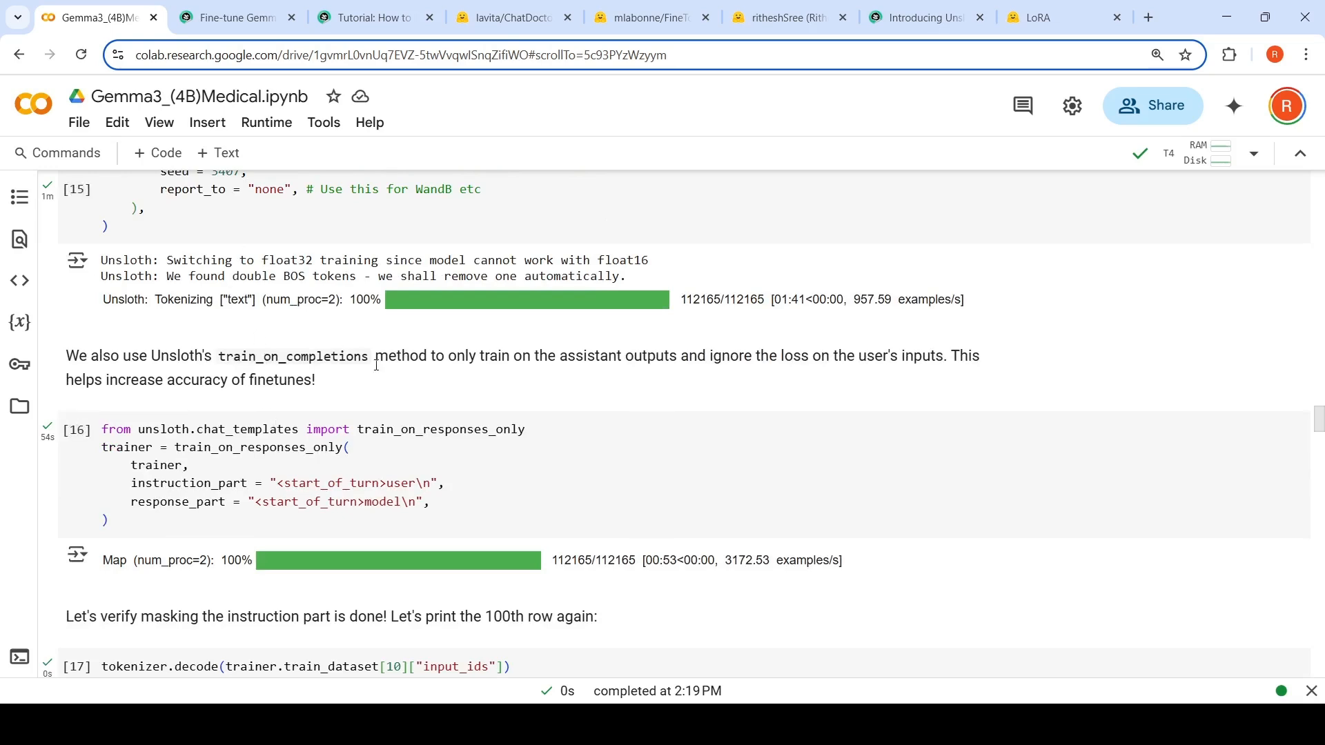
{"action": "mouse_move", "coordinate": [595, 381]}
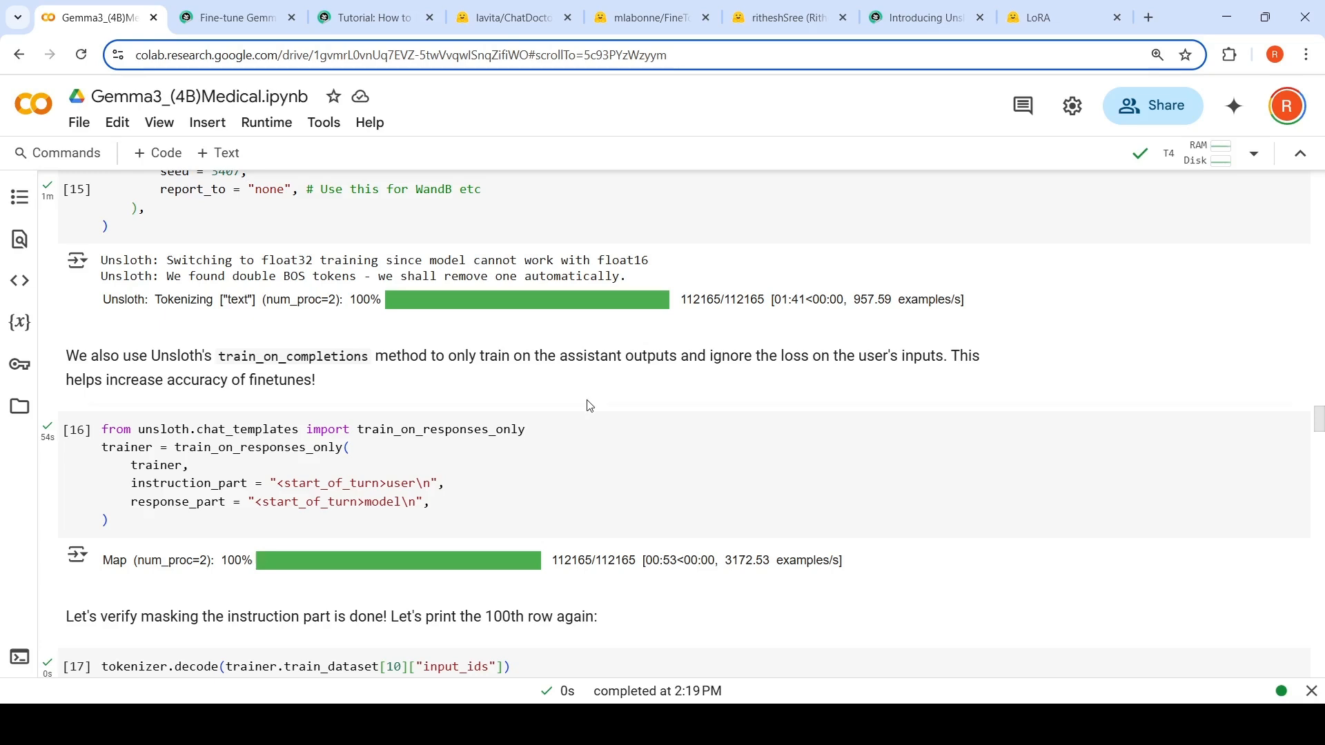
{"action": "scroll", "scroll_direction": "down", "scroll_amount": 3}
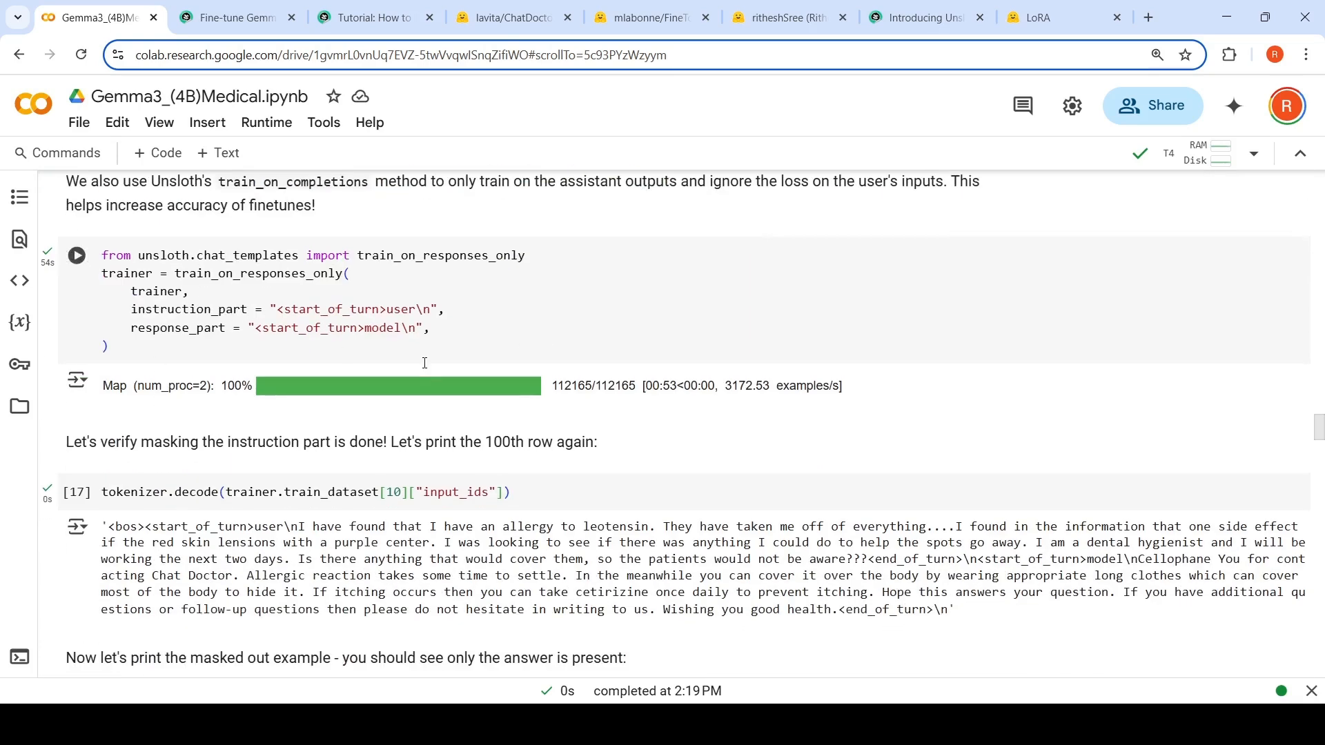
{"action": "mouse_move", "coordinate": [213, 342]}
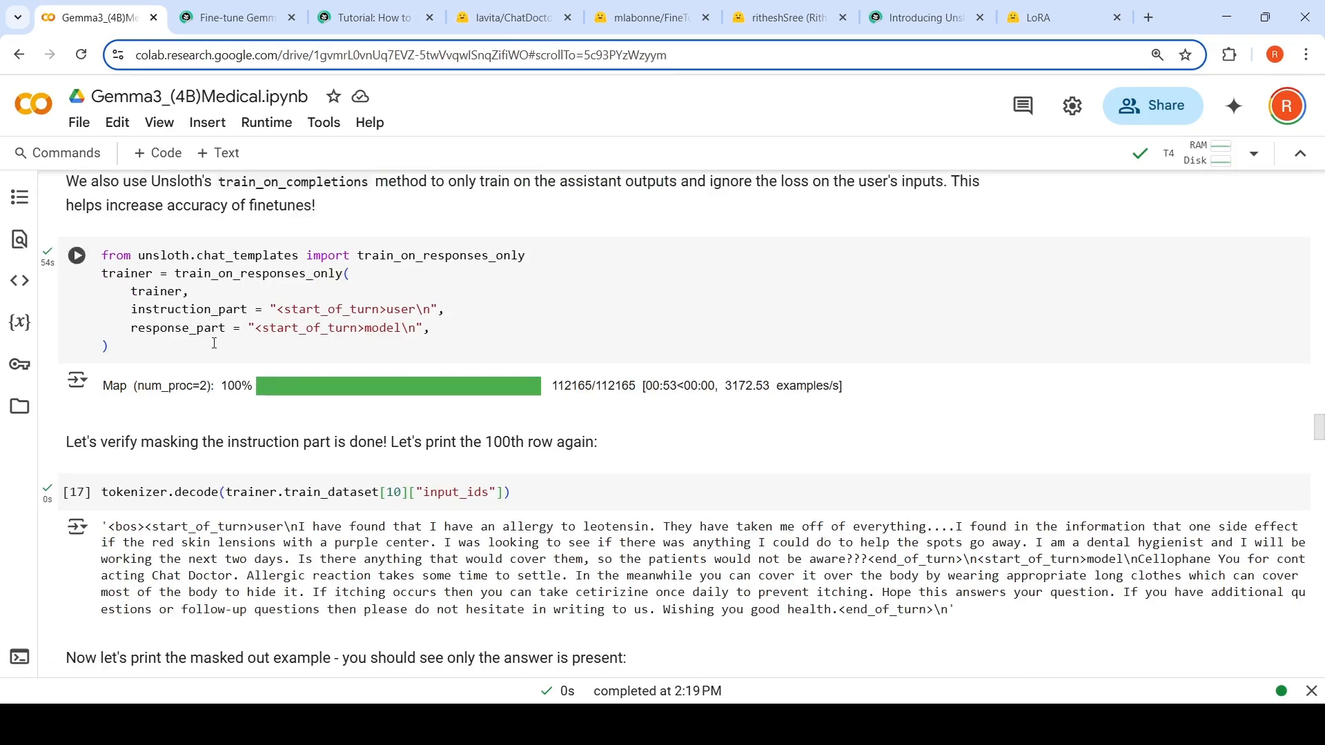
{"action": "scroll", "scroll_direction": "down", "scroll_amount": 3}
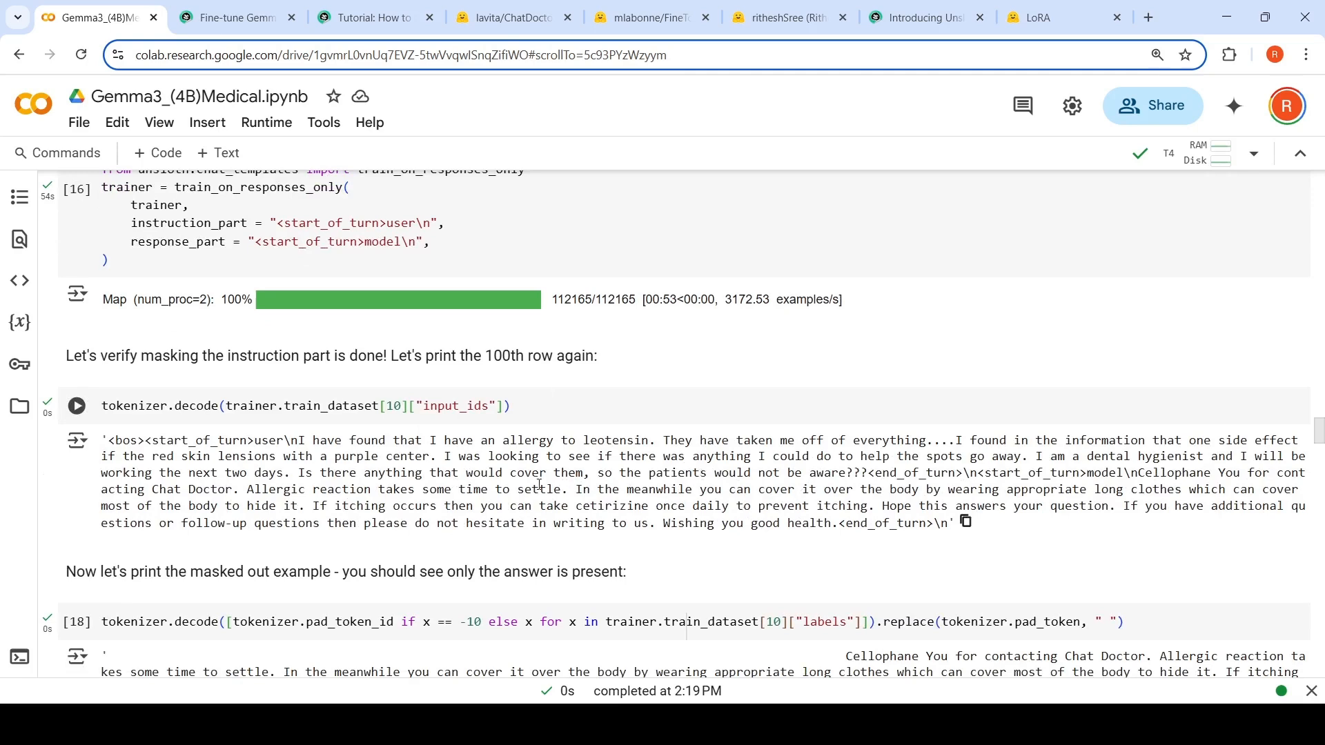
{"action": "scroll", "scroll_direction": "down", "scroll_amount": 3}
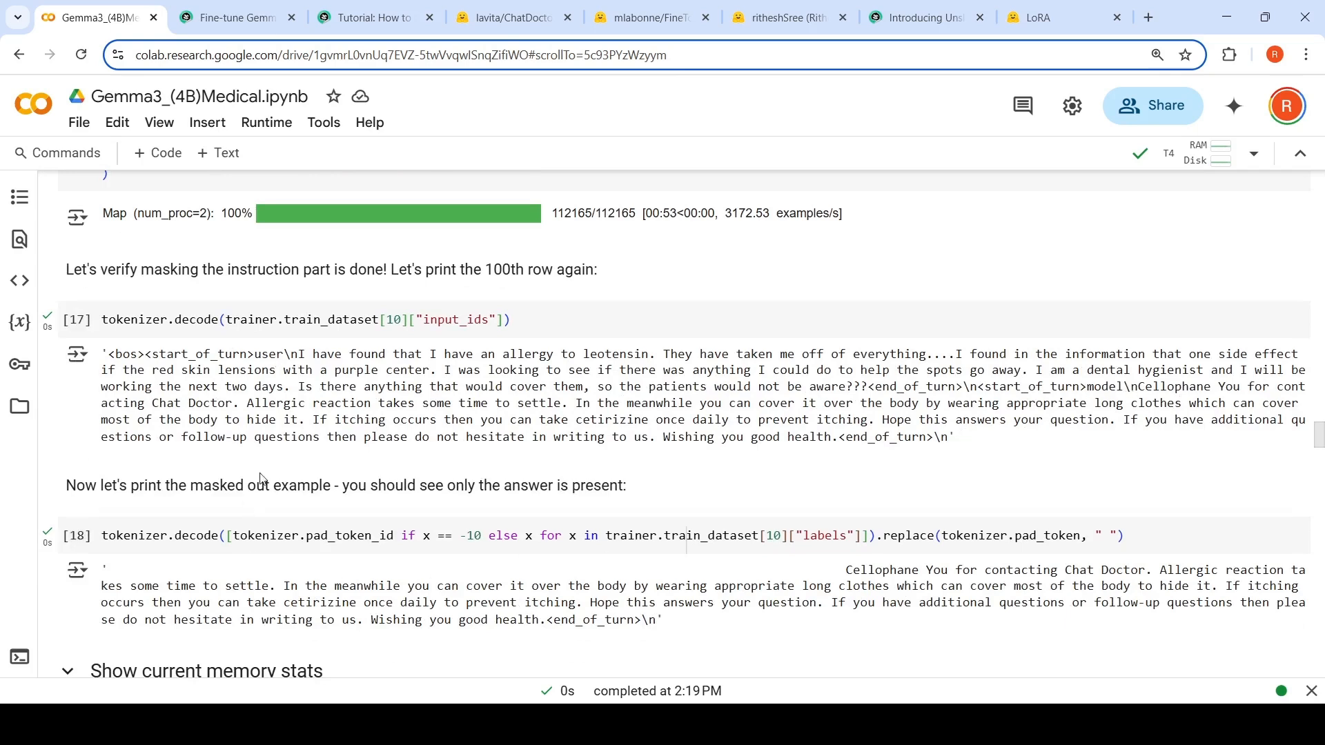
{"action": "scroll", "scroll_direction": "down", "scroll_amount": 3}
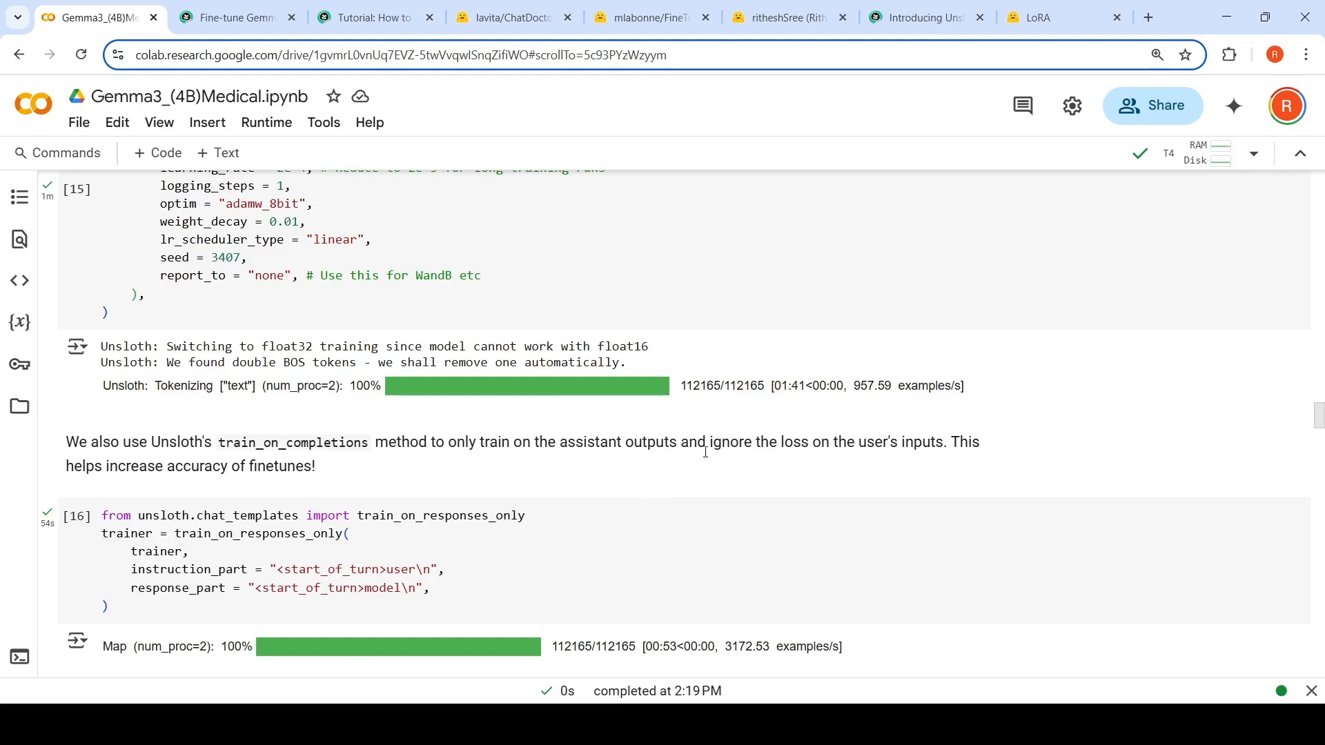
{"action": "mouse_move", "coordinate": [440, 504]}
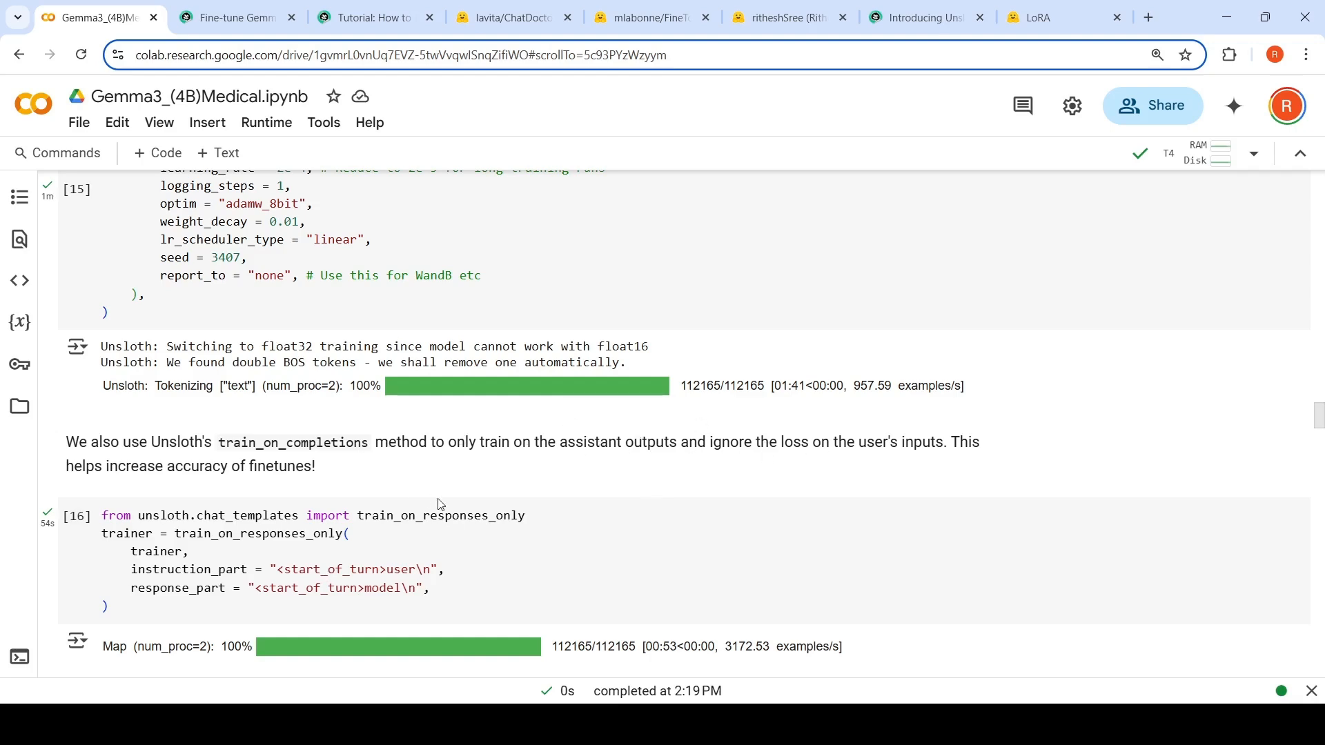
- Scroll past the Tesla T4 memory stats to the 30-step trainer.train() Training Loss table
{"action": "scroll", "scroll_direction": "down", "scroll_amount": 3}
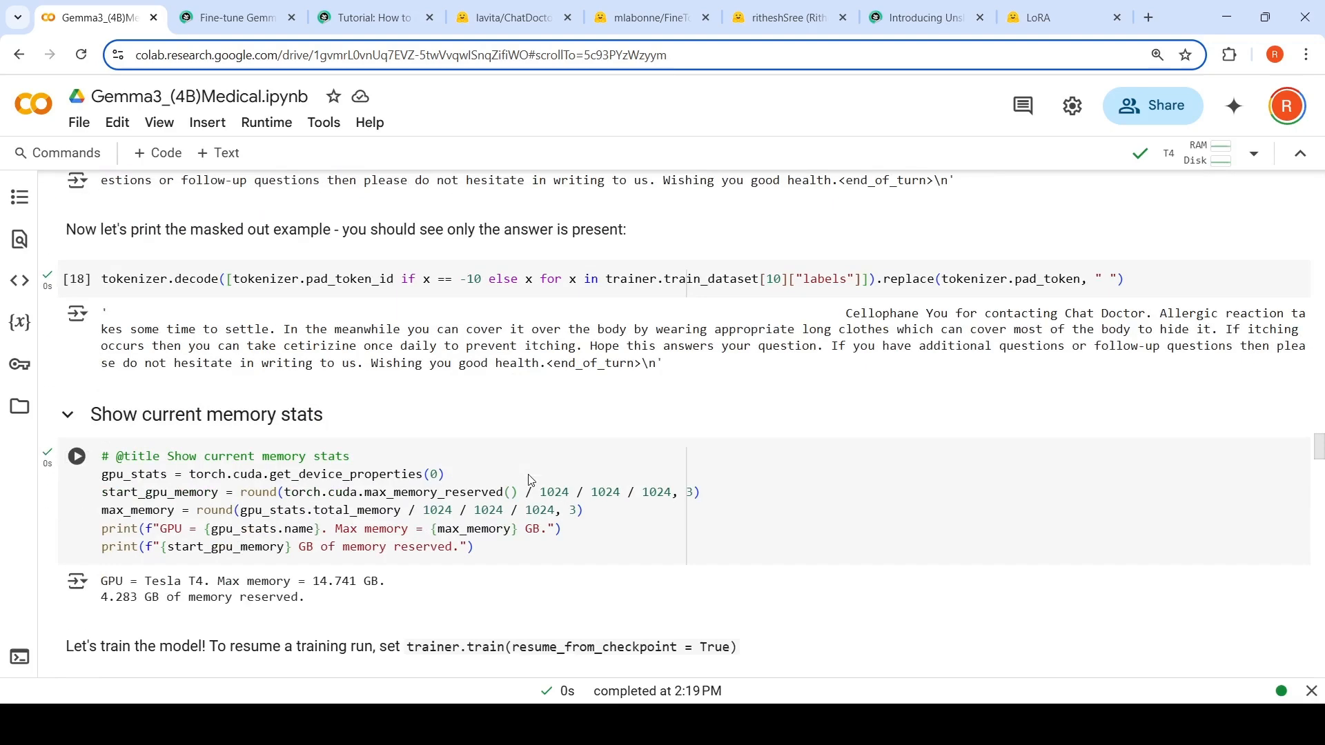
{"action": "mouse_move", "coordinate": [528, 475]}
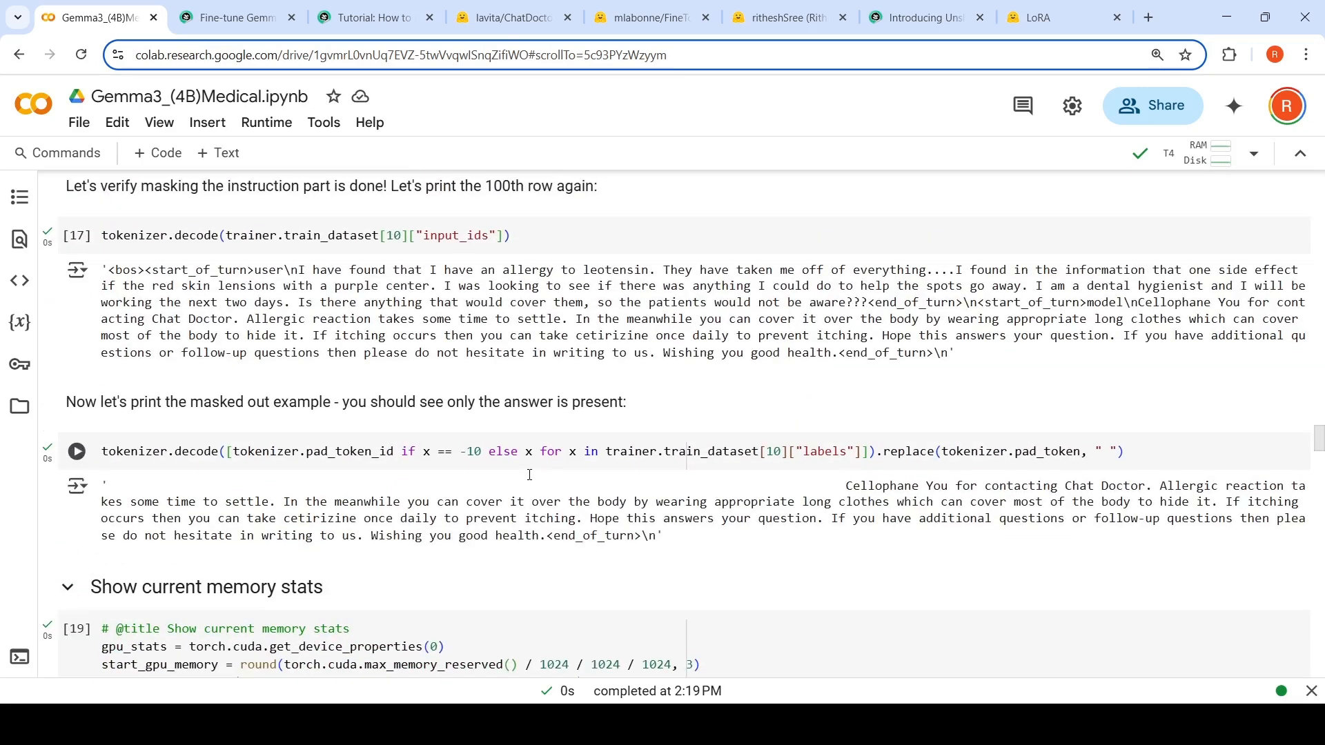
{"action": "scroll", "scroll_direction": "down", "scroll_amount": 3}
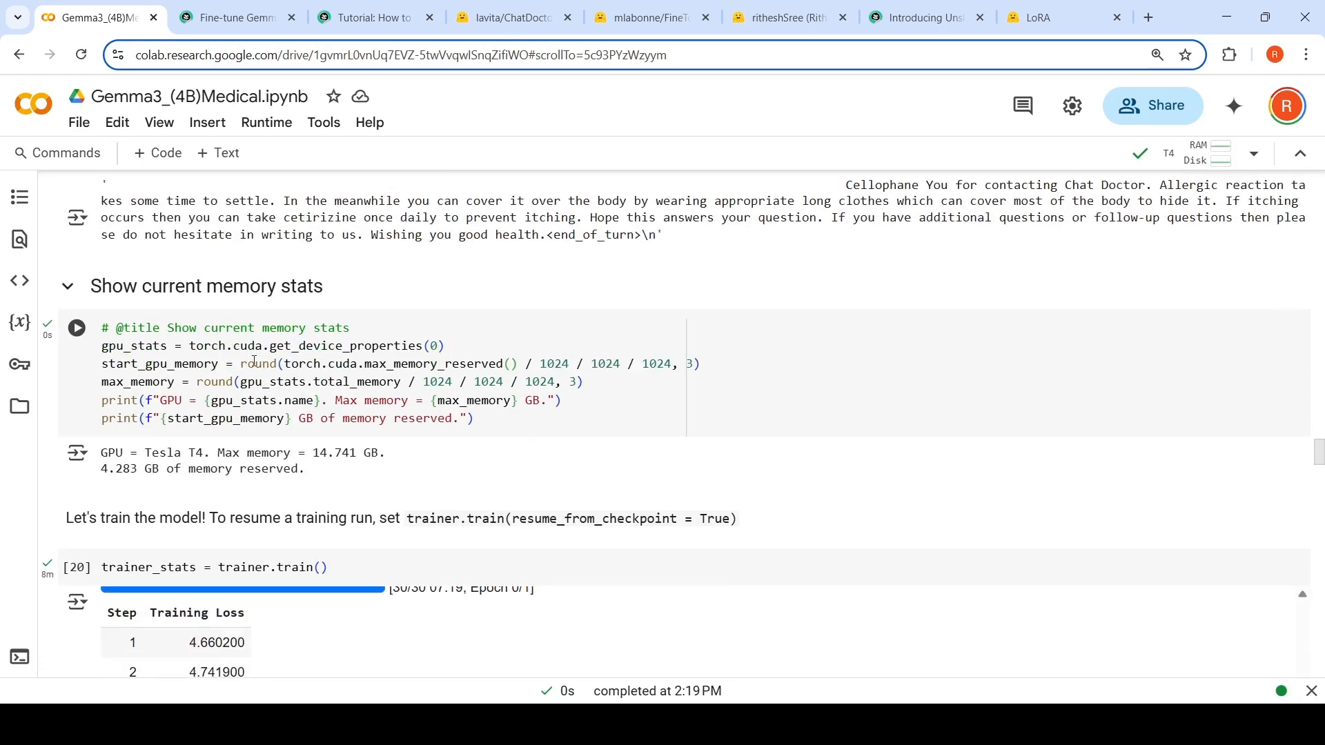
{"action": "mouse_move", "coordinate": [313, 474]}
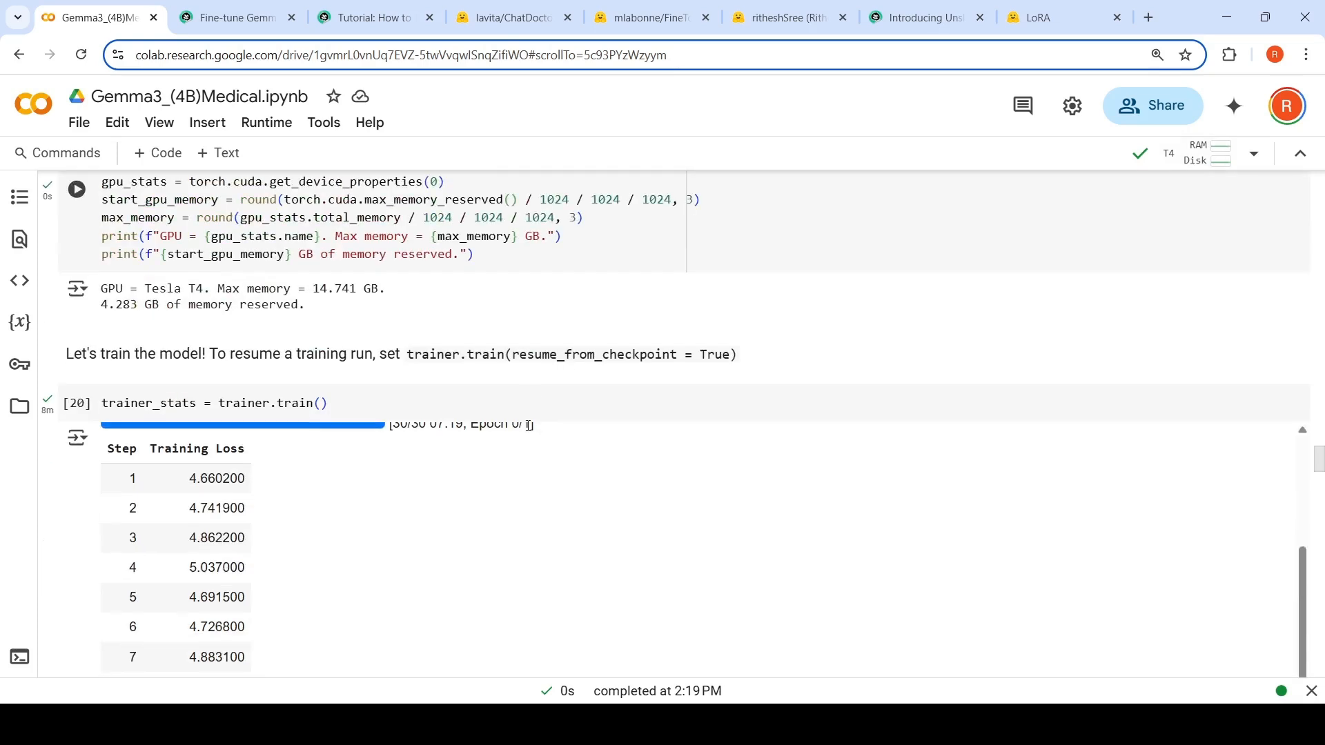
{"action": "scroll", "scroll_direction": "down", "scroll_amount": 3}
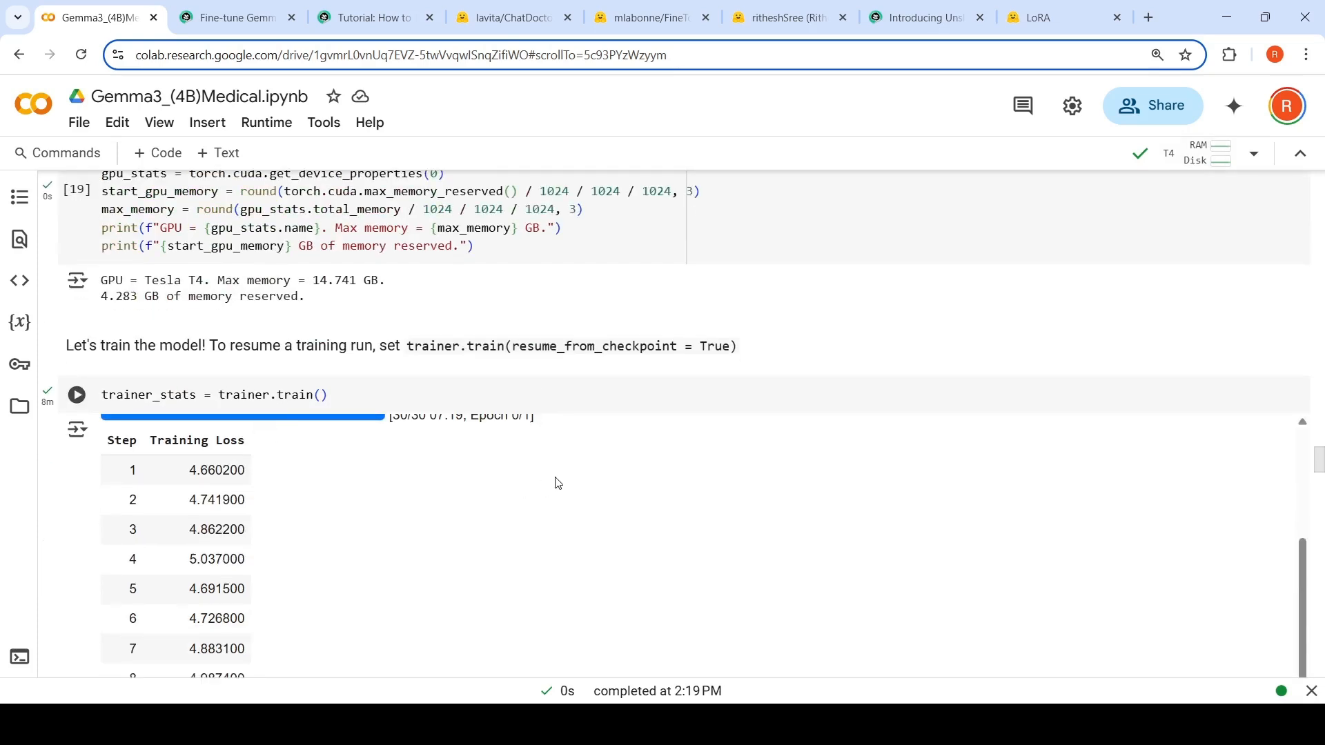
{"action": "scroll", "scroll_direction": "down", "scroll_amount": 3}
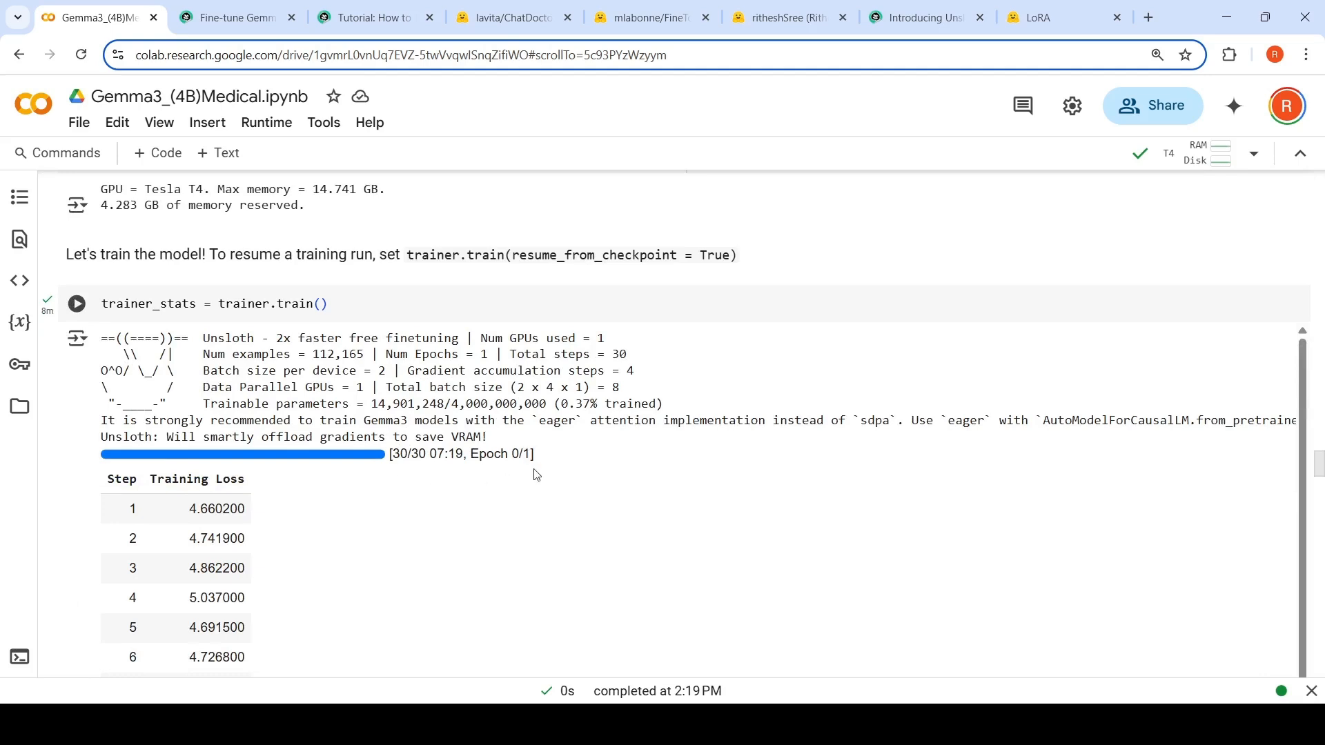
{"action": "scroll", "scroll_direction": "down", "scroll_amount": 3}
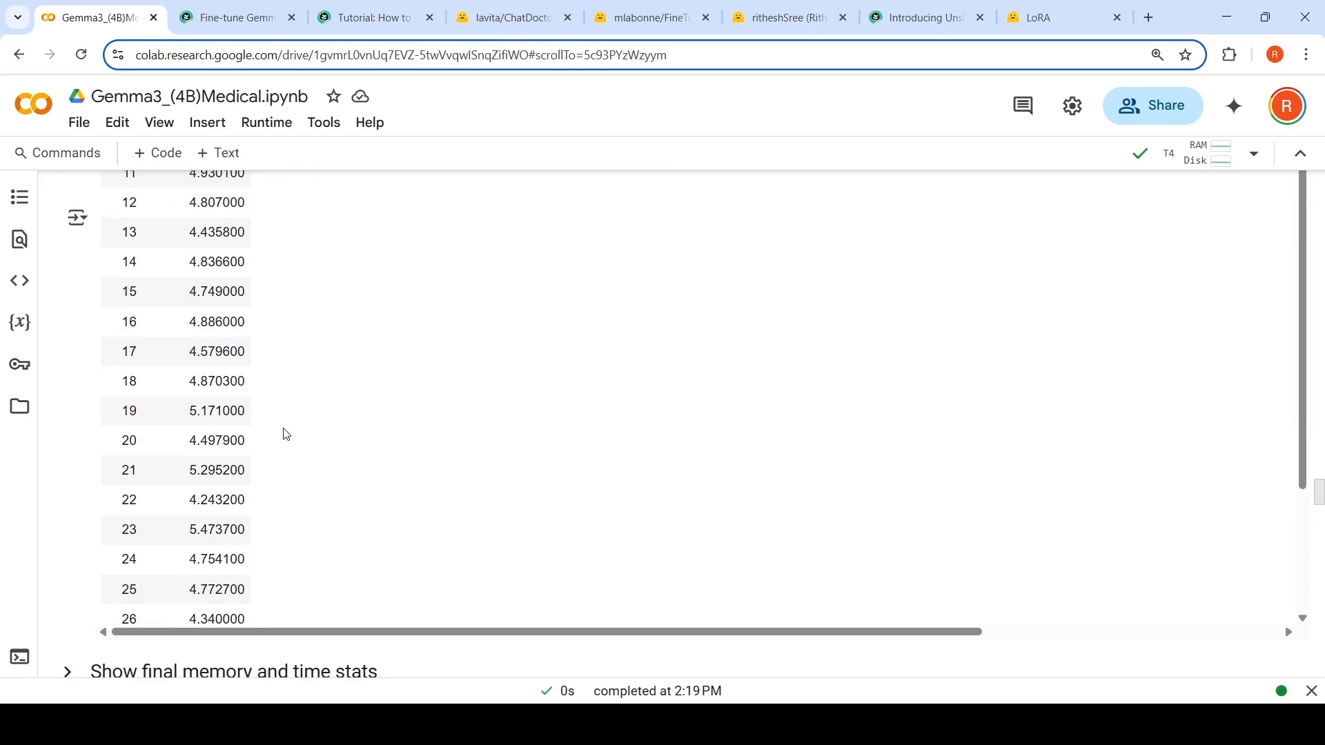
{"action": "scroll", "scroll_direction": "down", "scroll_amount": 3}
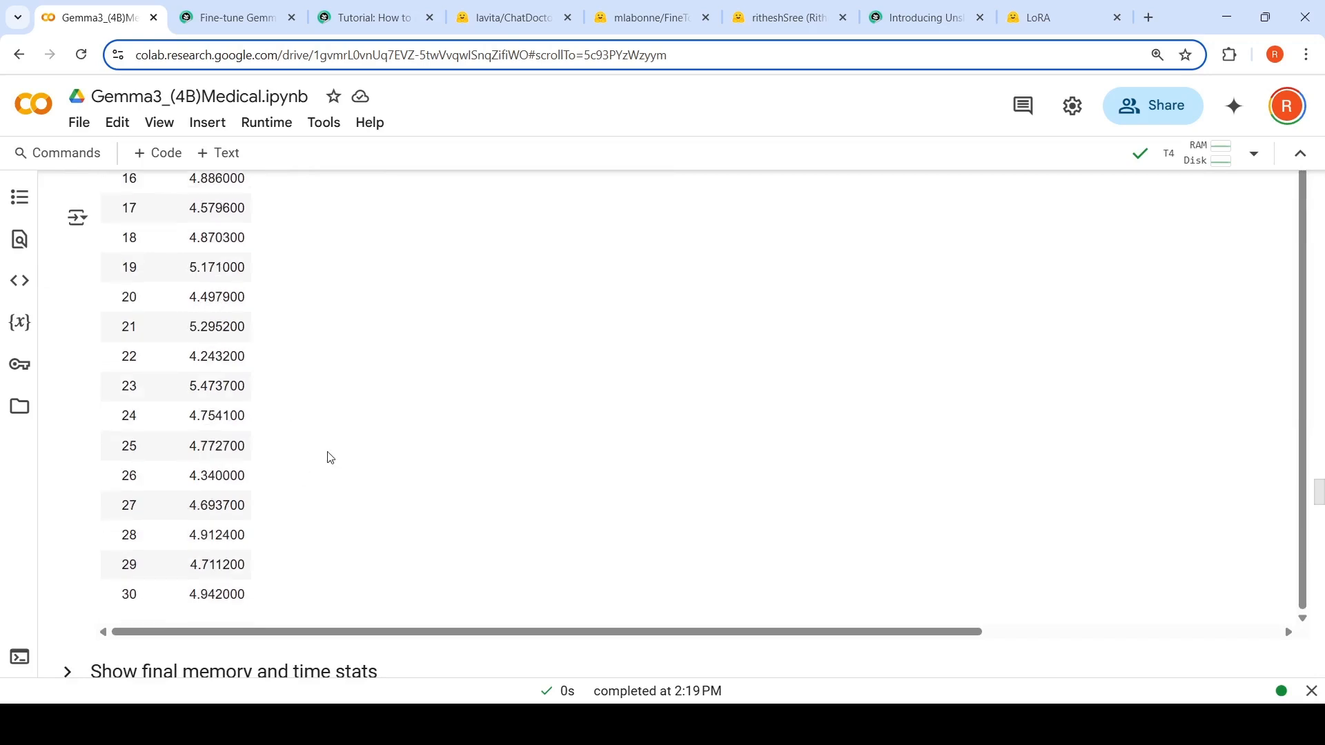
- Scroll past the final stats (505 seconds, 7.022 GB) to the lactose-intolerance inference answer
{"action": "scroll", "scroll_direction": "down", "scroll_amount": 3}
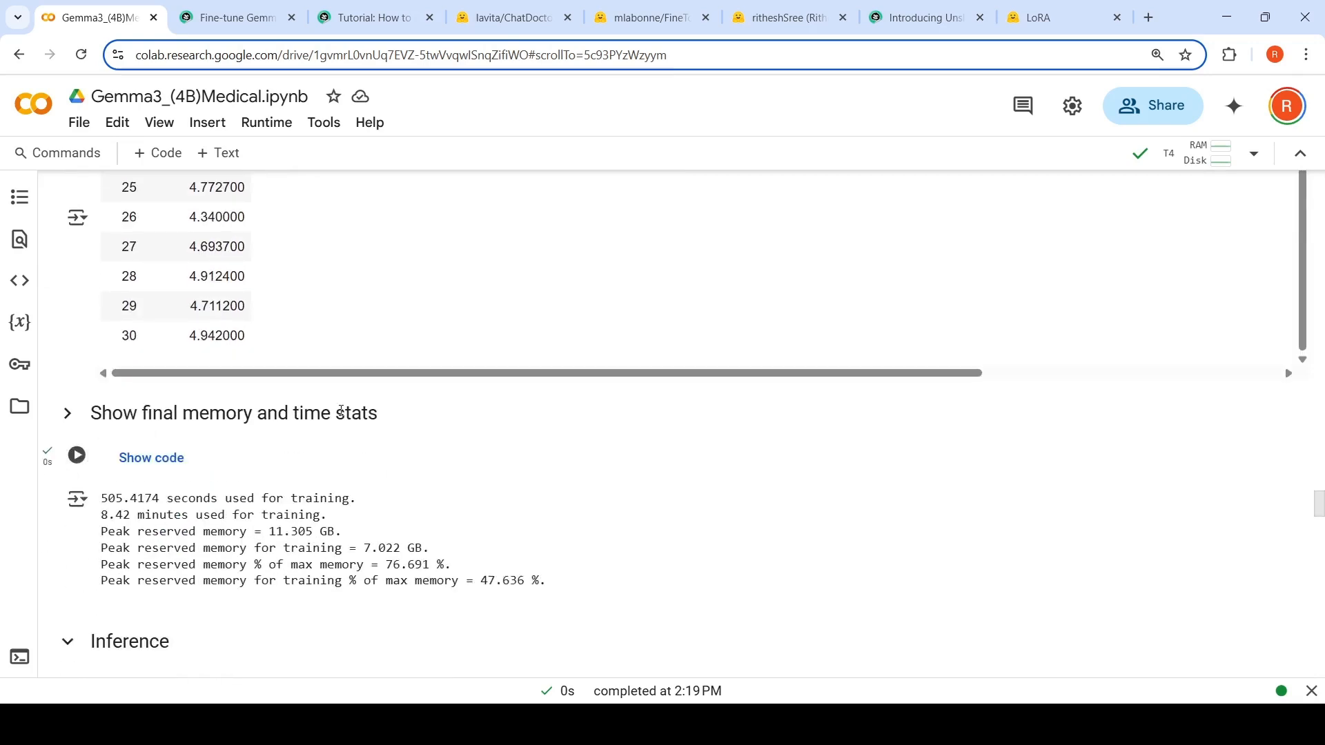
{"action": "scroll", "scroll_direction": "down", "scroll_amount": 3}
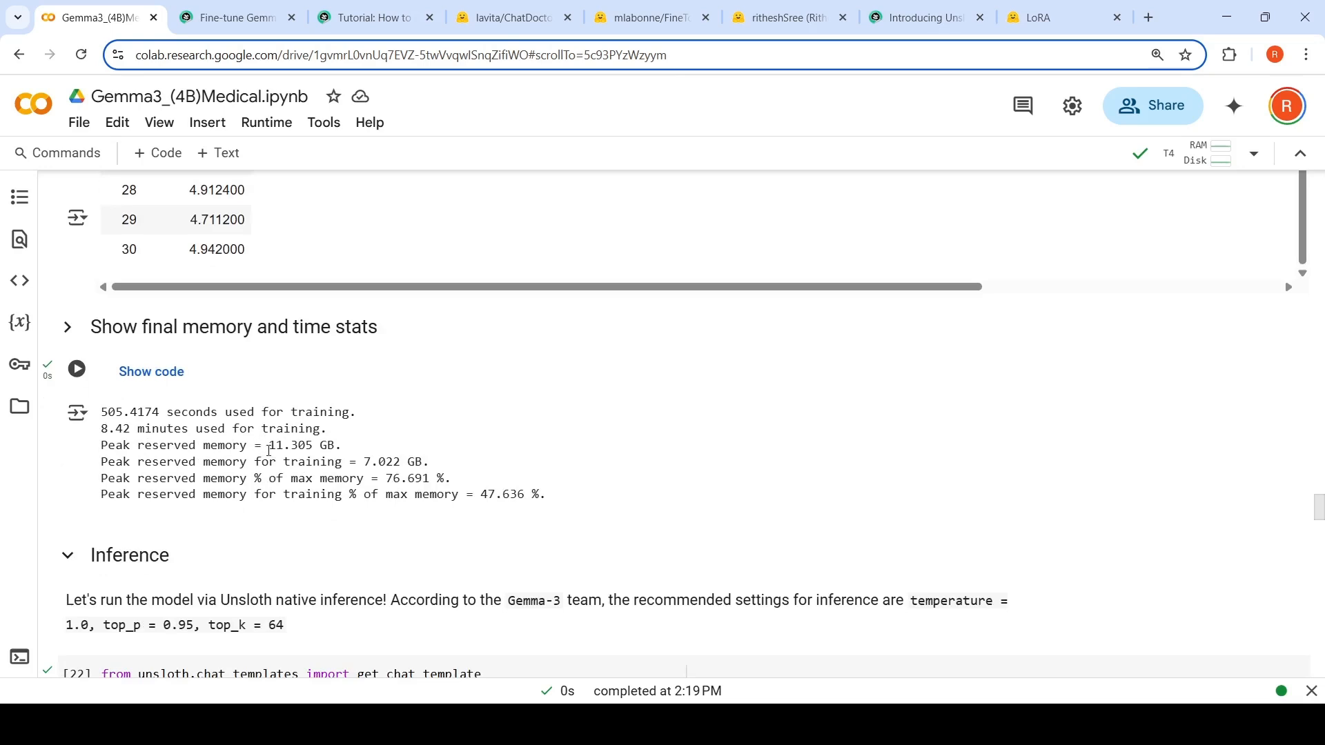
{"action": "mouse_move", "coordinate": [292, 451]}
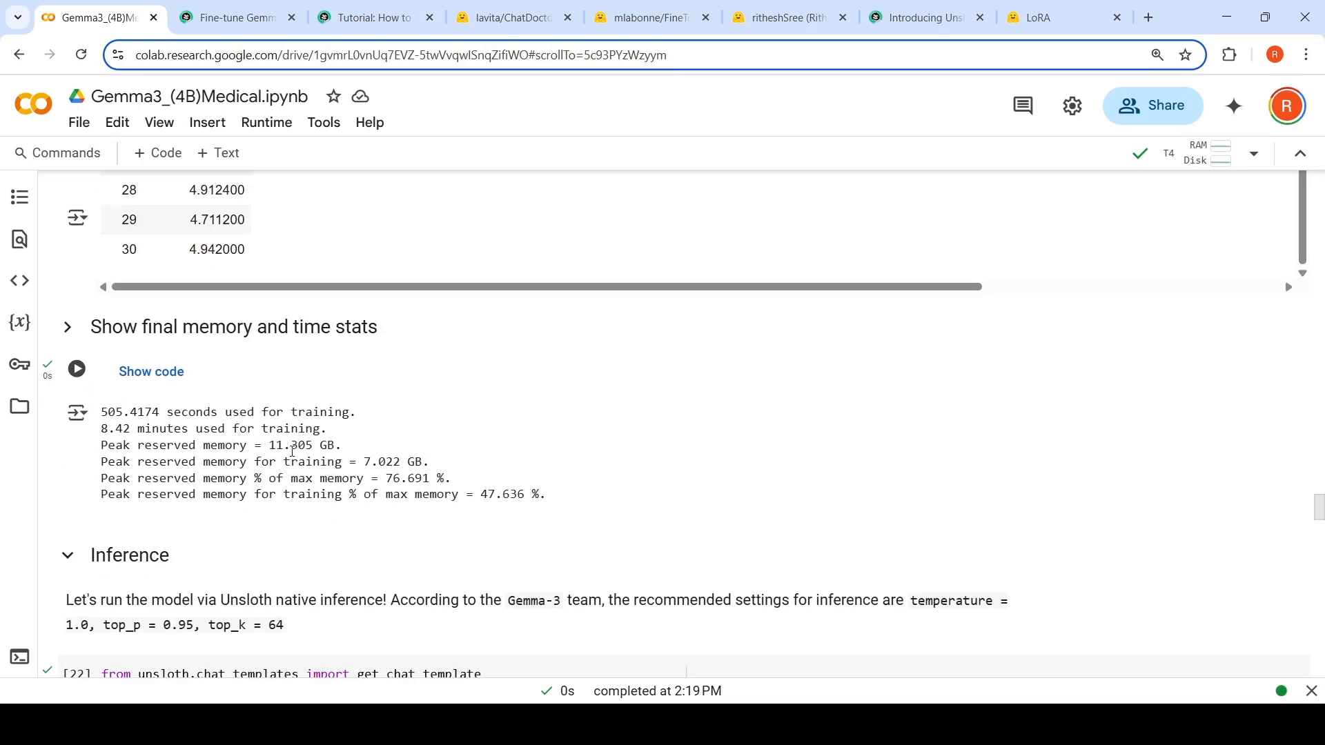
{"action": "mouse_move", "coordinate": [372, 463]}
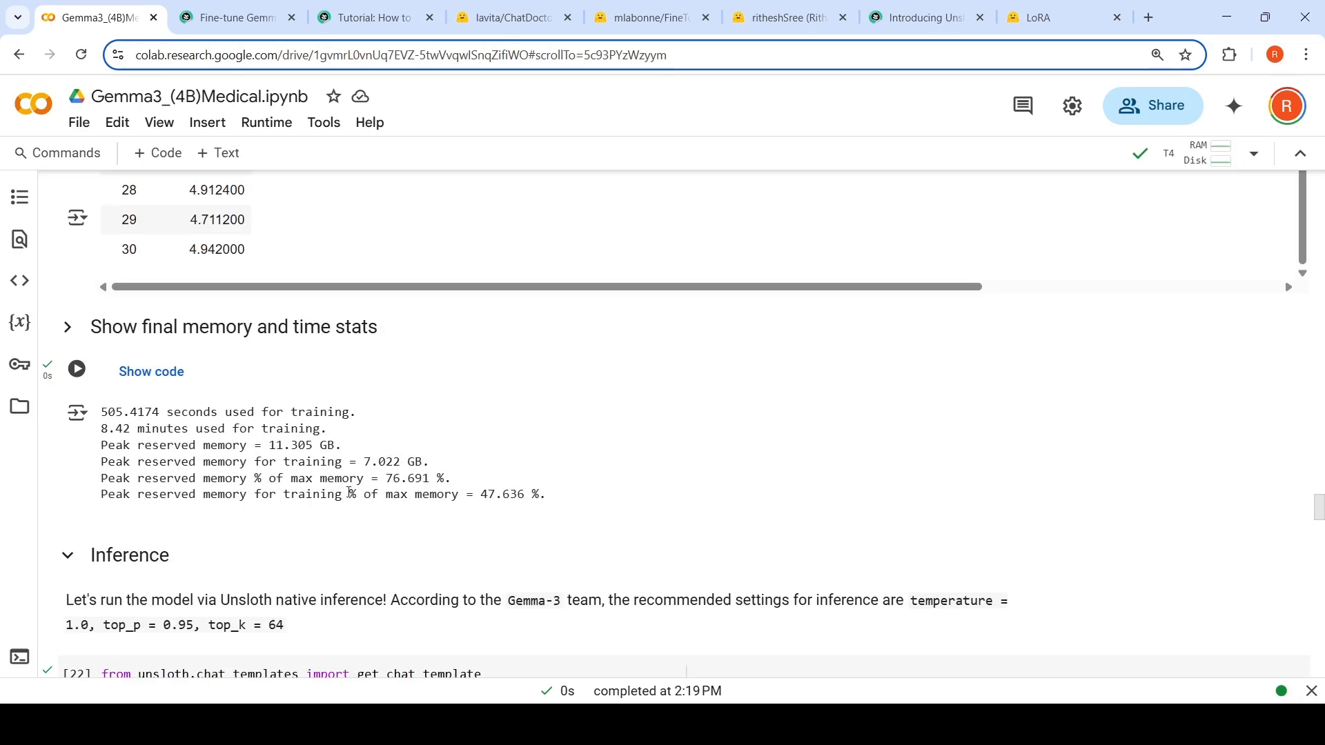
{"action": "mouse_move", "coordinate": [373, 519]}
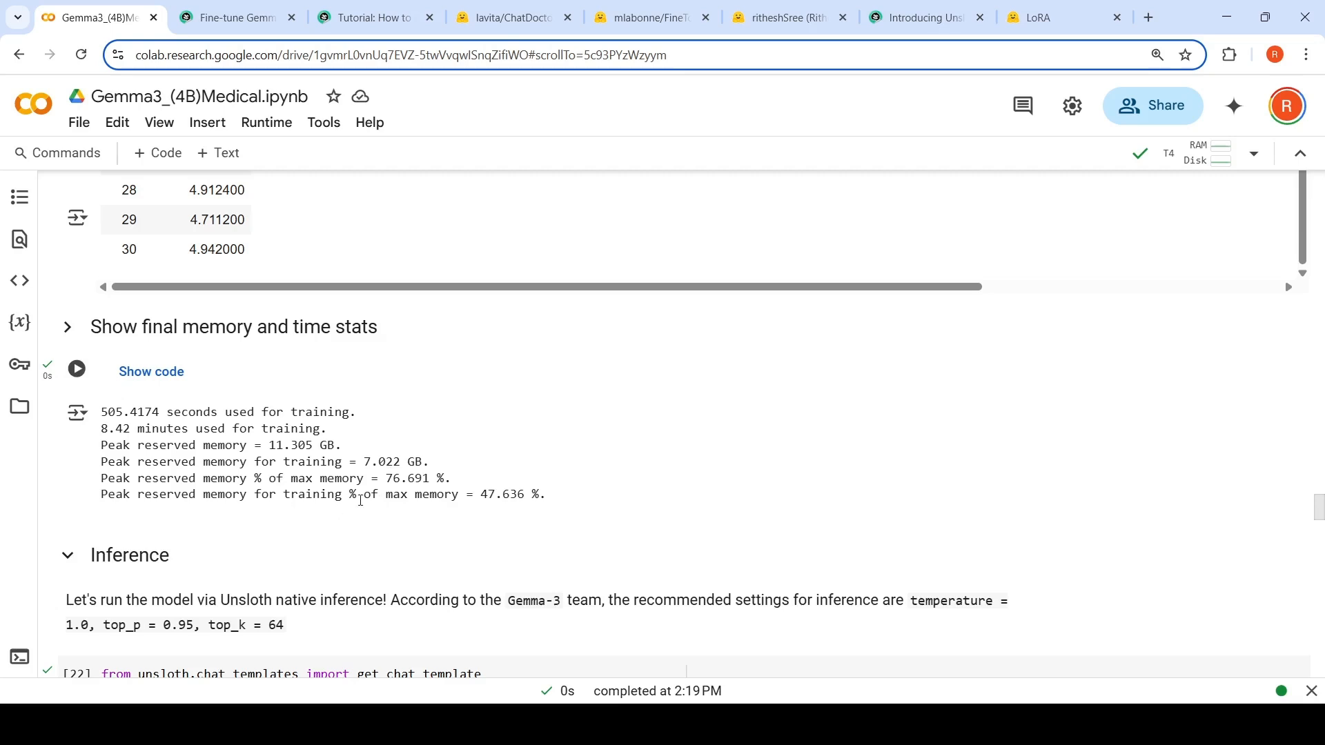
{"action": "mouse_move", "coordinate": [416, 381]}
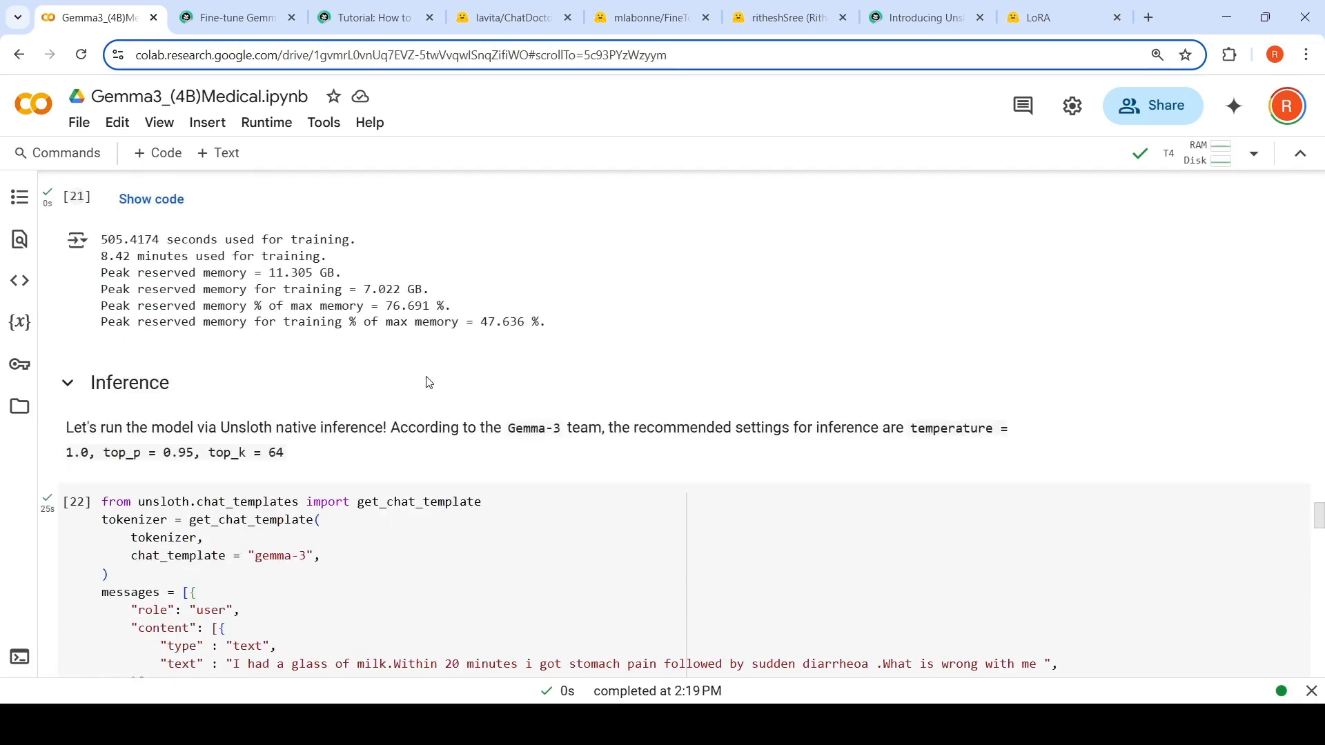
{"action": "scroll", "scroll_direction": "down", "scroll_amount": 3}
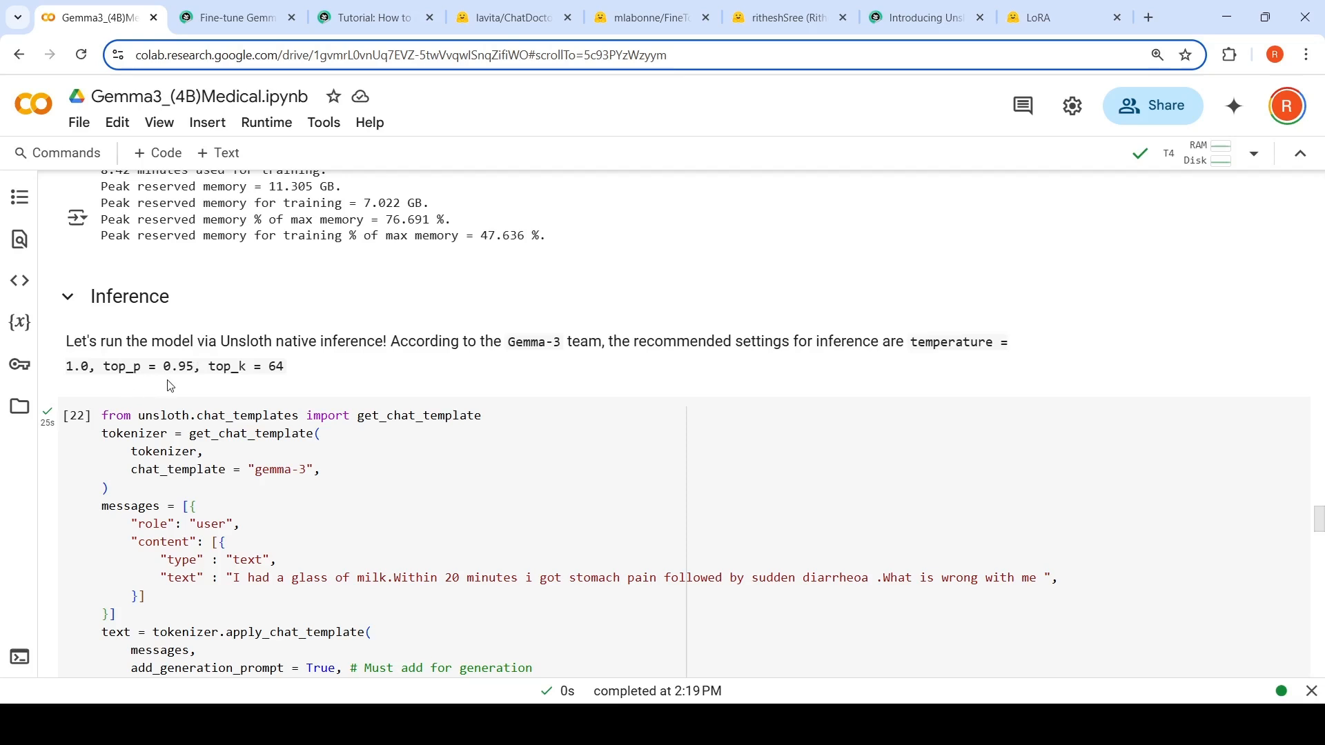
{"action": "scroll", "scroll_direction": "down", "scroll_amount": 3}
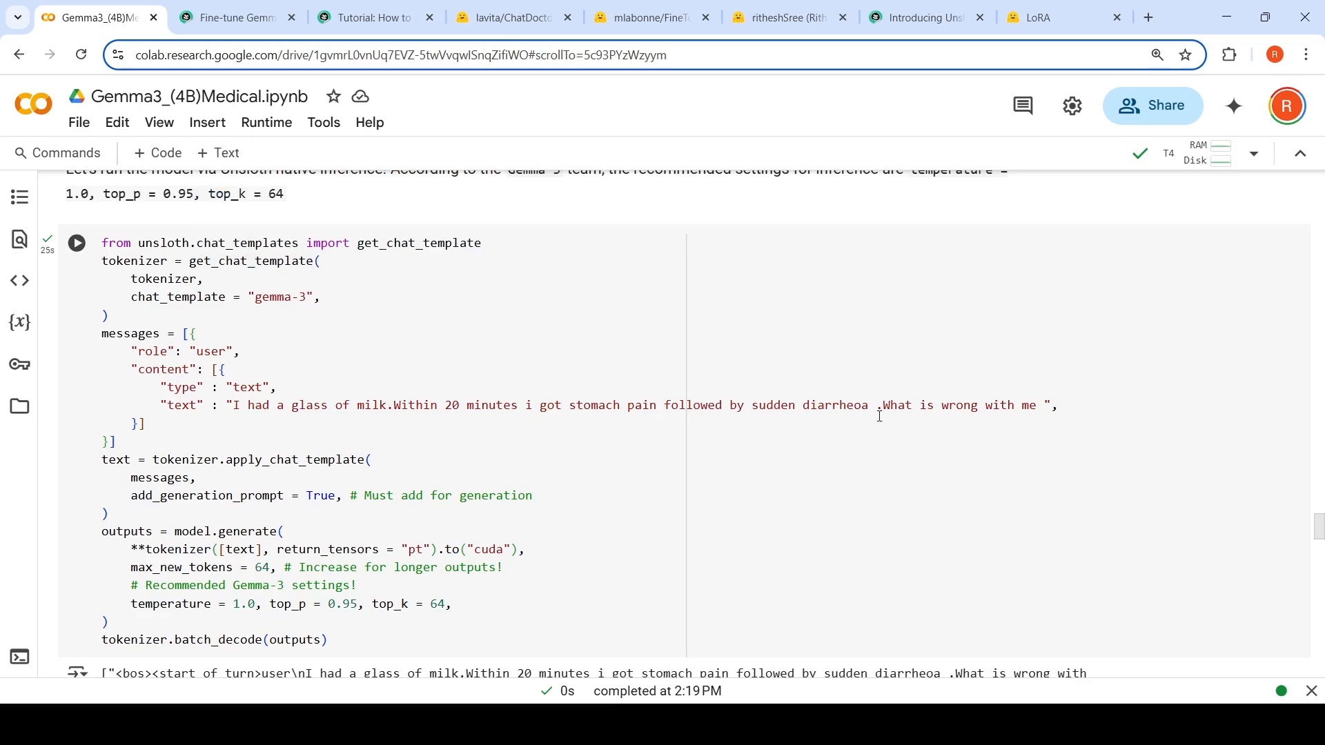
{"action": "scroll", "scroll_direction": "down", "scroll_amount": 3}
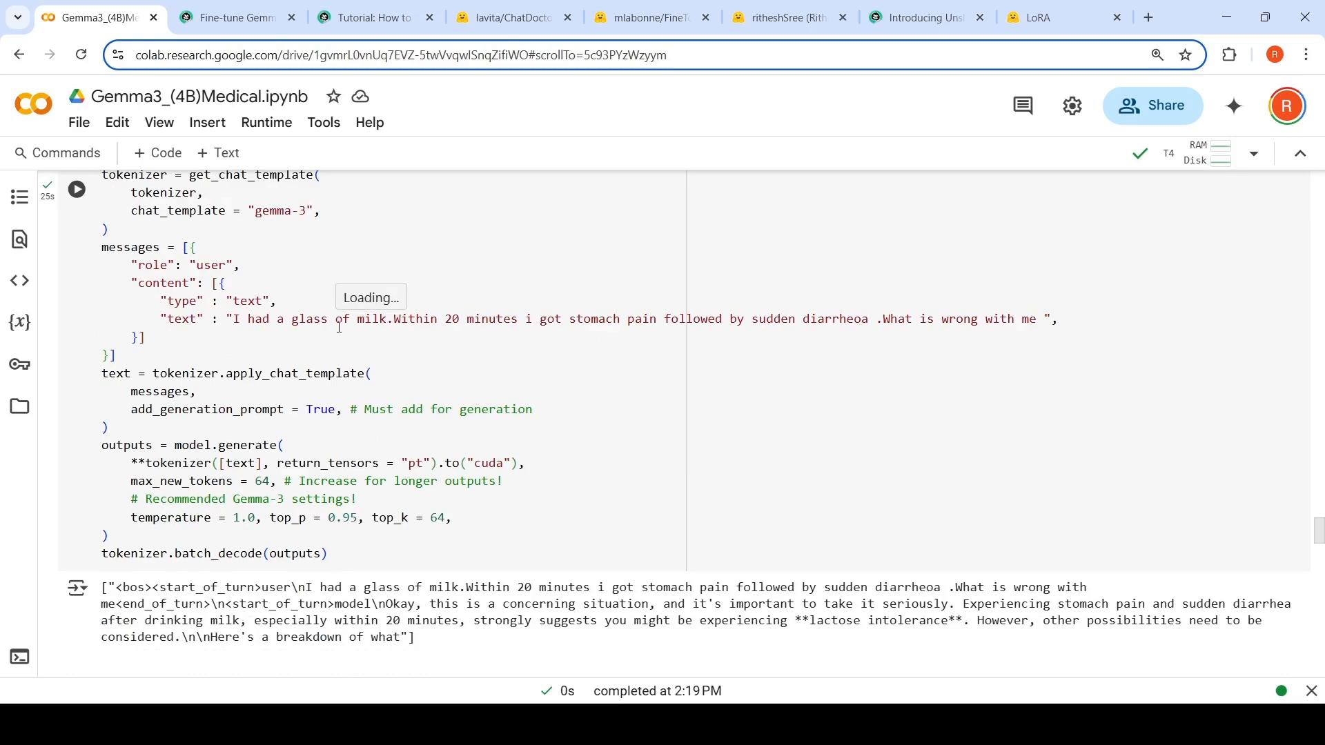
{"action": "mouse_move", "coordinate": [271, 486]}
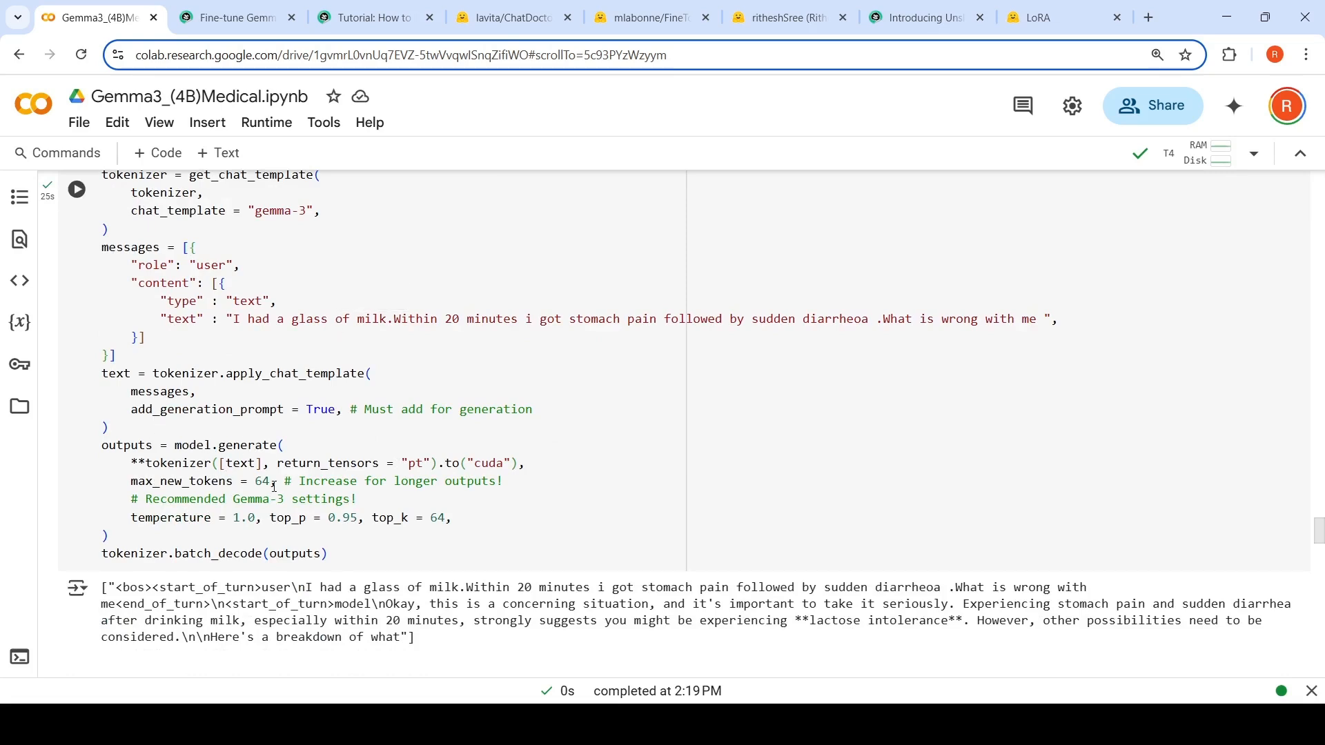
{"action": "scroll", "scroll_direction": "down", "scroll_amount": 3}
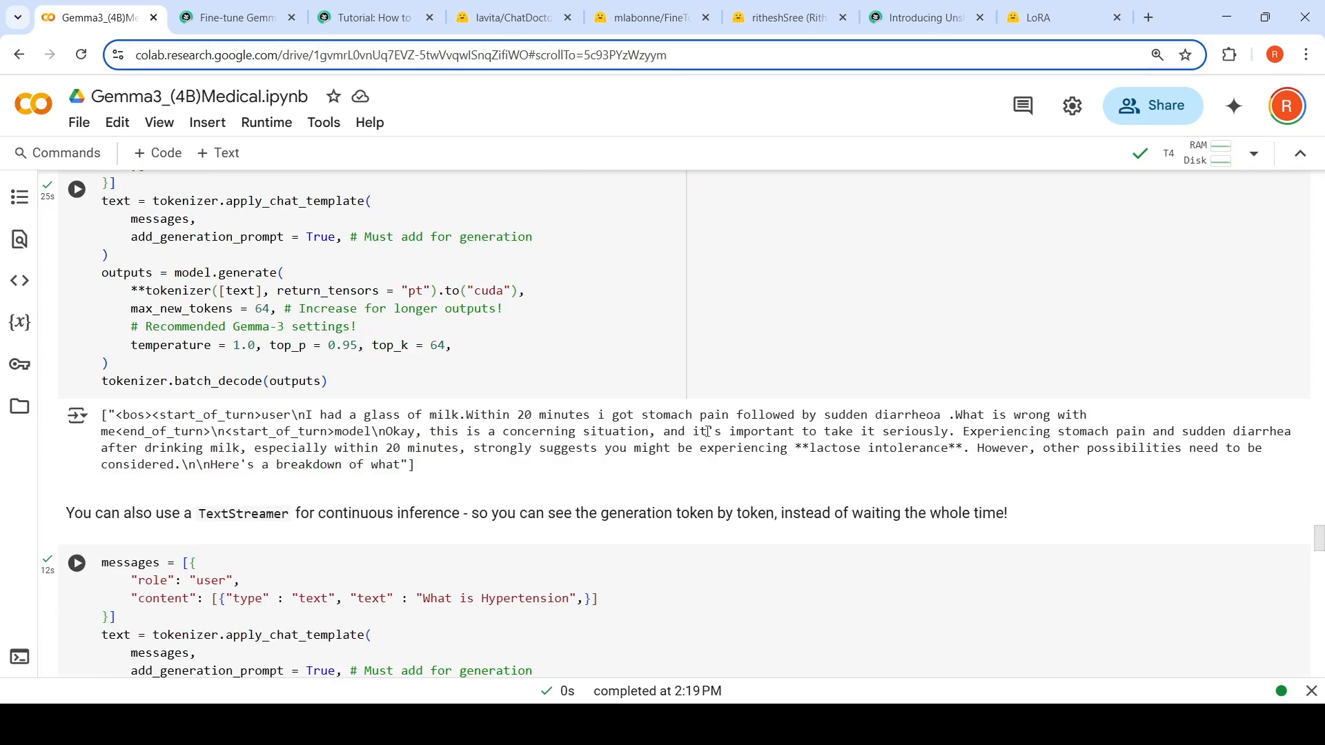
{"action": "mouse_move", "coordinate": [397, 434]}
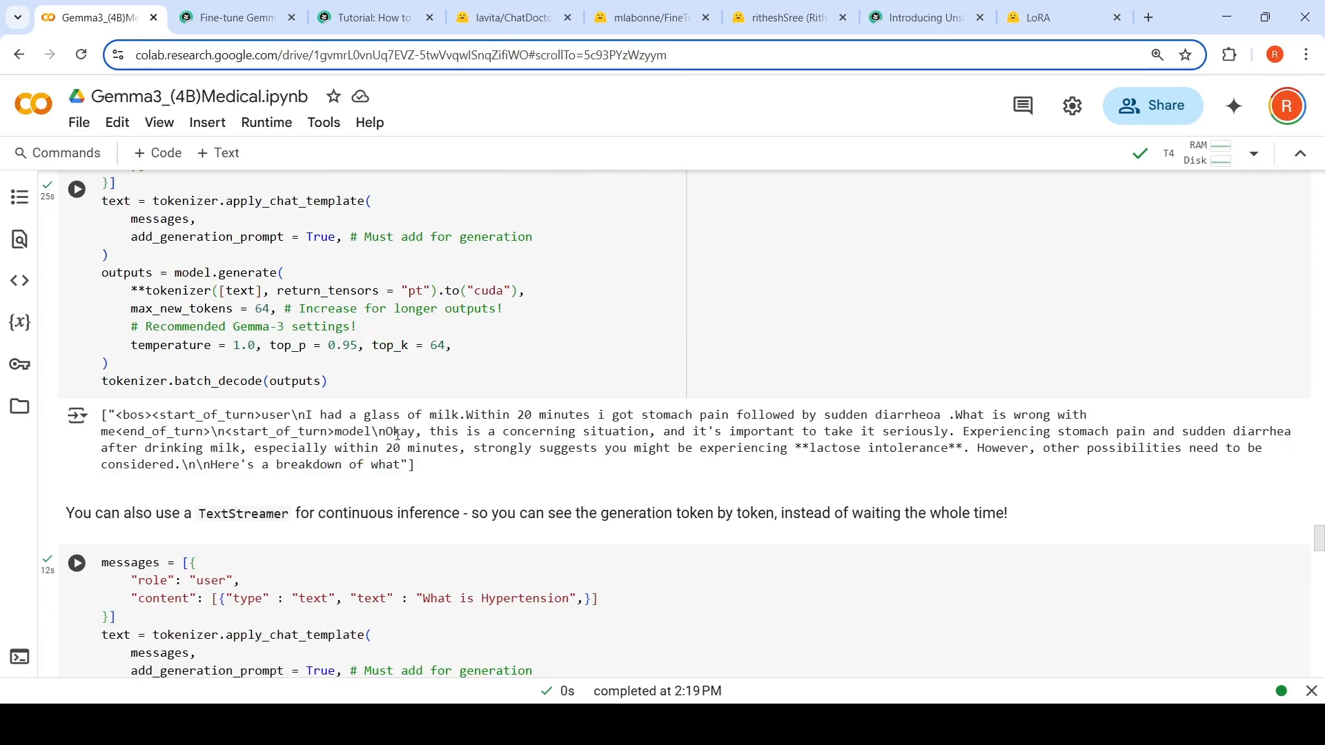
{"action": "mouse_move", "coordinate": [814, 449]}
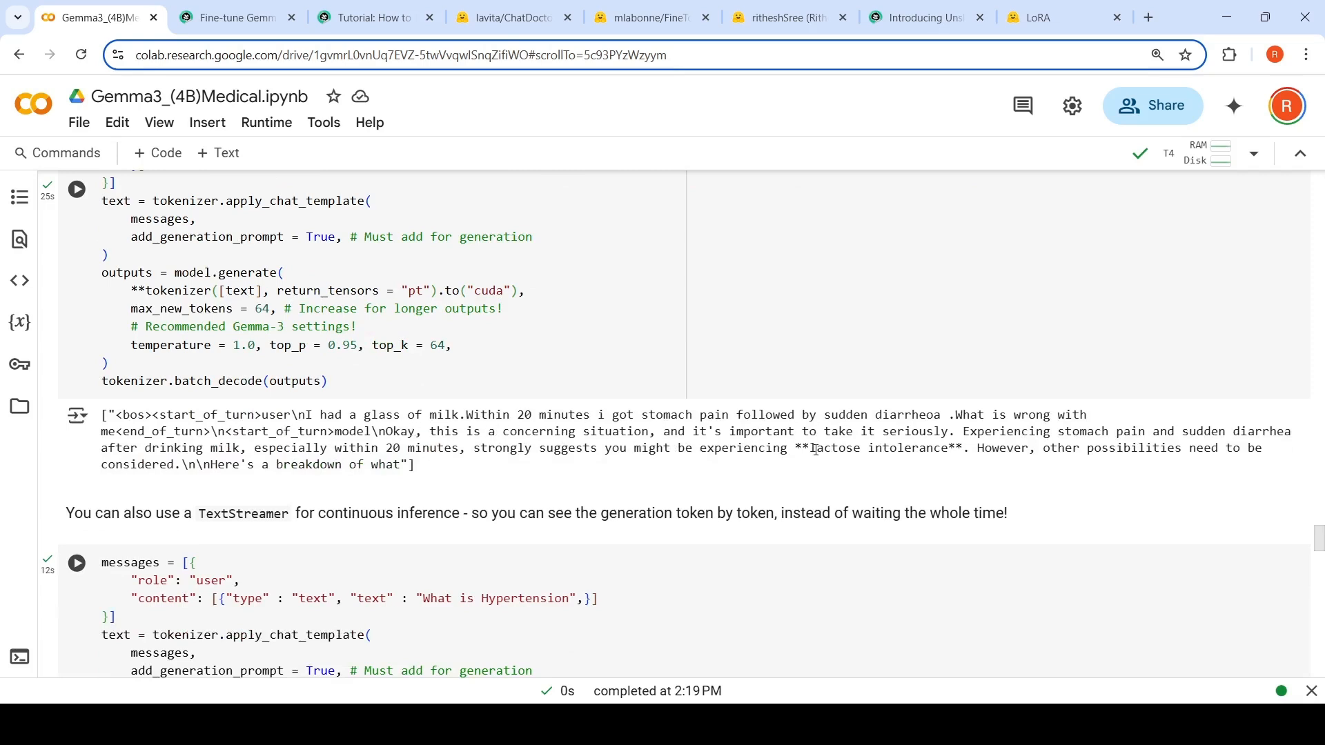
{"action": "mouse_move", "coordinate": [444, 448]}
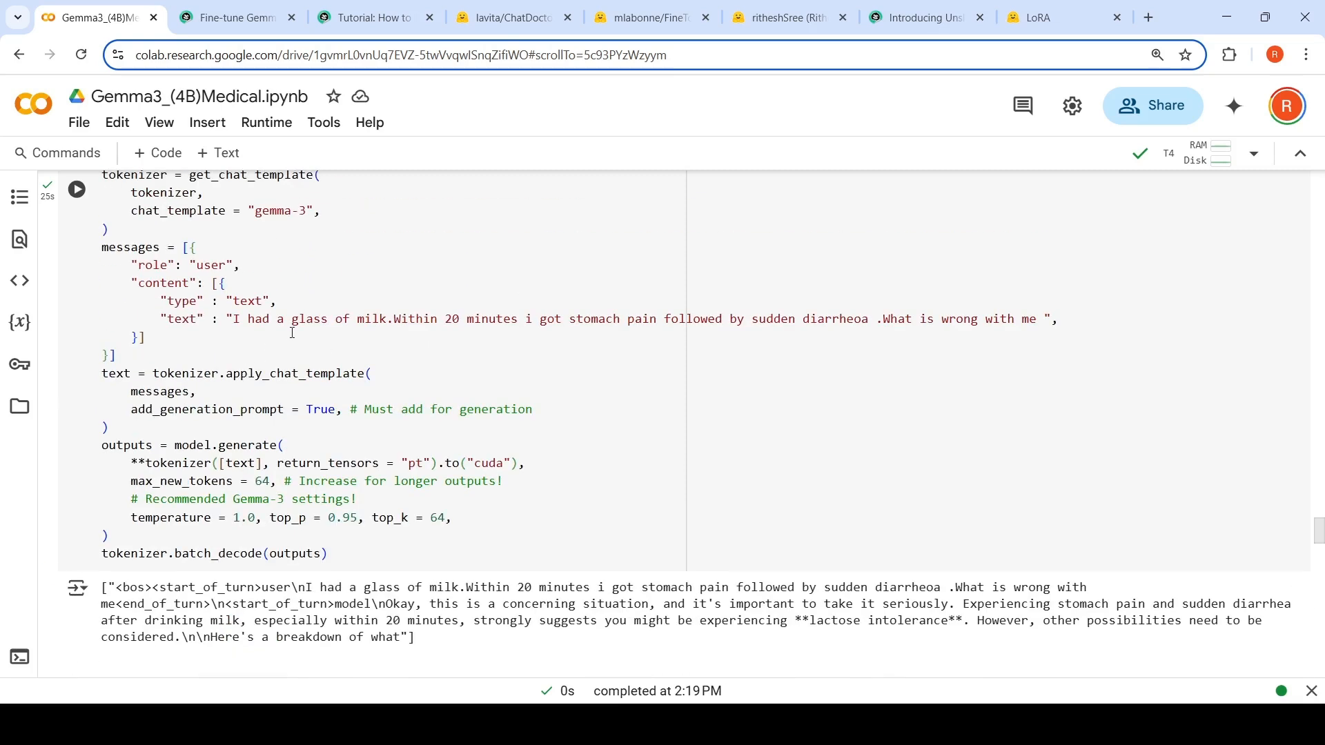
{"action": "mouse_move", "coordinate": [598, 342]}
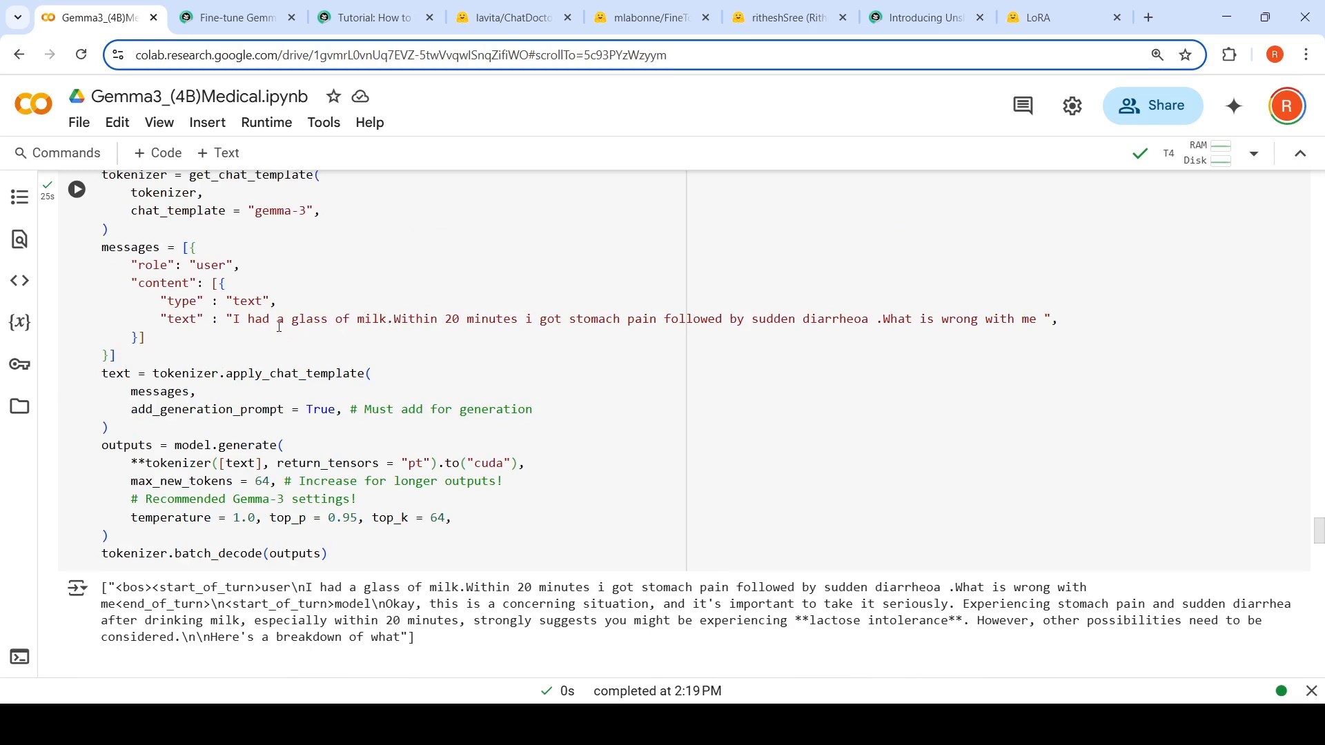
- Rewrite the inference prompt to ask about feeling giddy after eating ice cream, and view the reply
{"action": "left_click_drag", "start_coordinate": [278, 319], "coordinate": [848, 319]}
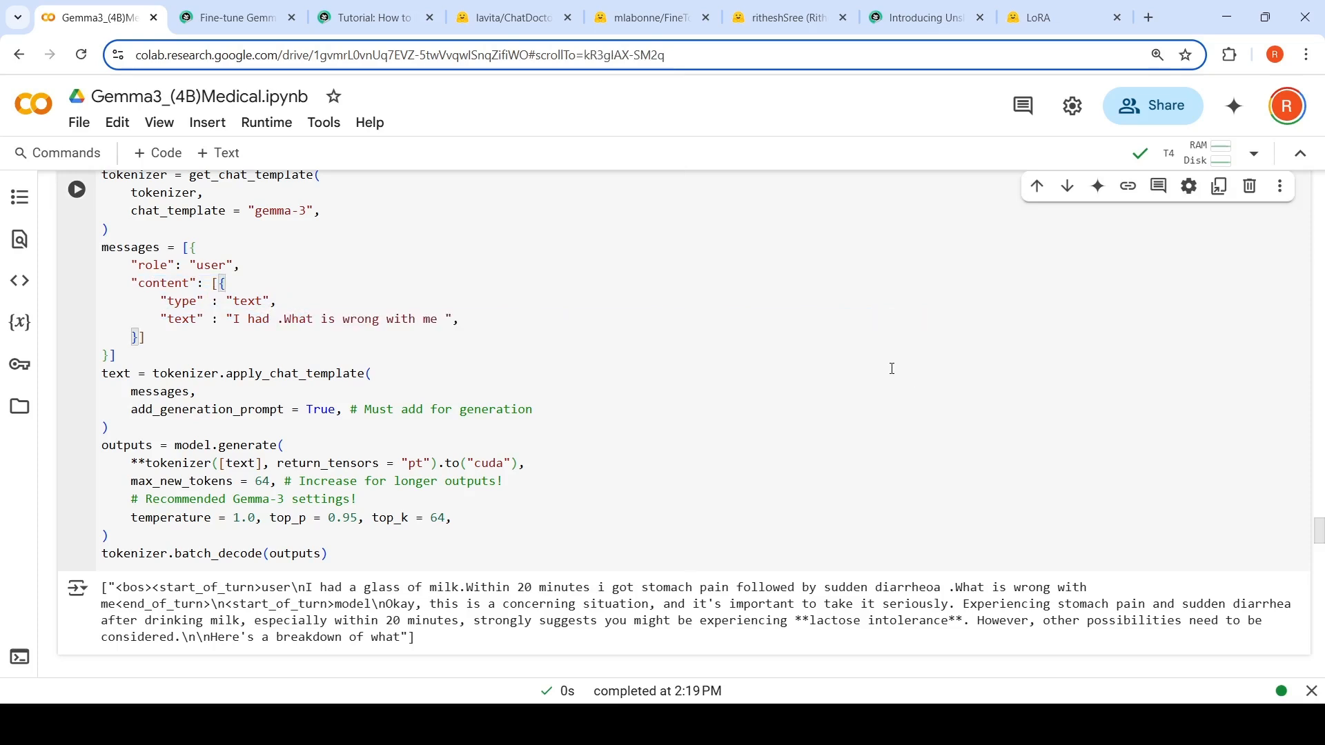
{"action": "type", "text": "an icecream an"}
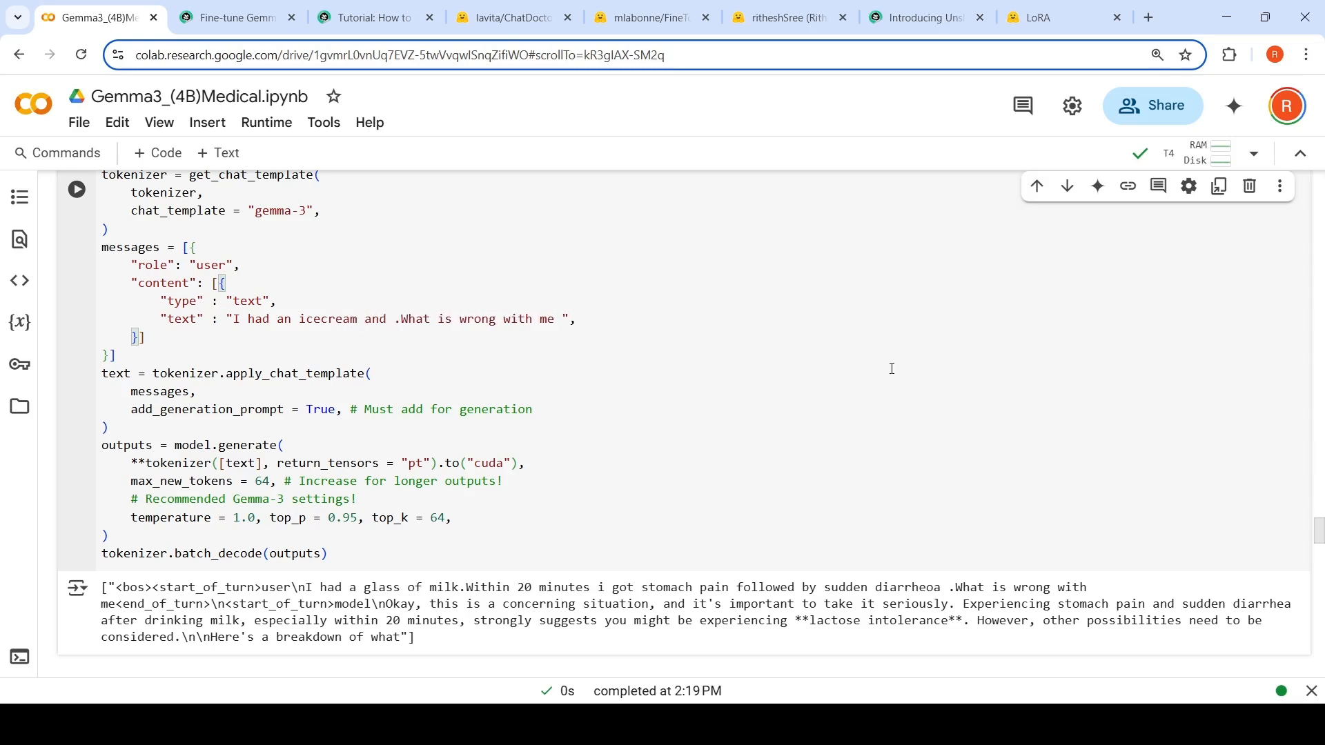
{"action": "type", "text": "immediately i felt g"}
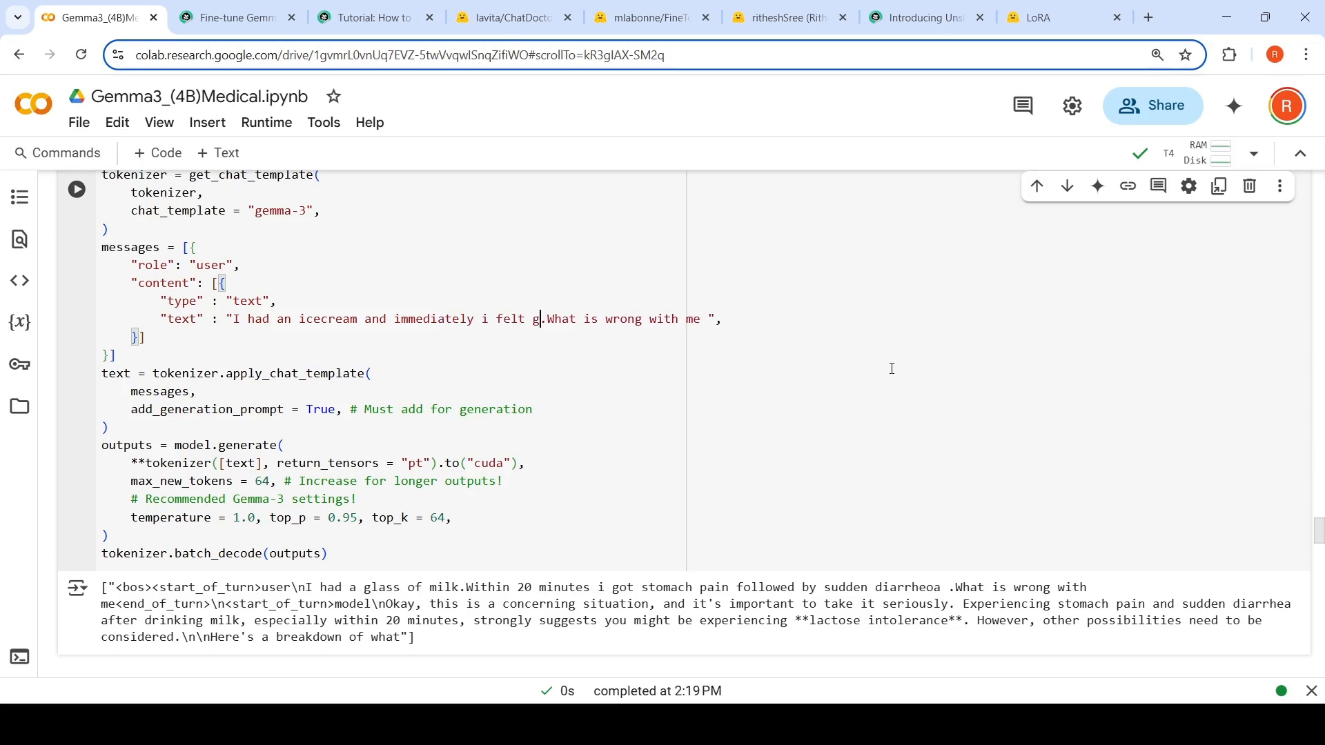
{"action": "type", "text": "iddy"}
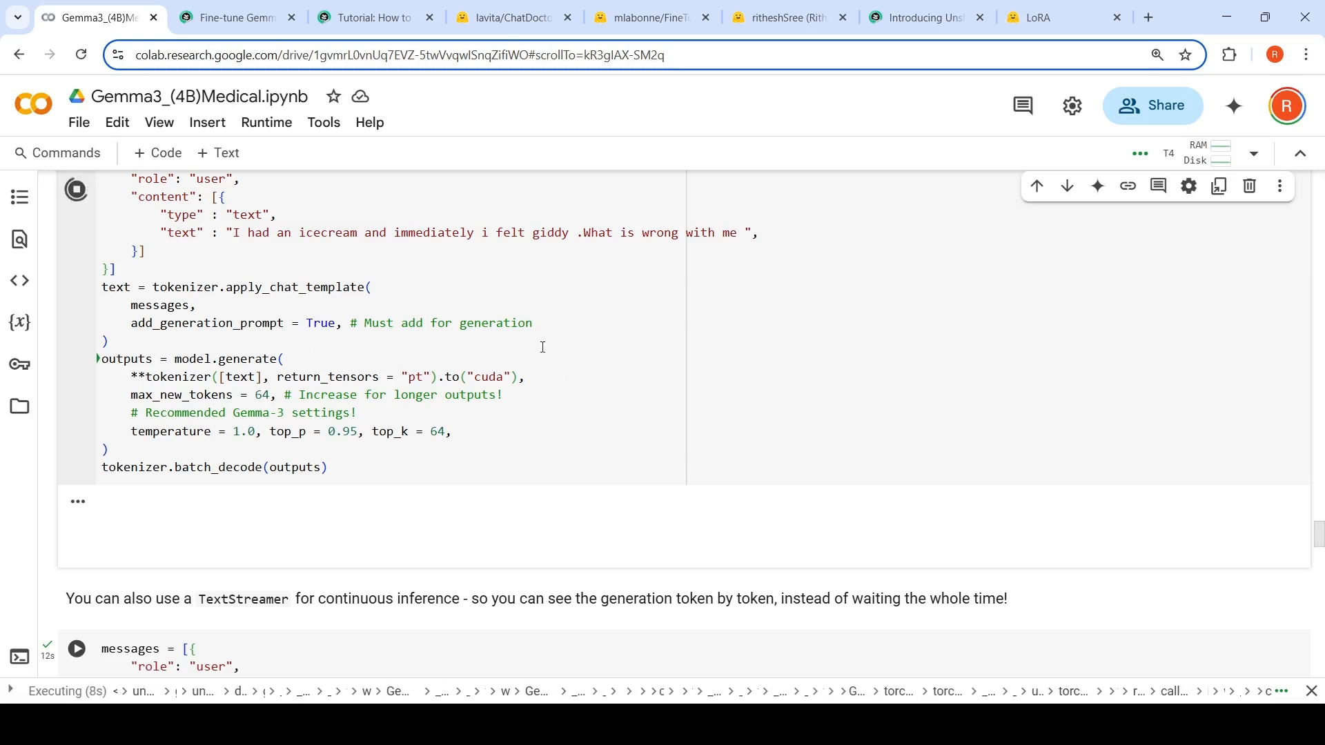
{"action": "scroll", "scroll_direction": "down", "scroll_amount": 3}
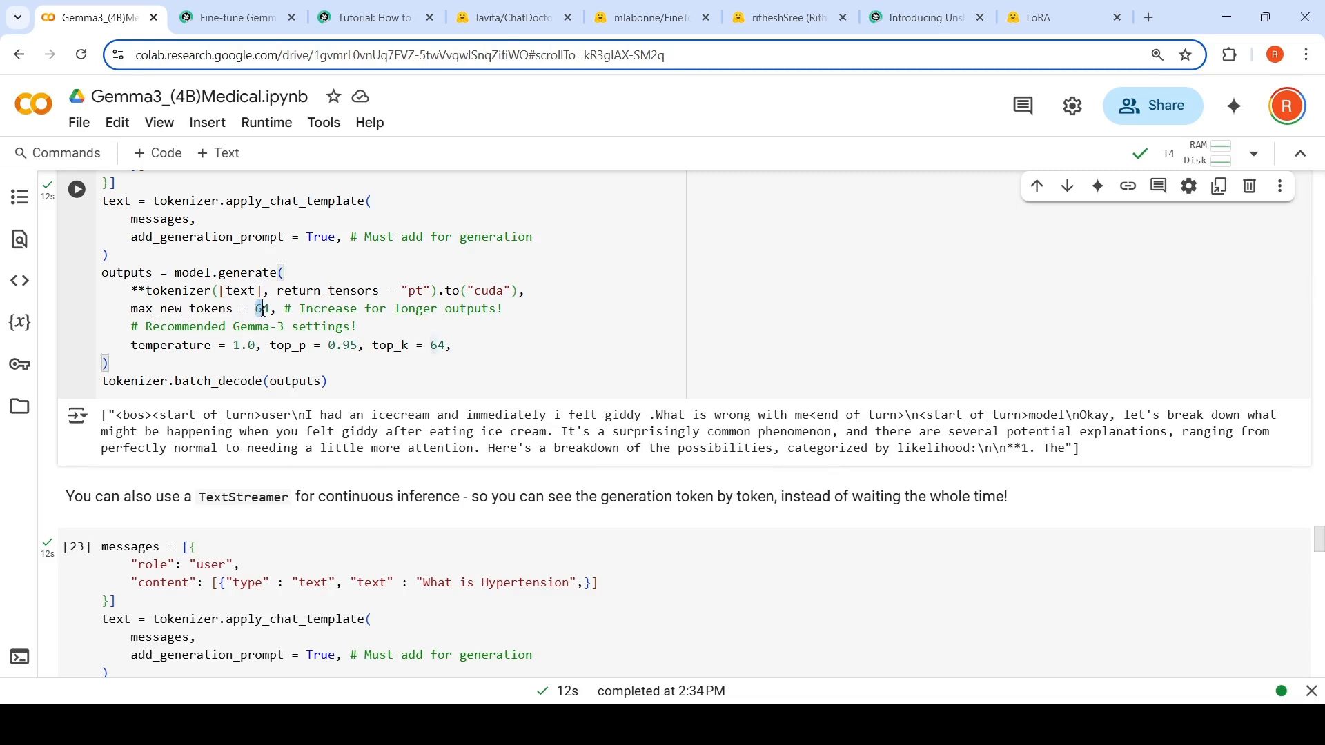
- Set max_new_tokens to 256 and rerun the ice-cream giddiness inference cell
{"action": "type", "text": "25"}
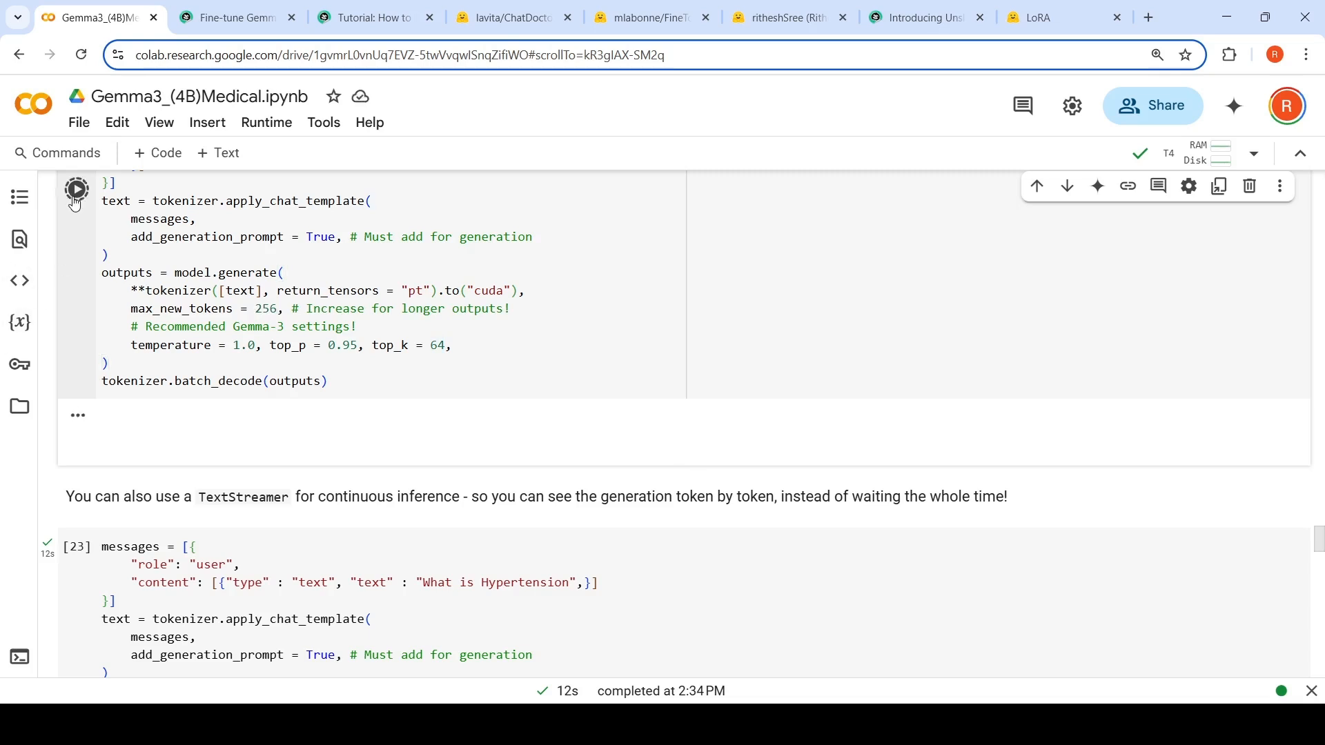
{"action": "left_click", "coordinate": [75, 187]}
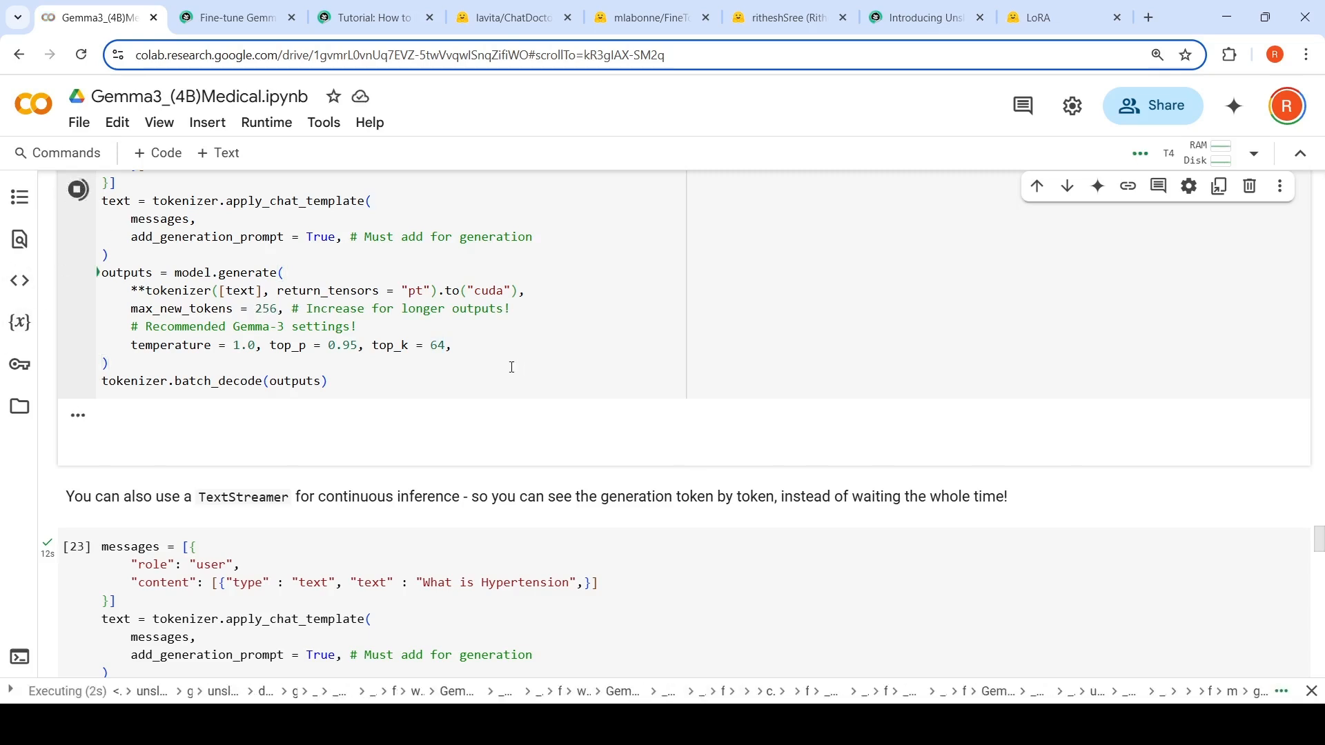
{"action": "scroll", "scroll_direction": "down", "scroll_amount": 3}
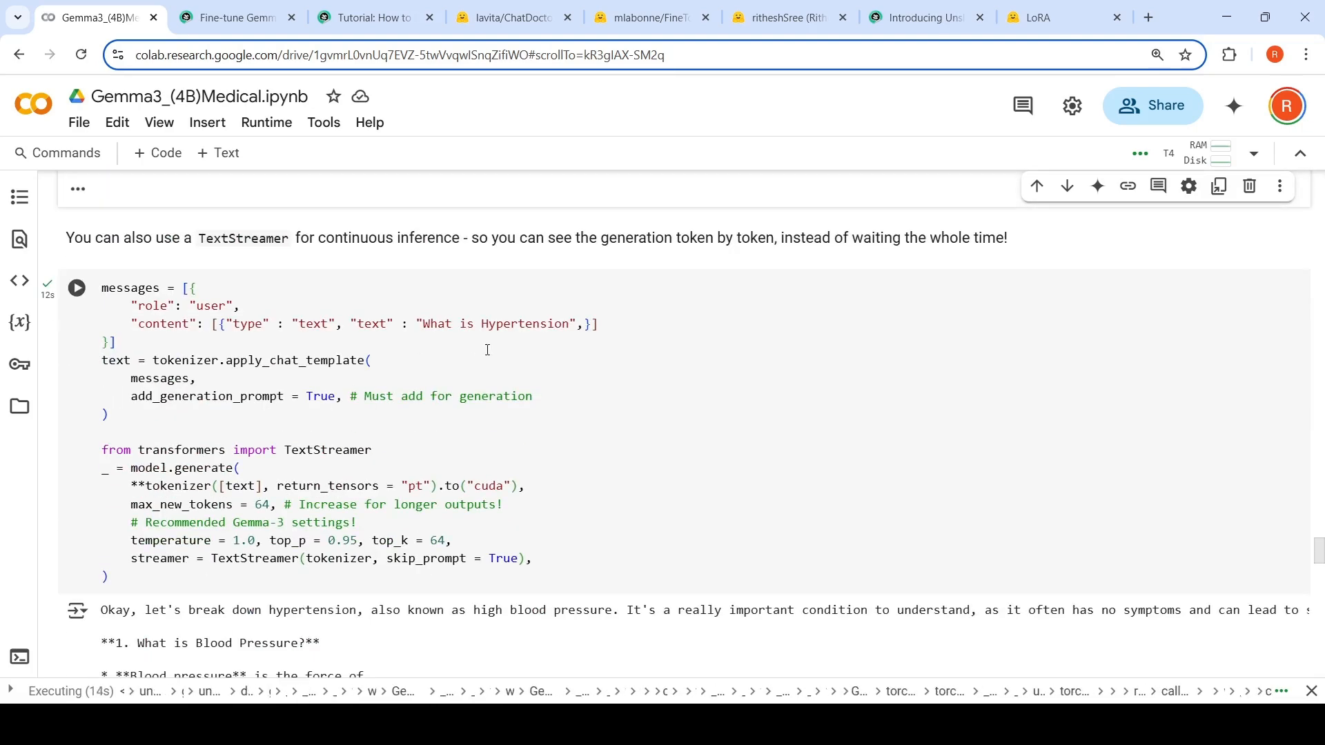
{"action": "scroll", "scroll_direction": "down", "scroll_amount": 3}
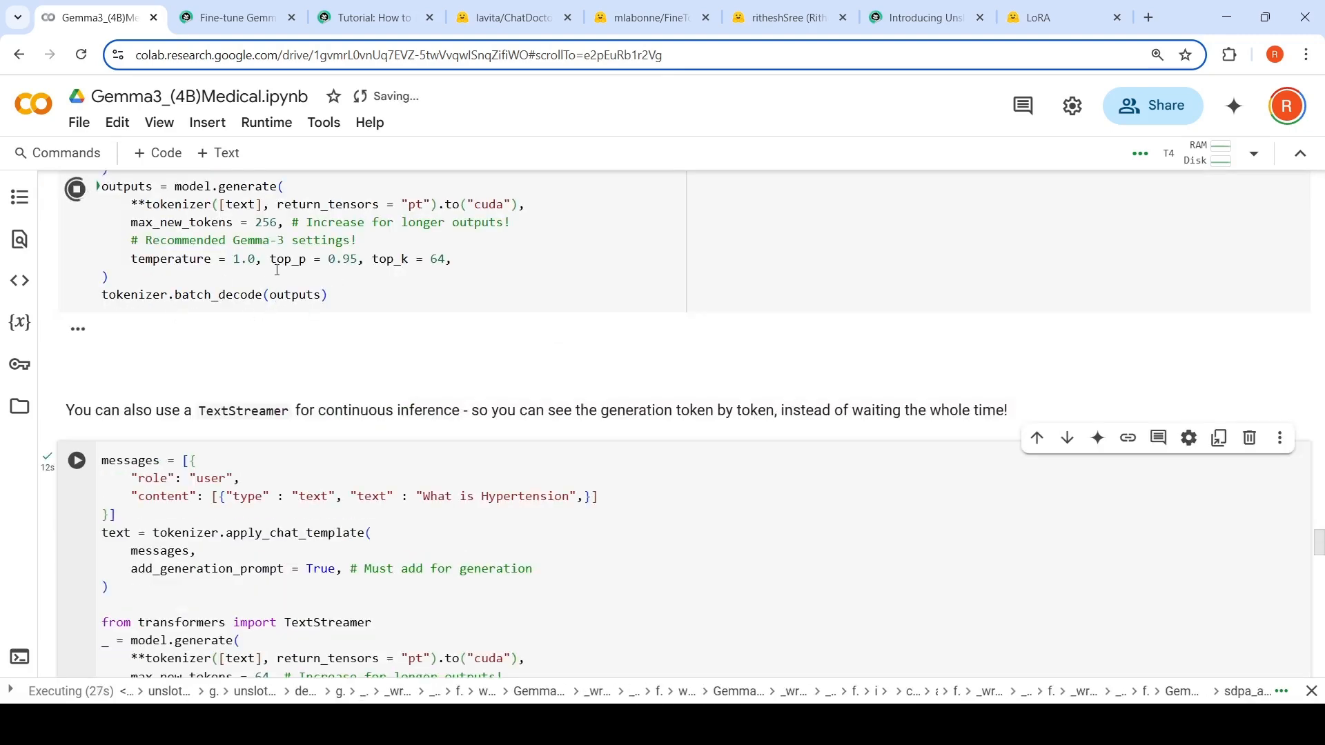
{"action": "scroll", "scroll_direction": "down", "scroll_amount": 3}
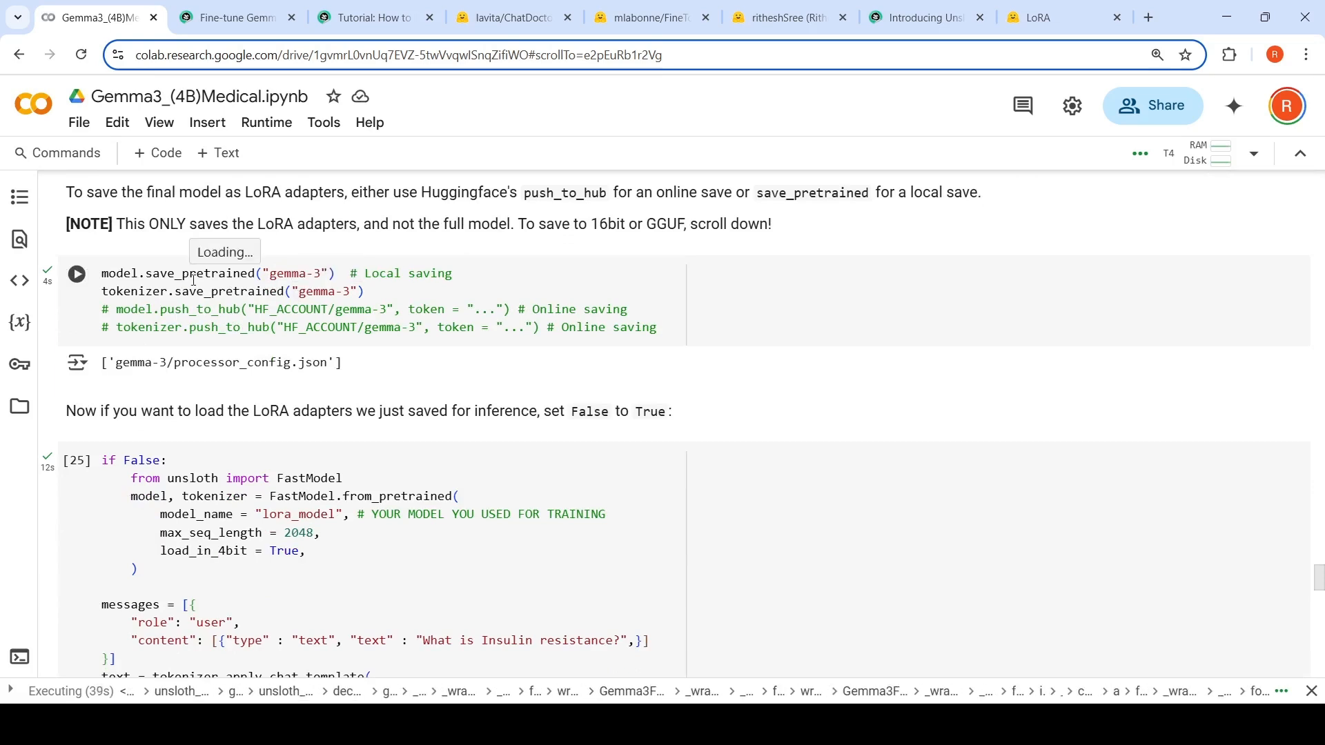
{"action": "scroll", "scroll_direction": "down", "scroll_amount": 3}
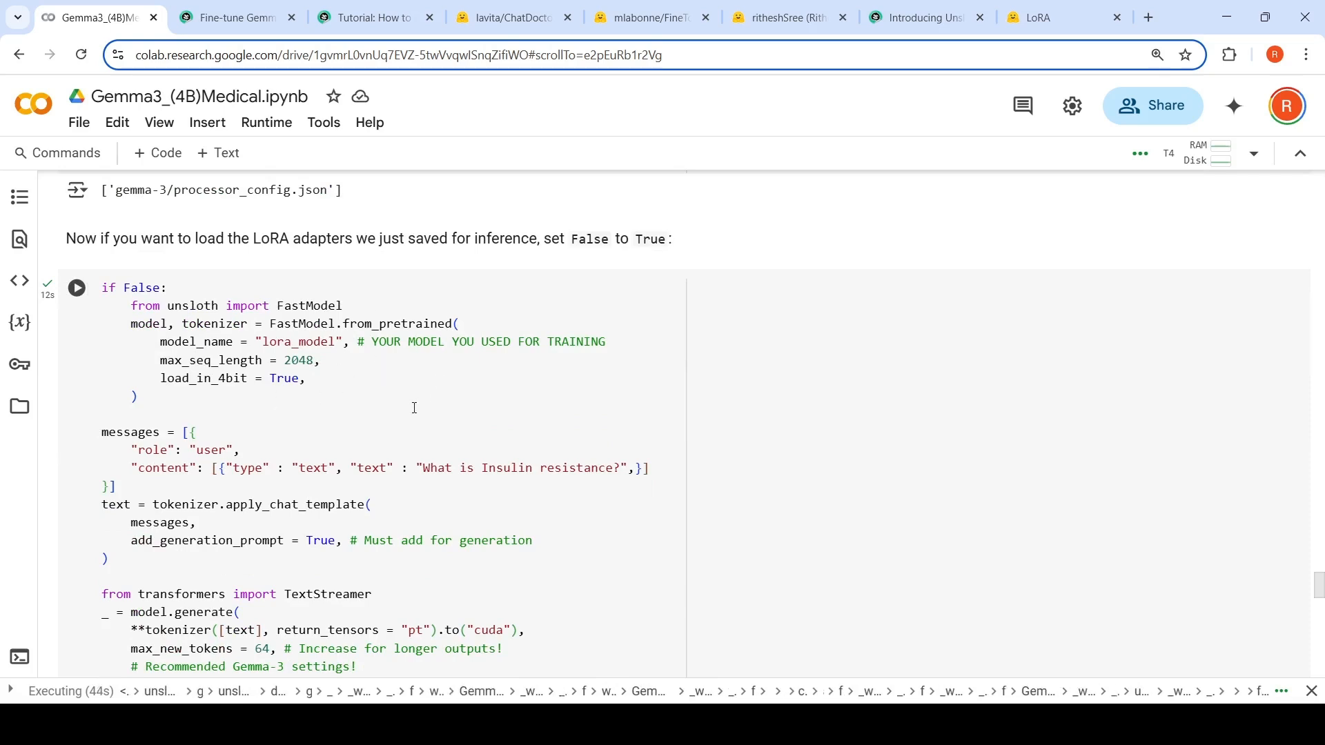
{"action": "scroll", "scroll_direction": "down", "scroll_amount": 3}
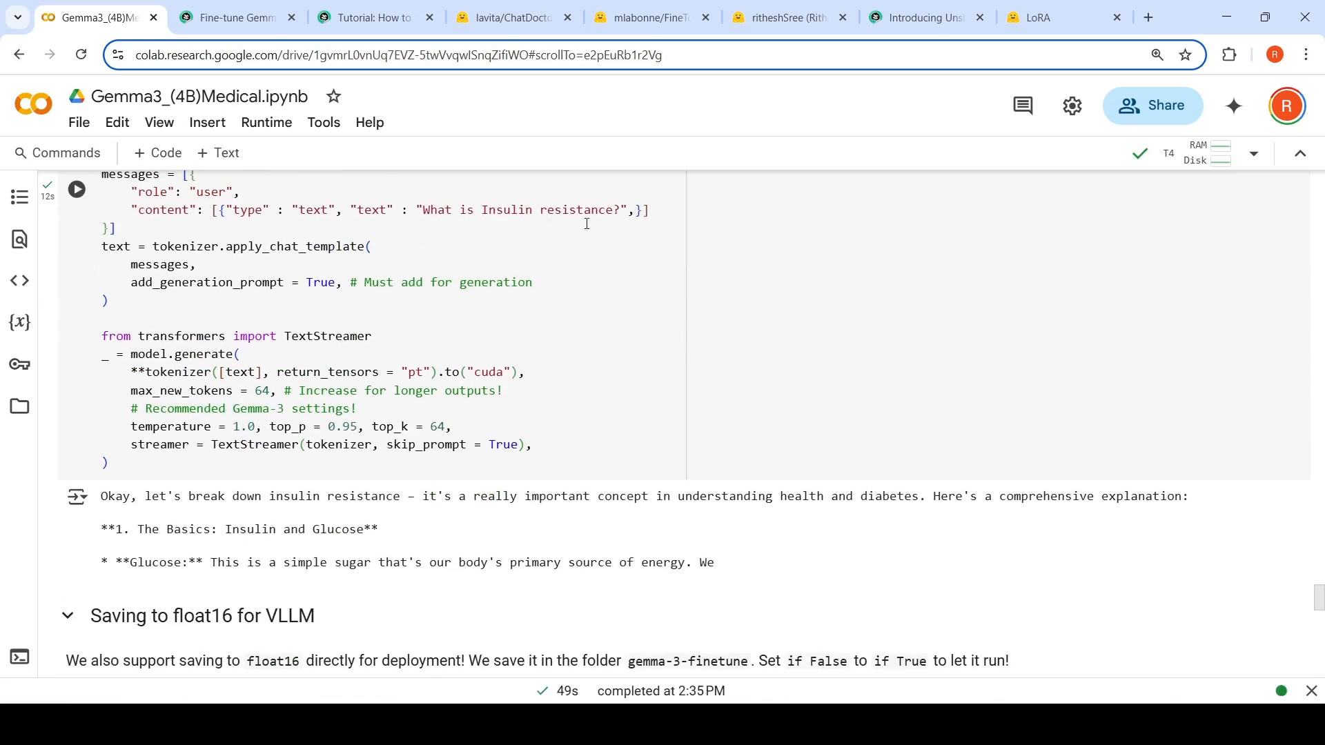
{"action": "mouse_move", "coordinate": [420, 559]}
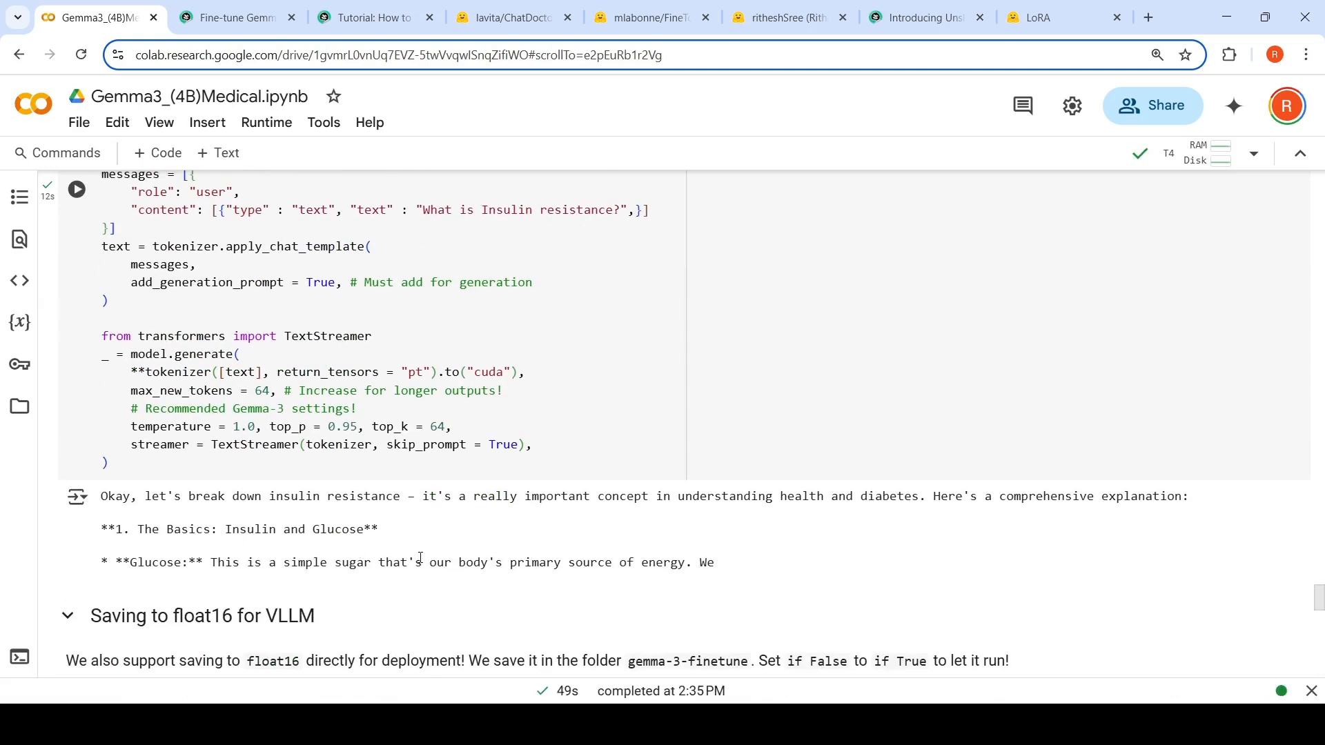
{"action": "mouse_move", "coordinate": [460, 524]}
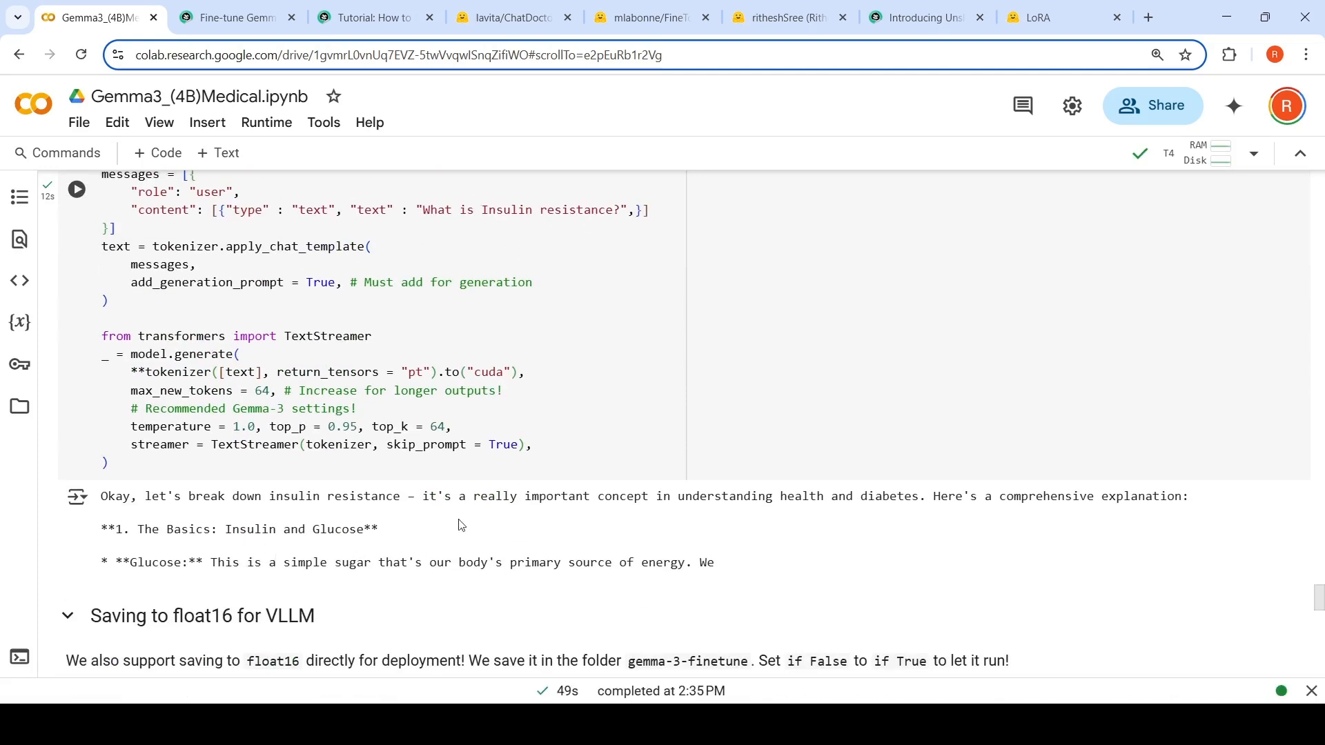
{"action": "scroll", "scroll_direction": "down", "scroll_amount": 3}
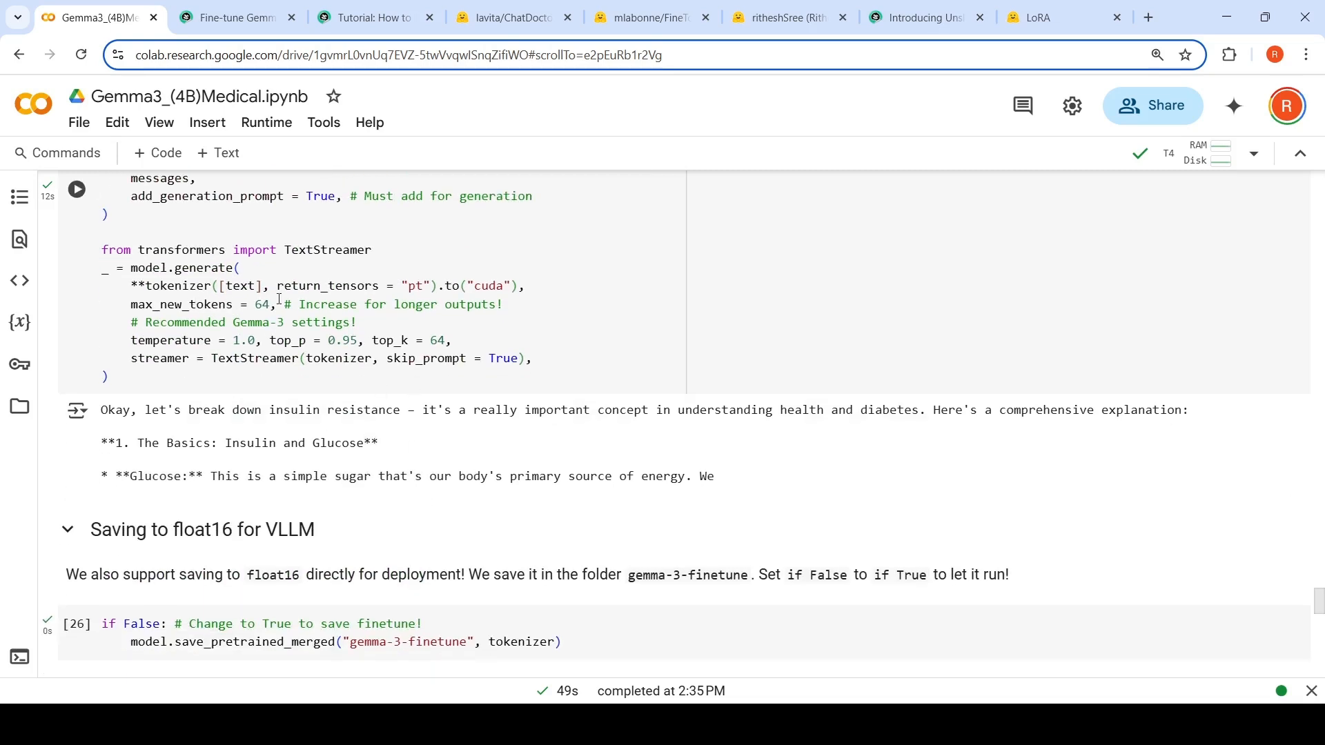
{"action": "scroll", "scroll_direction": "down", "scroll_amount": 3}
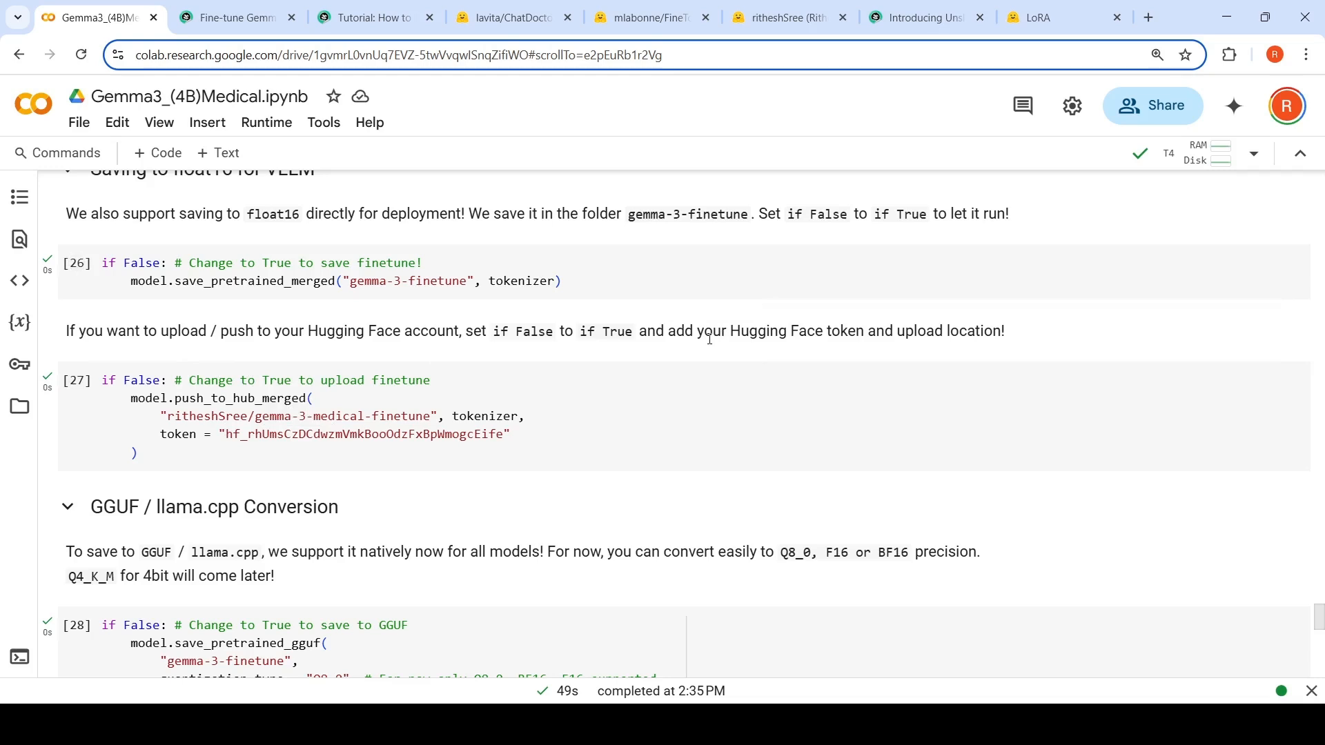
{"action": "left_click", "coordinate": [1202, 153]}
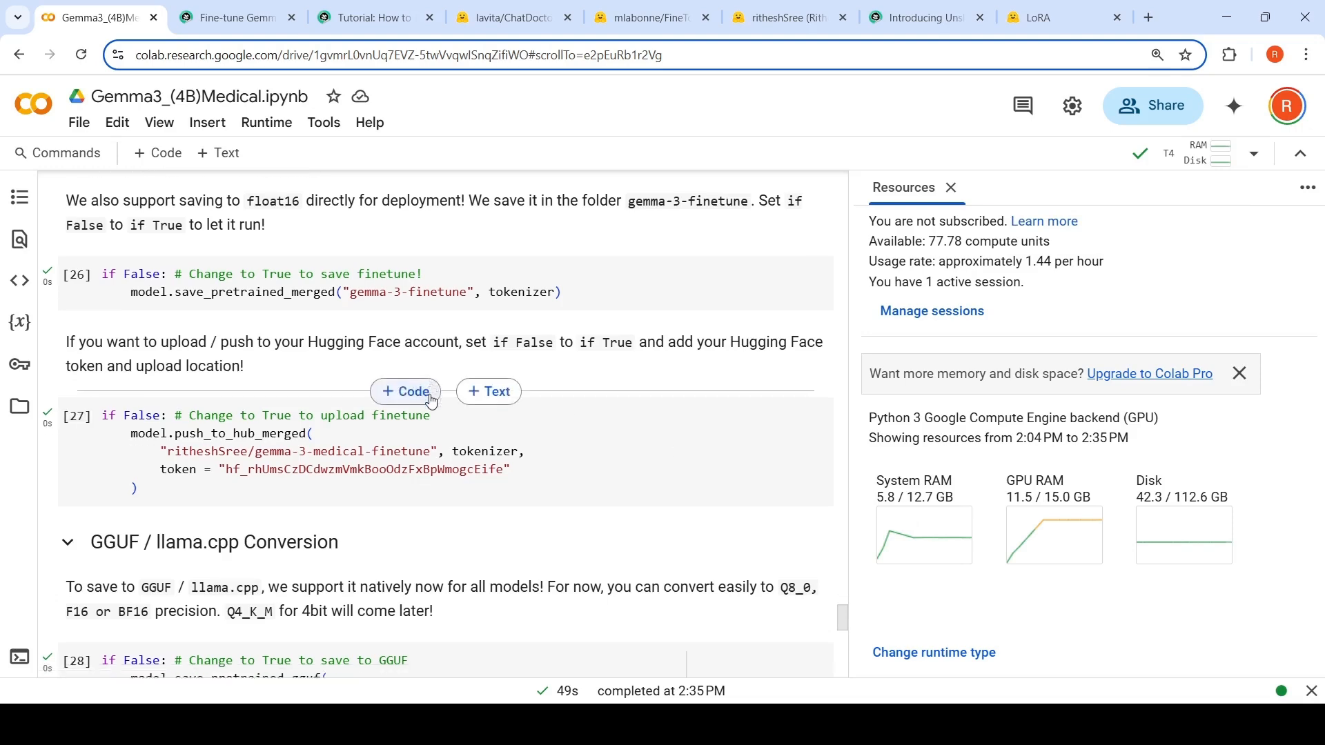
{"action": "scroll", "scroll_direction": "down", "scroll_amount": 3}
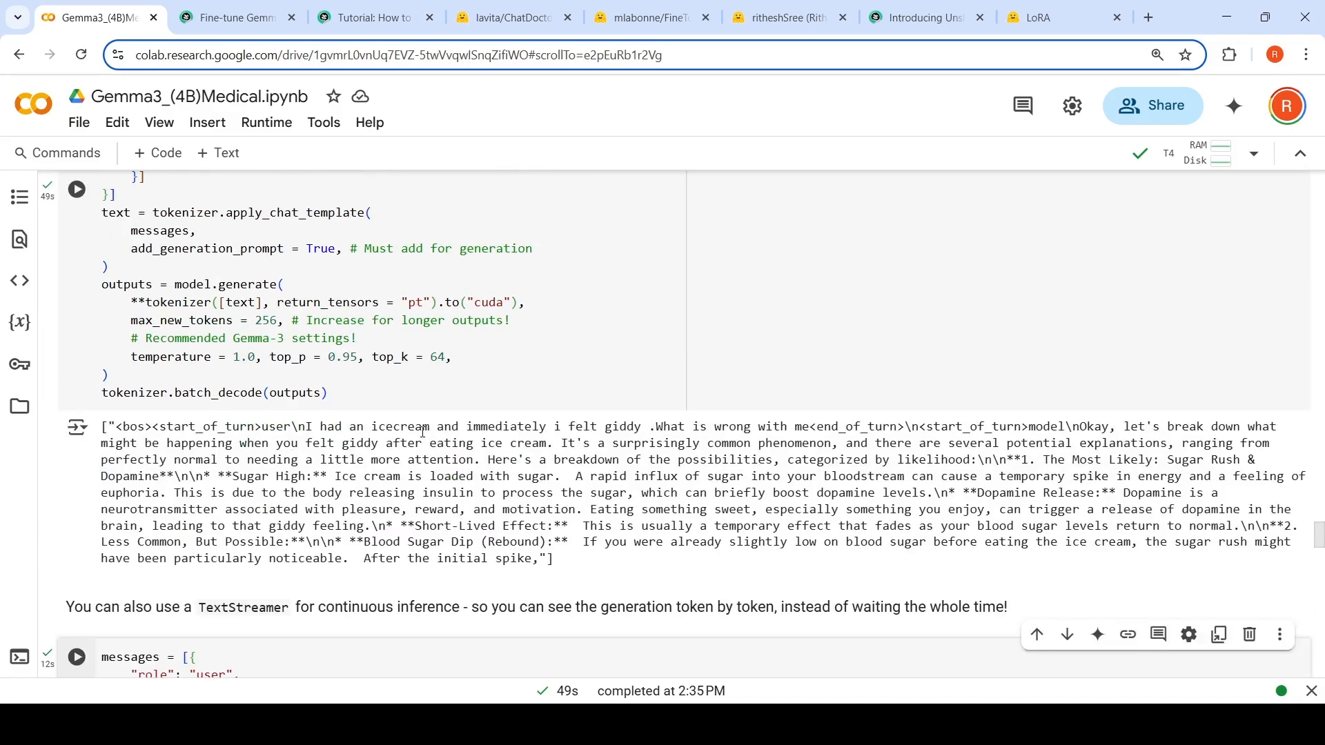
{"action": "mouse_move", "coordinate": [773, 475]}
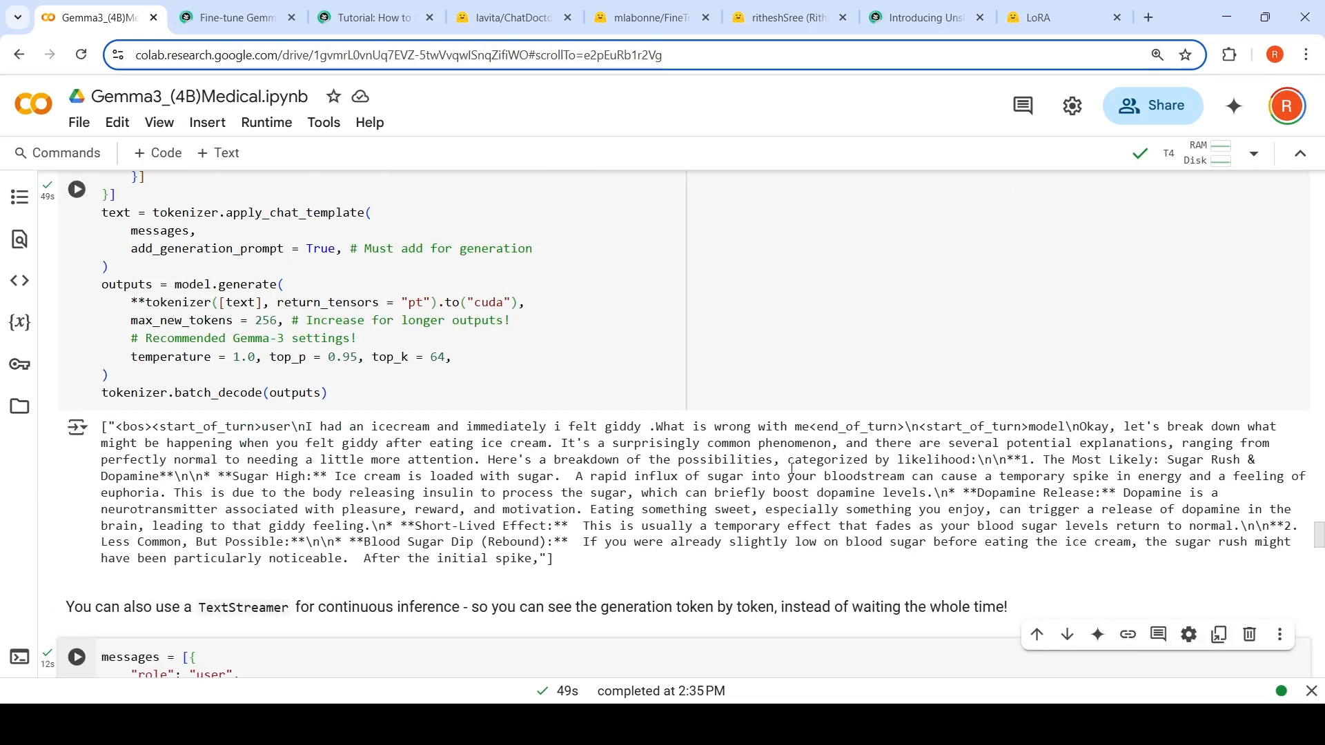
{"action": "mouse_move", "coordinate": [994, 487]}
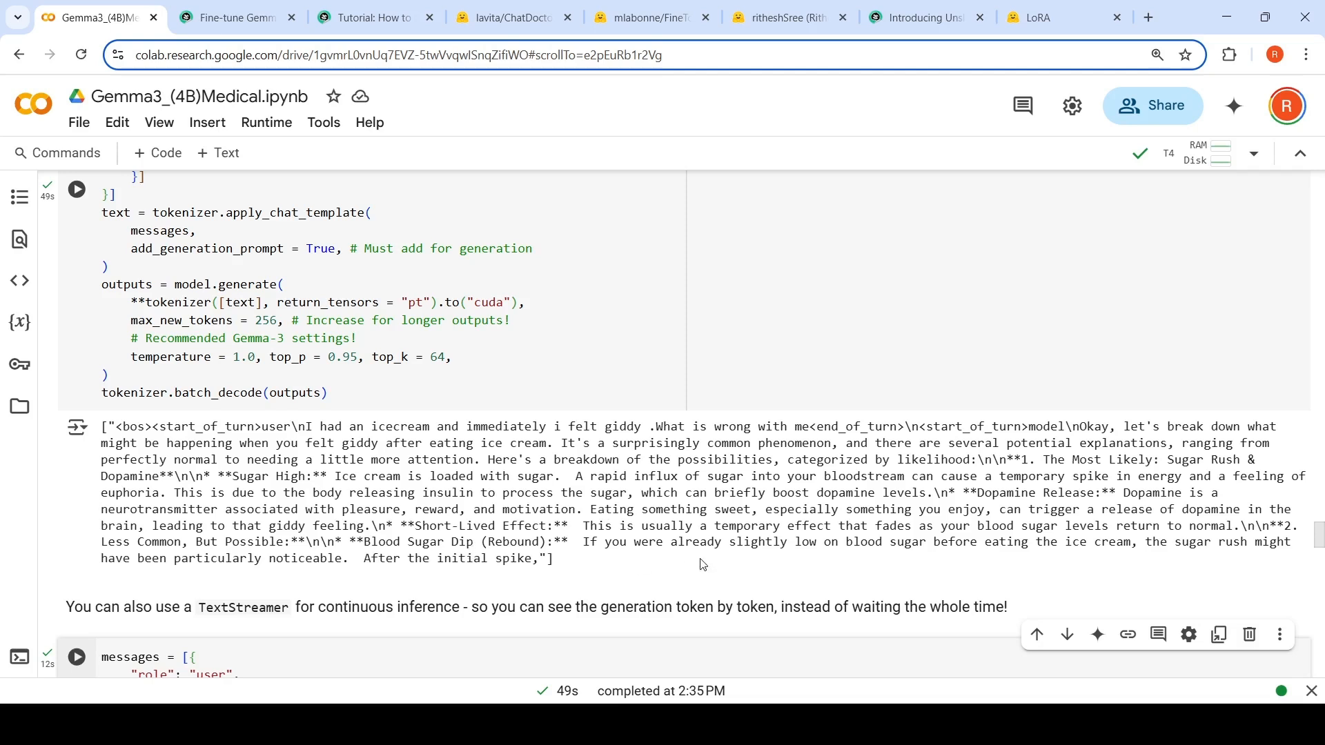
{"action": "mouse_move", "coordinate": [1005, 541]}
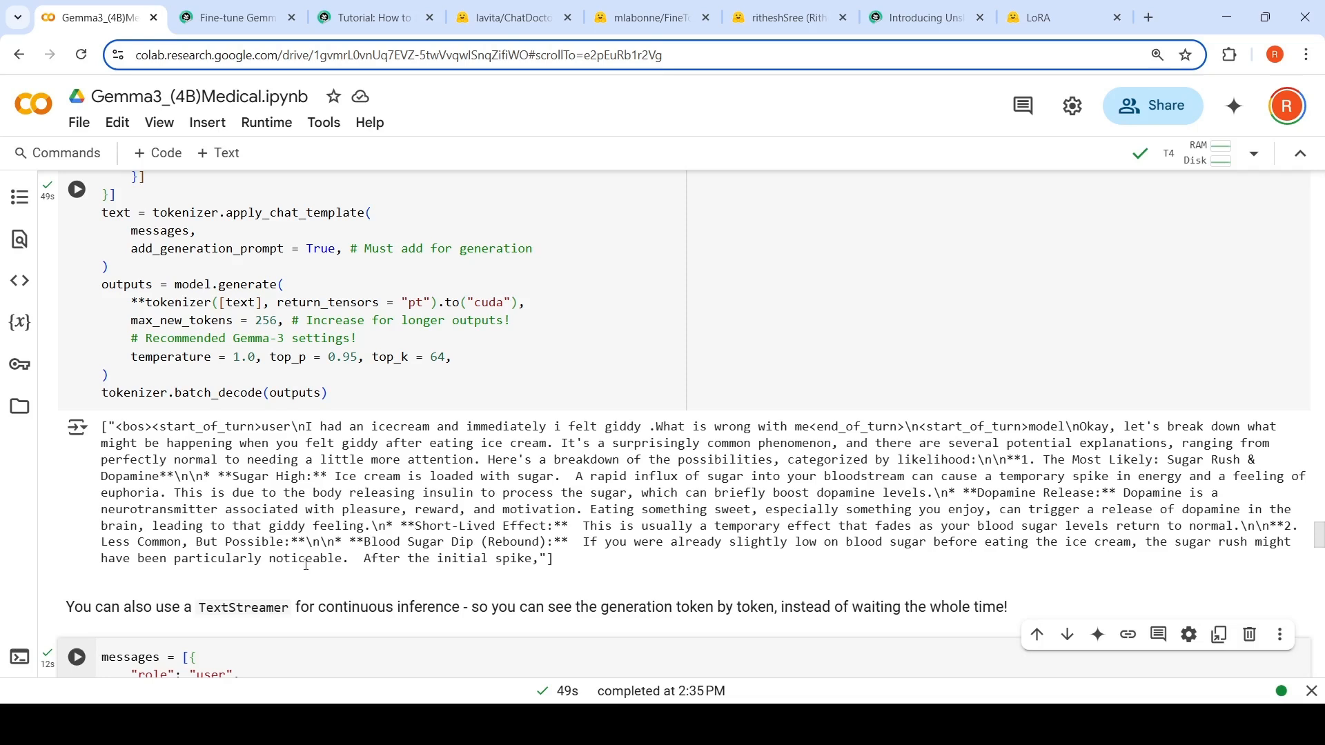
{"action": "mouse_move", "coordinate": [357, 503]}
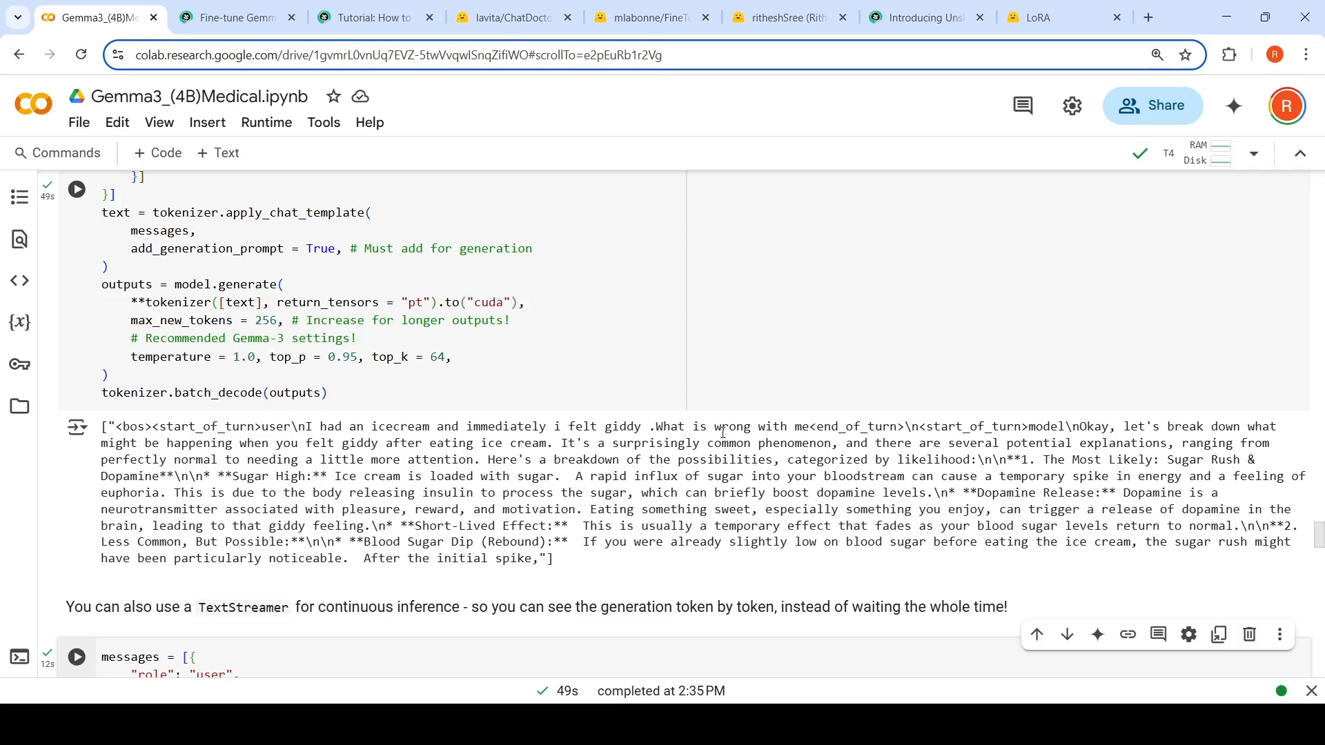
- Read the 256-token ice-cream answer before returning to the ChatDoctor dataset viewer
{"action": "scroll", "scroll_direction": "down", "scroll_amount": 3}
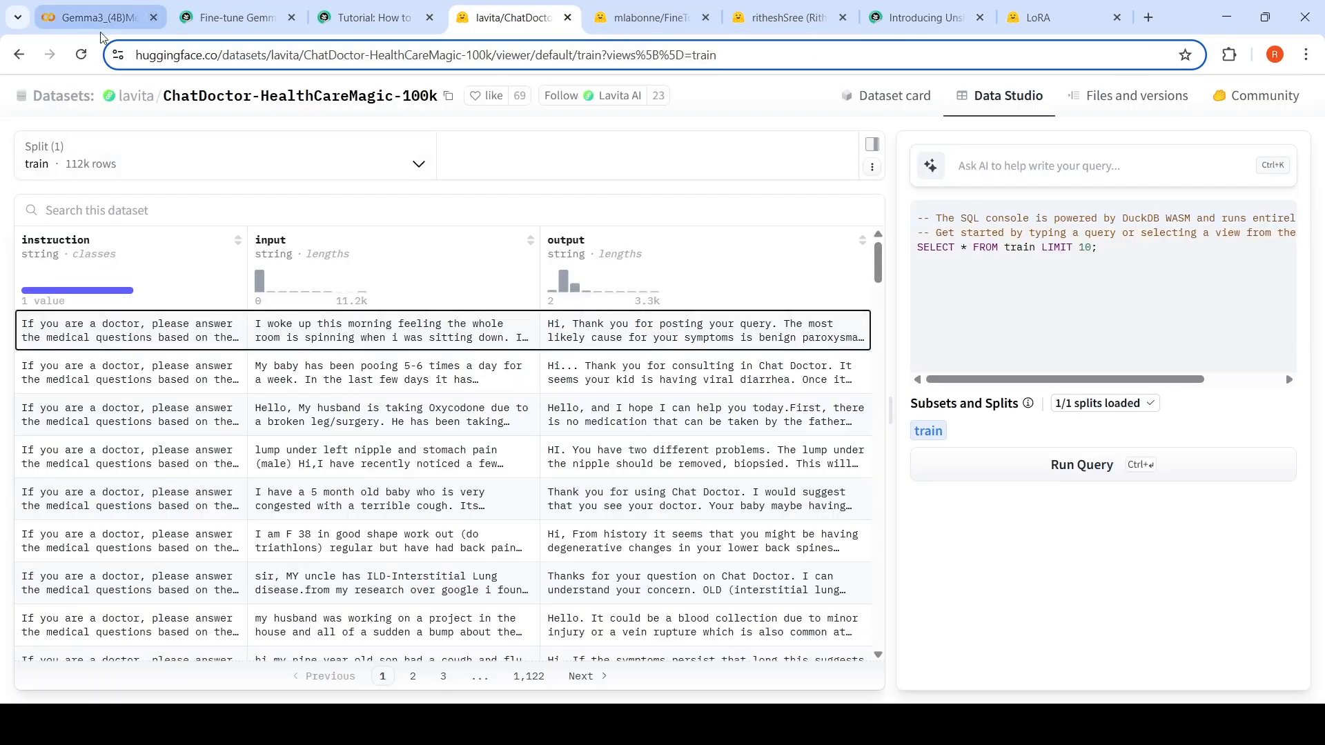
- Return to the Gemma3_(4B)Medical notebook at the unsloth/gemma-3-4b-it loading cell
{"action": "left_click", "coordinate": [93, 17]}
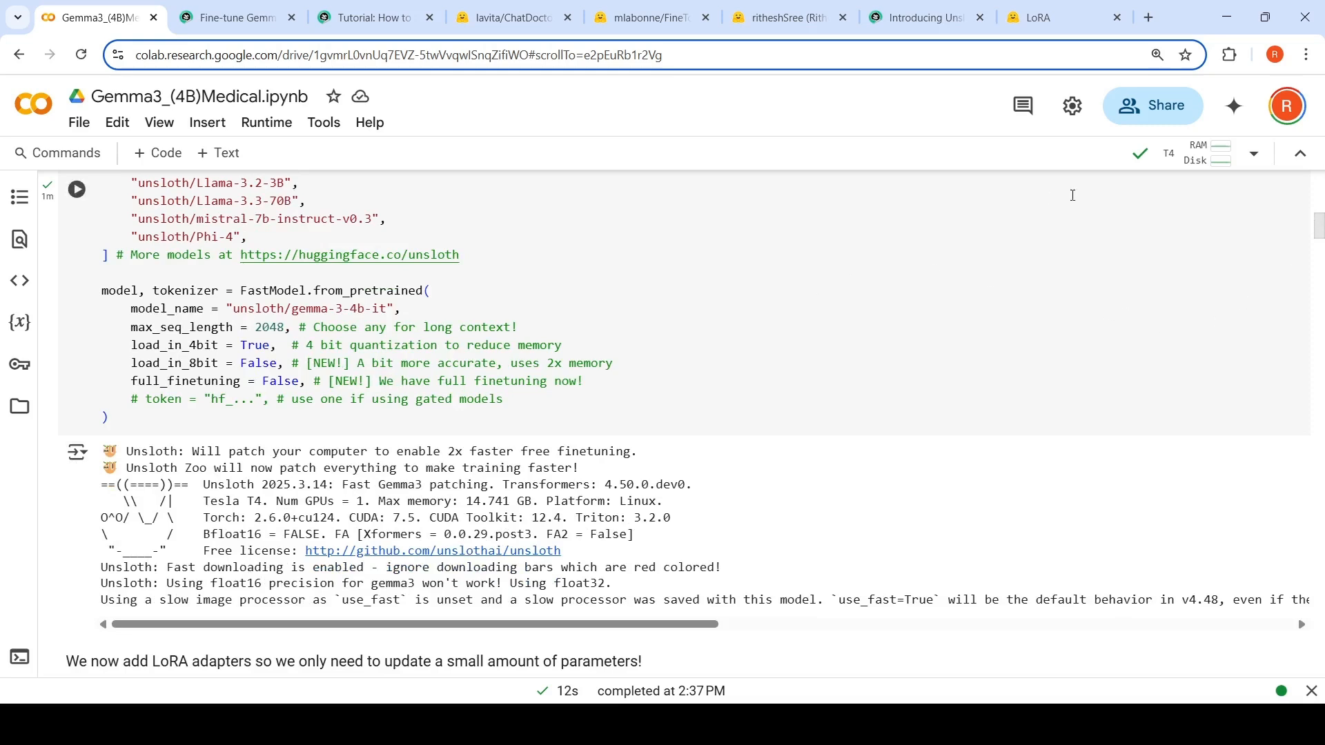
{"action": "mouse_move", "coordinate": [1198, 153]}
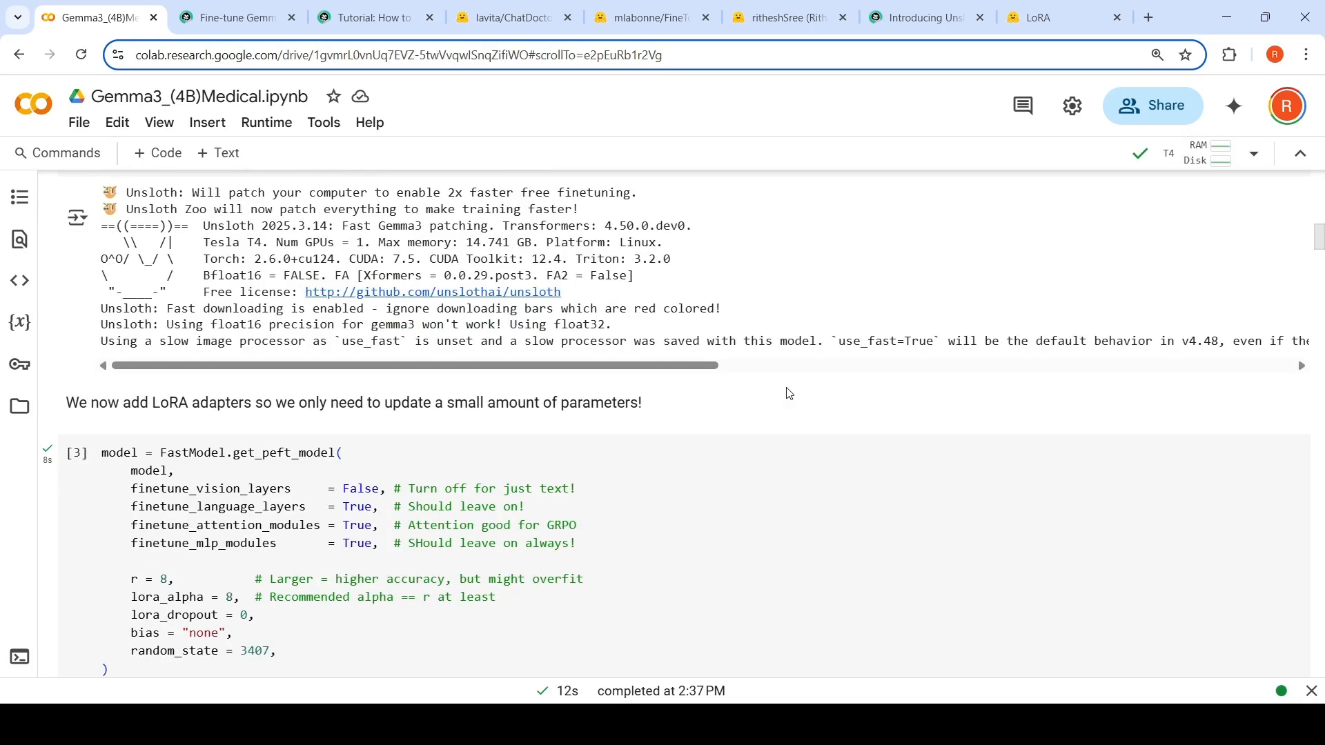
{"action": "mouse_move", "coordinate": [787, 394]}
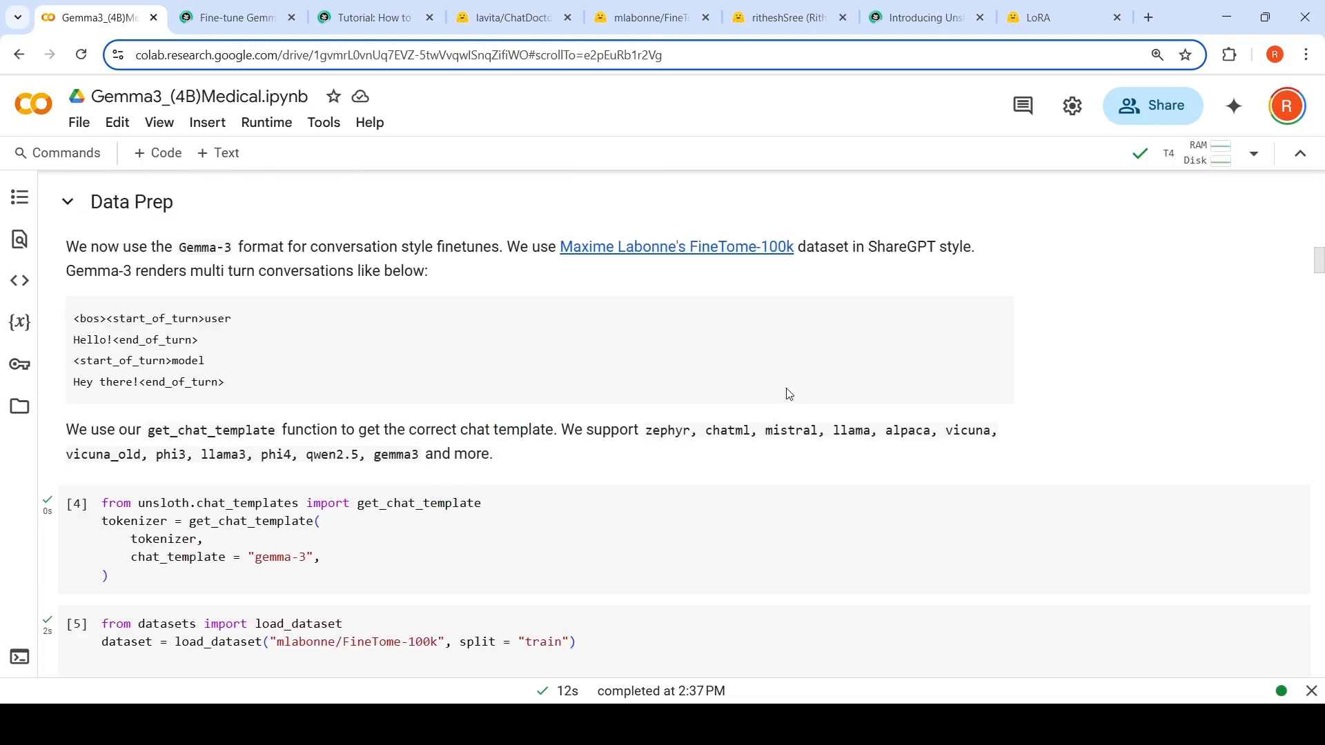
{"action": "mouse_move", "coordinate": [620, 83]}
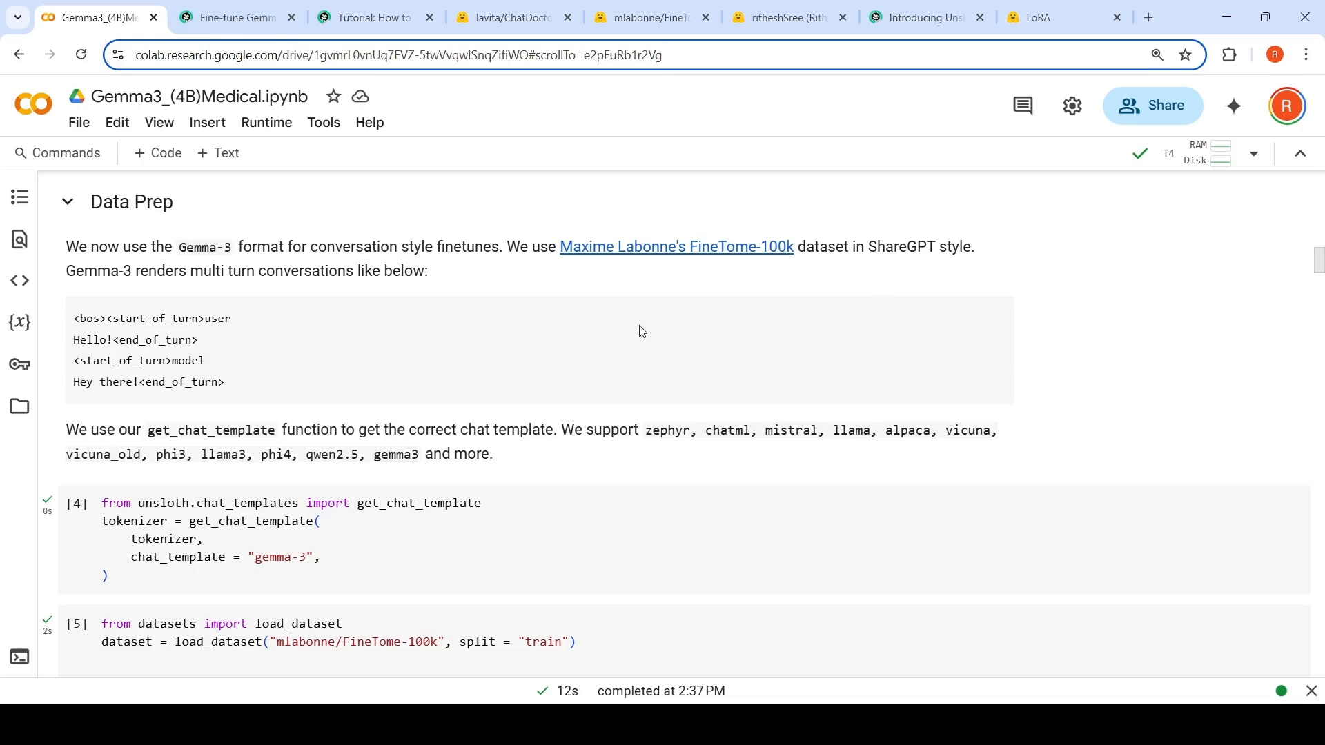
- Bring up the mlabonne/FineTome-100k dataset page referenced by the Data Prep section
{"action": "left_click", "coordinate": [649, 17]}
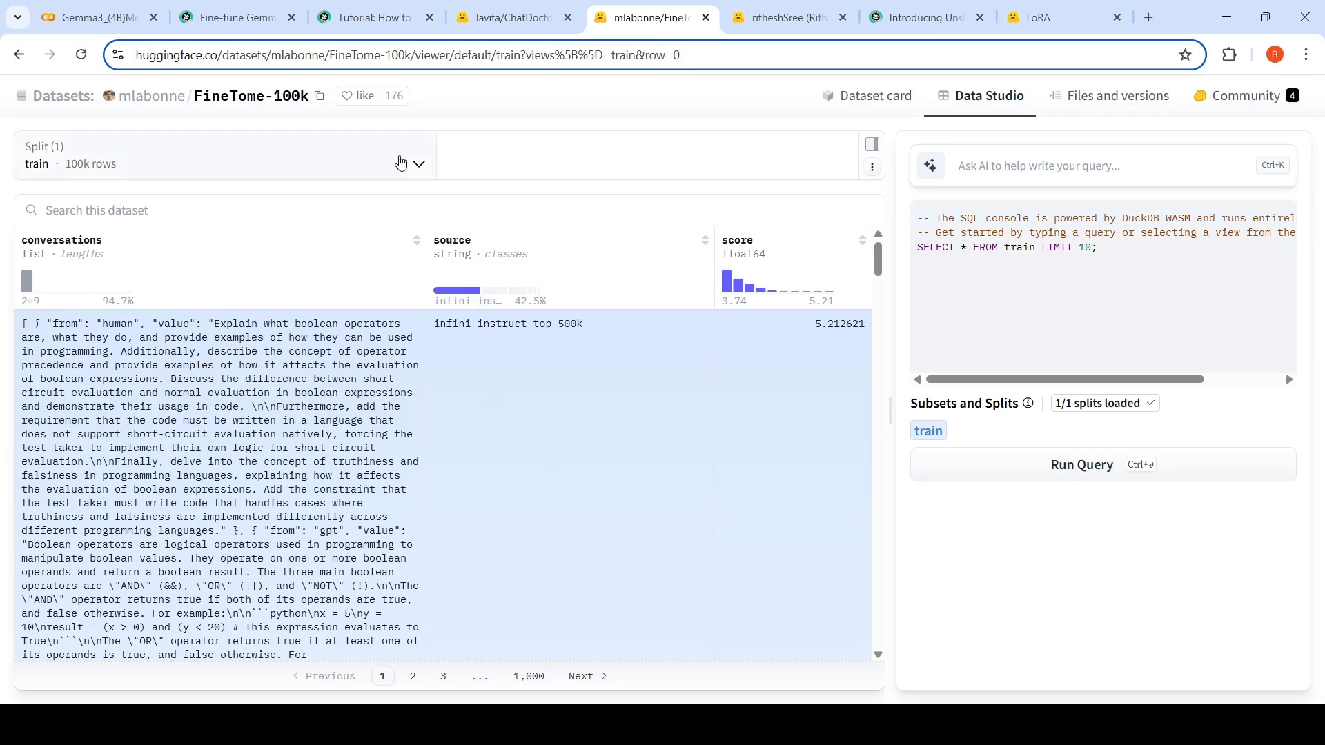
- Switch to the Unsloth Gemma 3 blog tab, then scroll to converted record 10 and the 112,165-example standardize output
{"action": "left_click", "coordinate": [237, 16]}
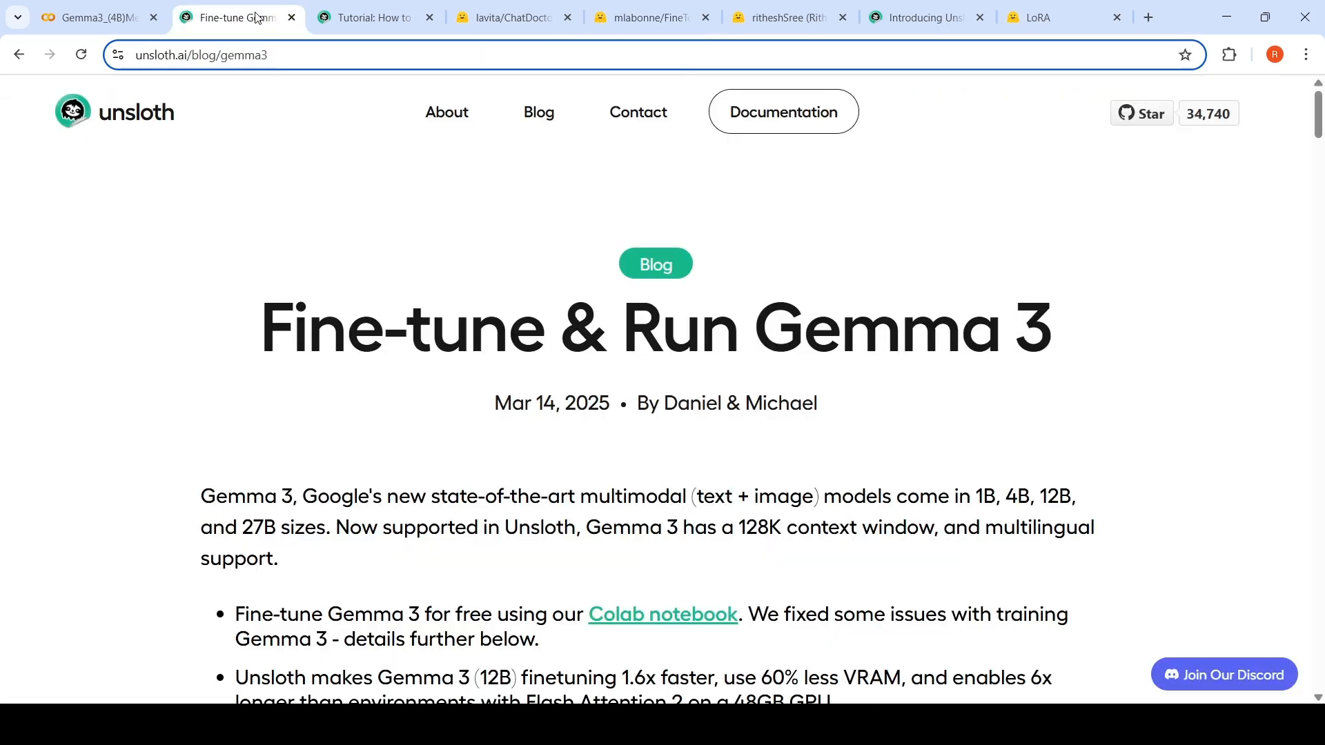
{"action": "scroll", "scroll_direction": "down", "scroll_amount": 3}
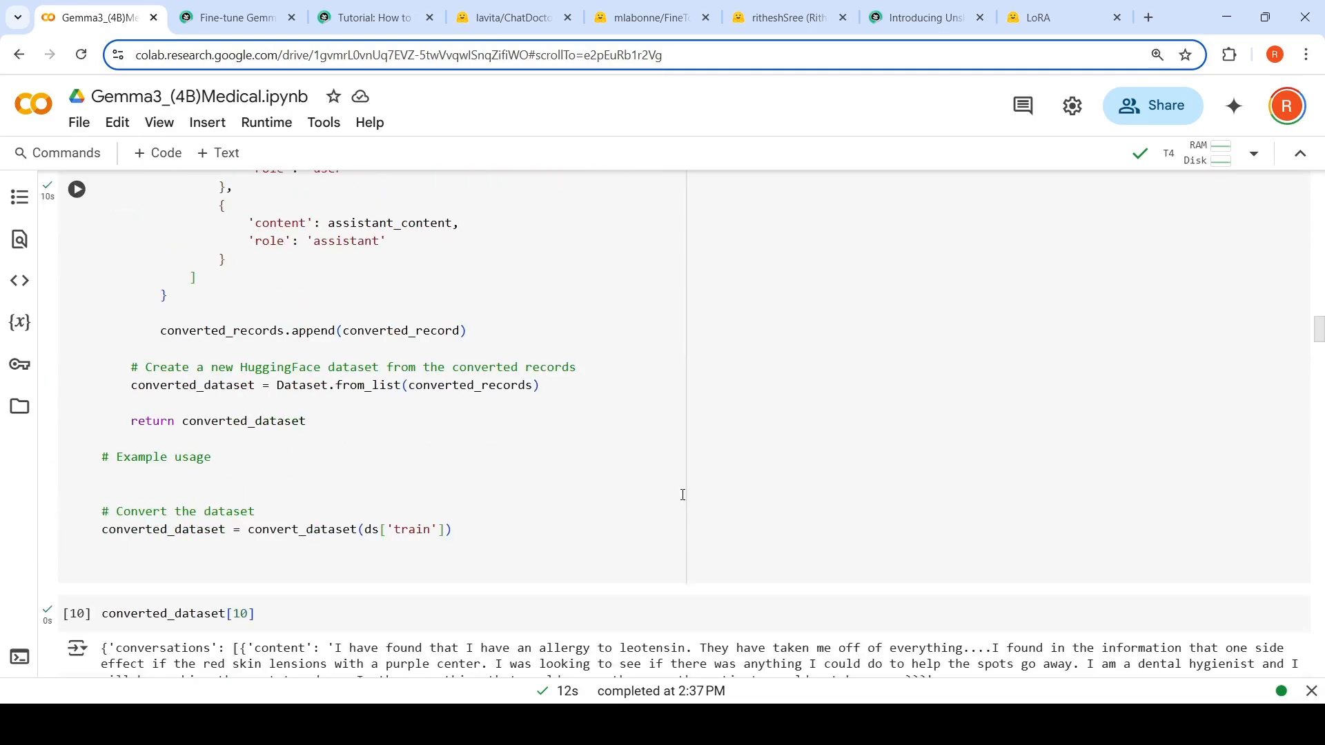
{"action": "scroll", "scroll_direction": "down", "scroll_amount": 3}
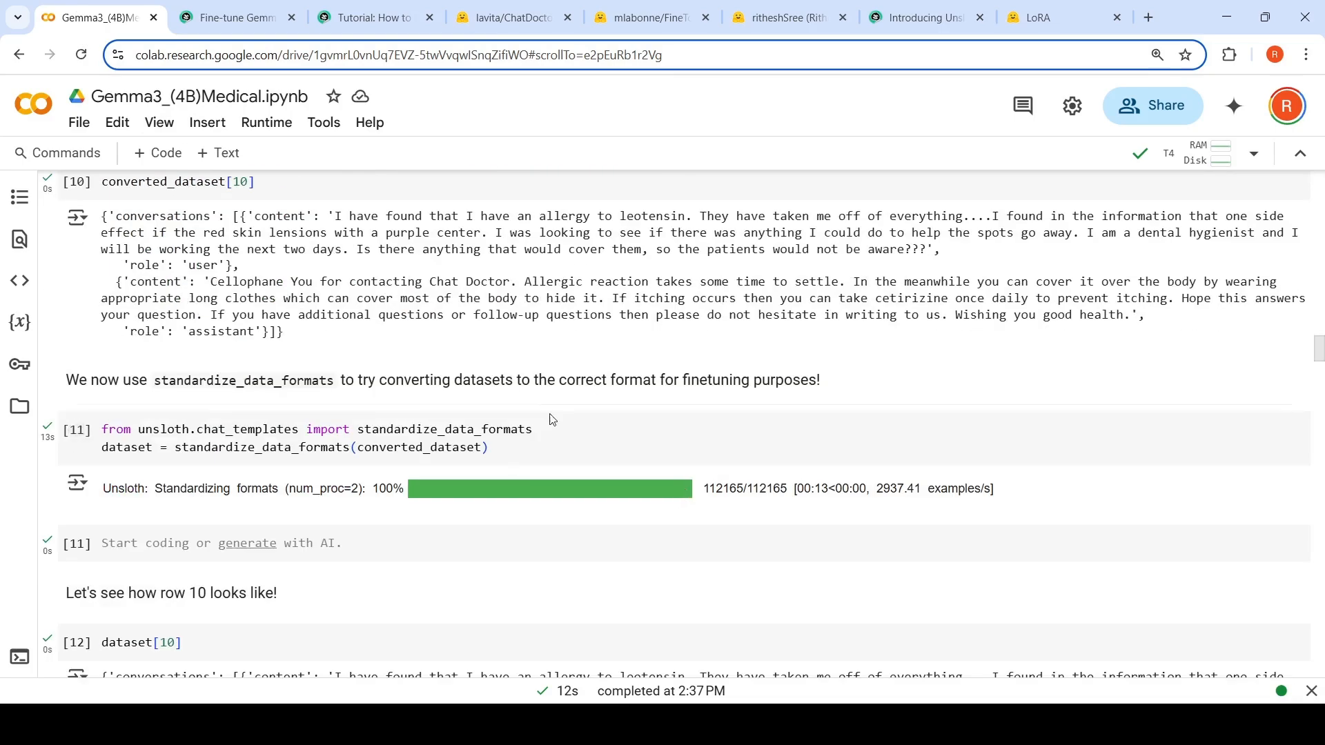